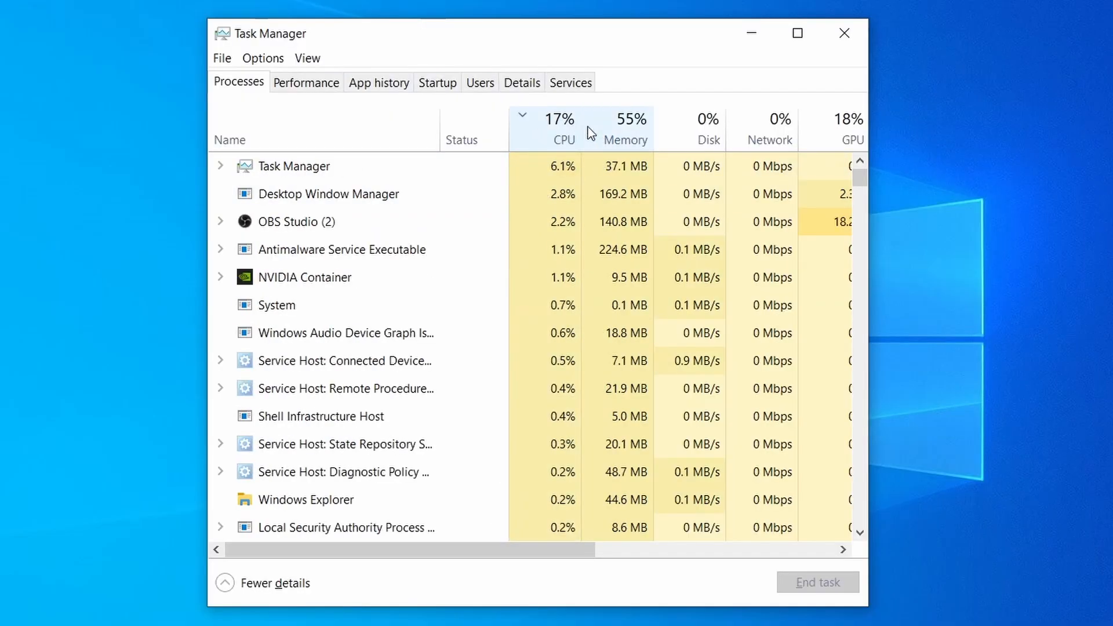
Step: Close Task Manager and the remaining open windows to clear the desktop
click(624, 119)
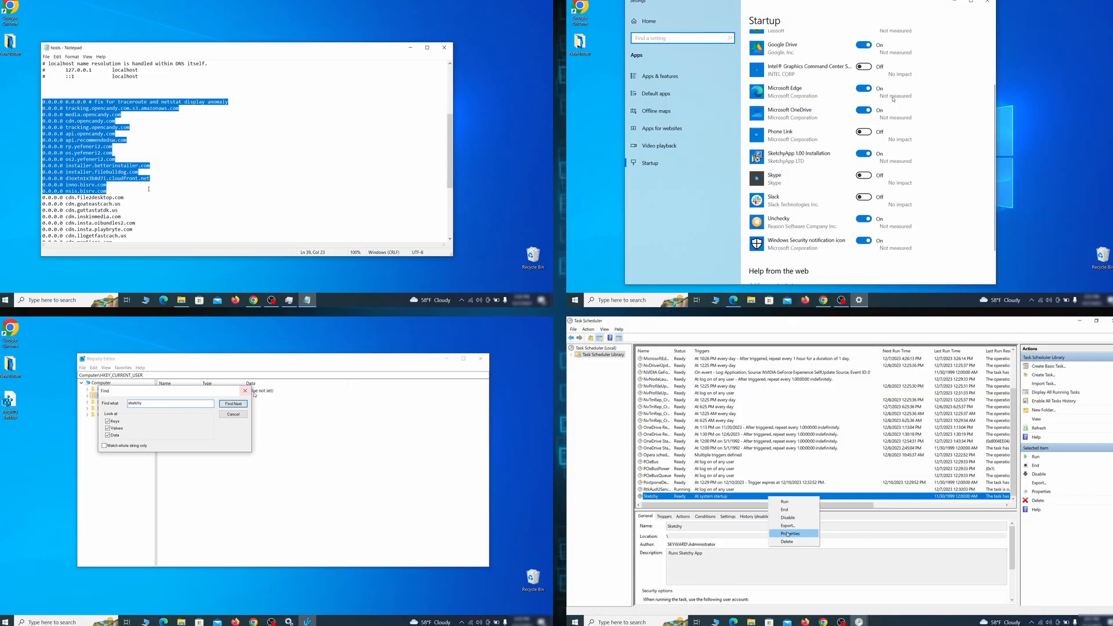
click(790, 534)
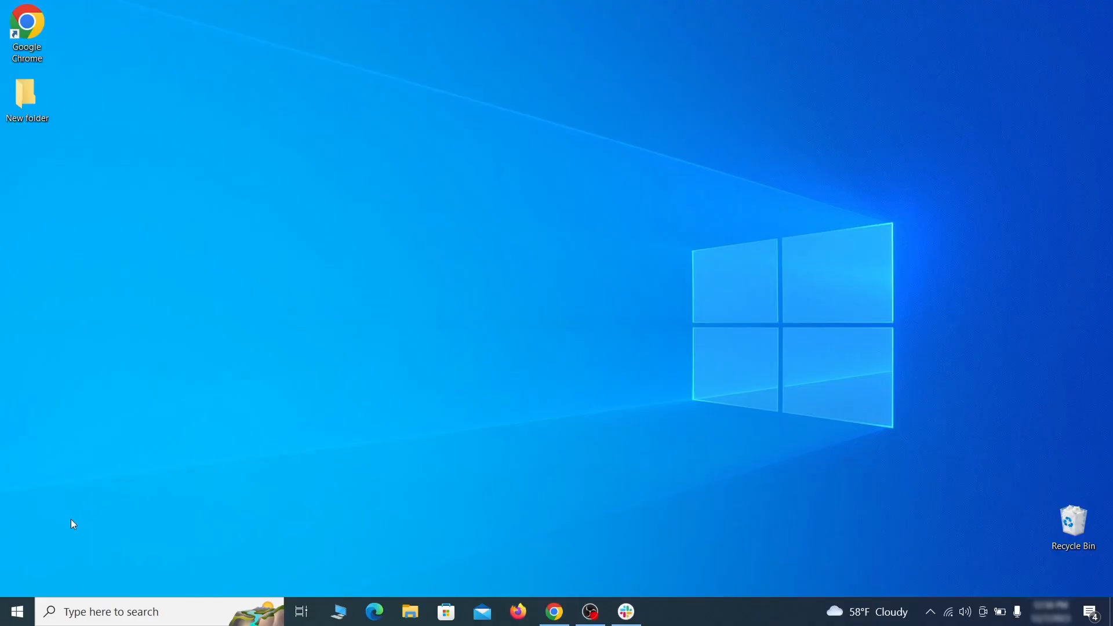
Step: Restart now under Advanced startup in Settings > Update & Security > Recovery
click(15, 611)
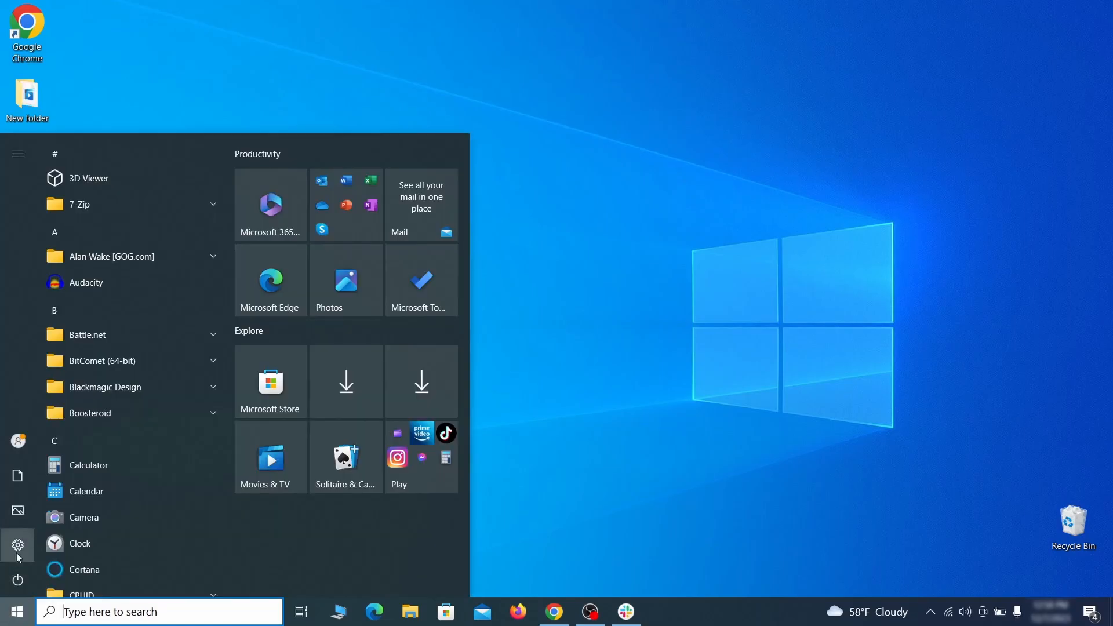
click(17, 545)
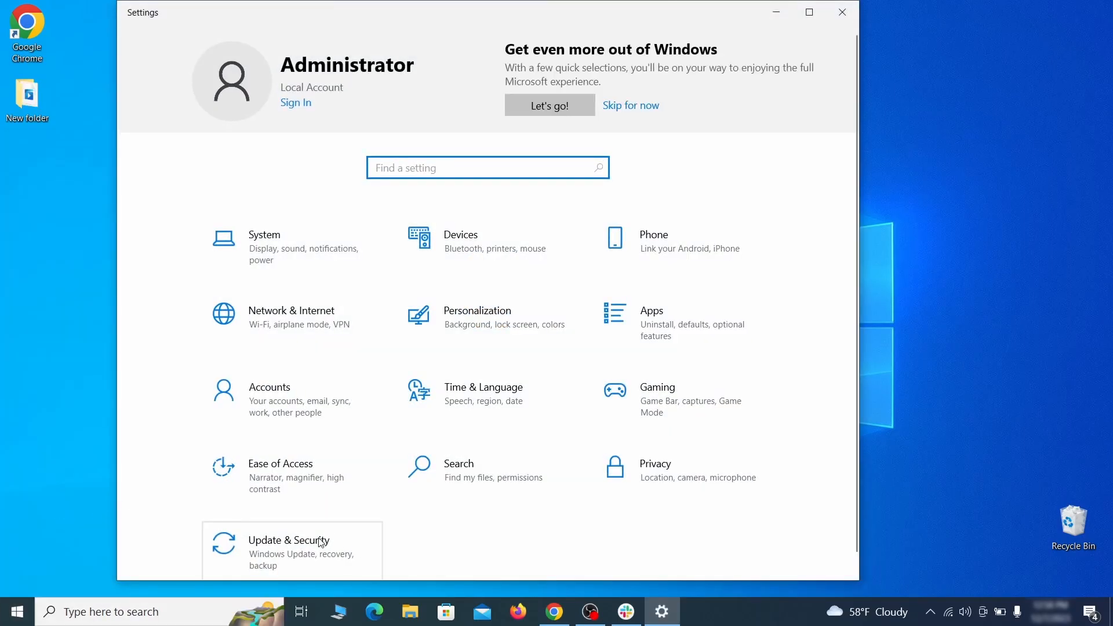
click(289, 547)
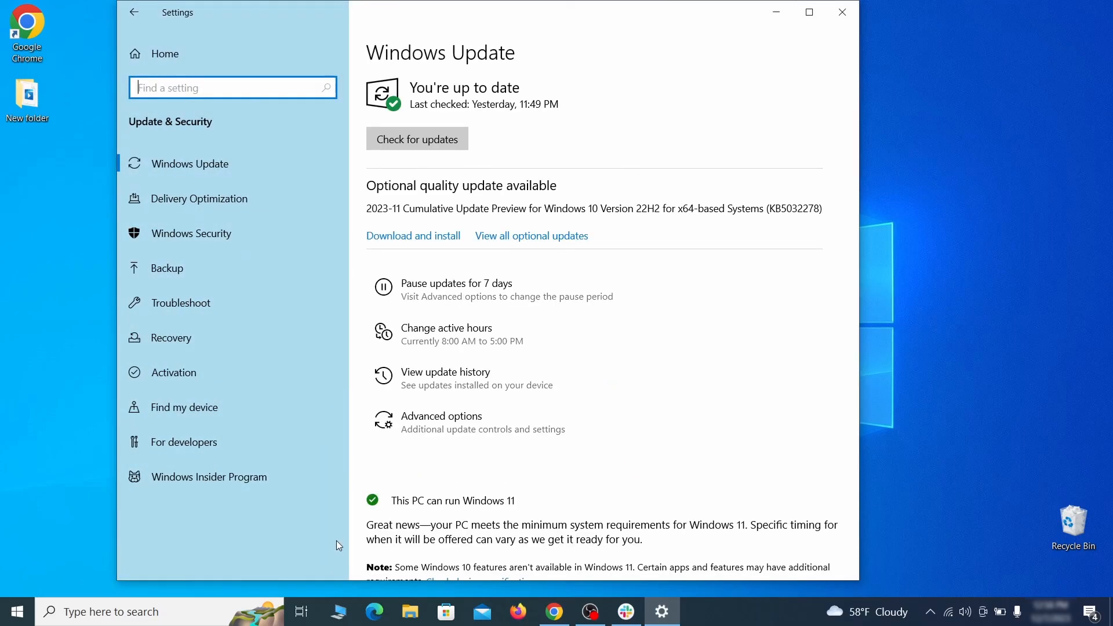
mouse_move(270, 337)
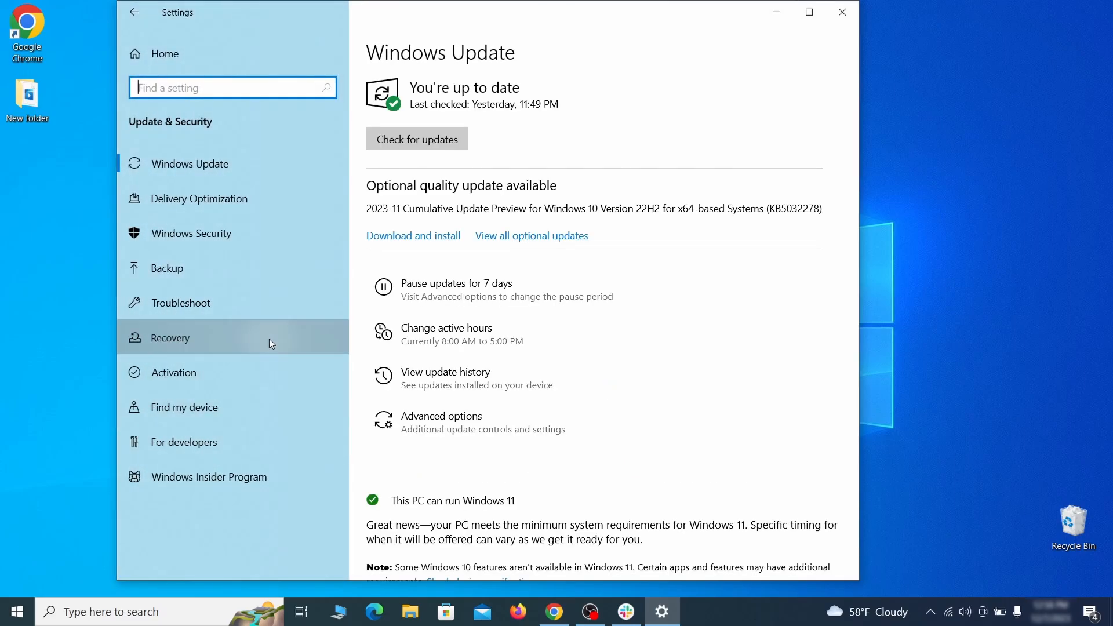
click(171, 337)
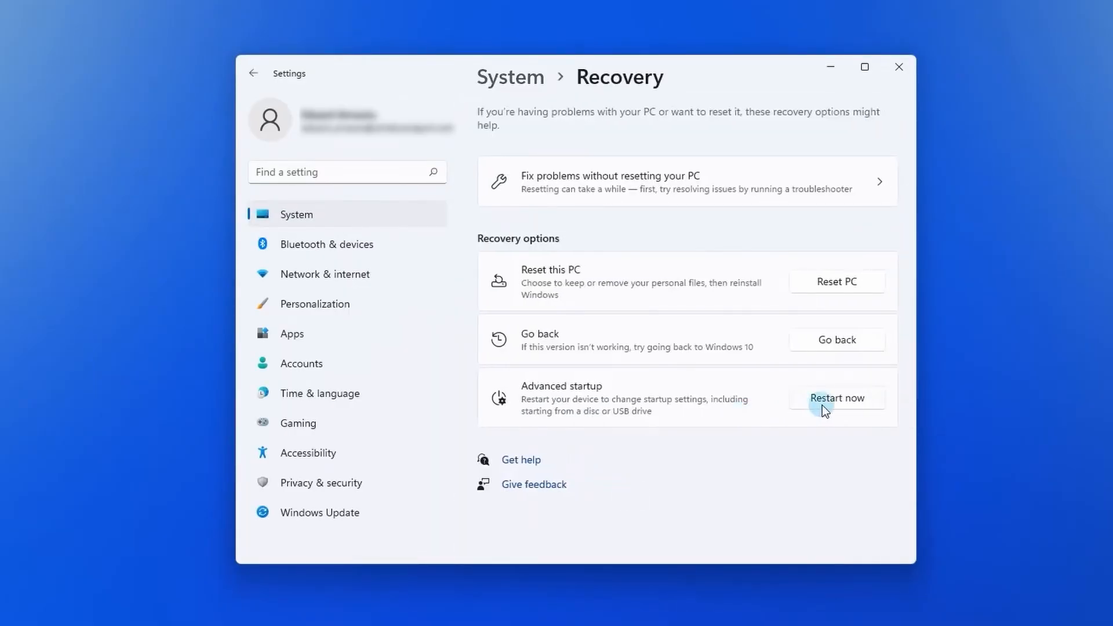
click(836, 398)
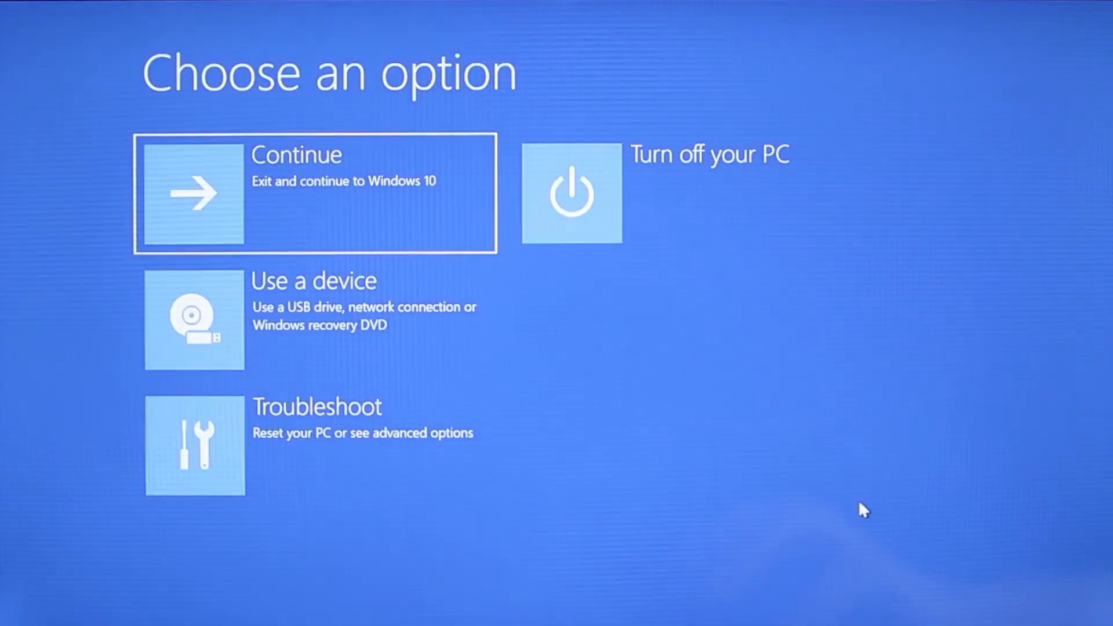
mouse_move(581, 458)
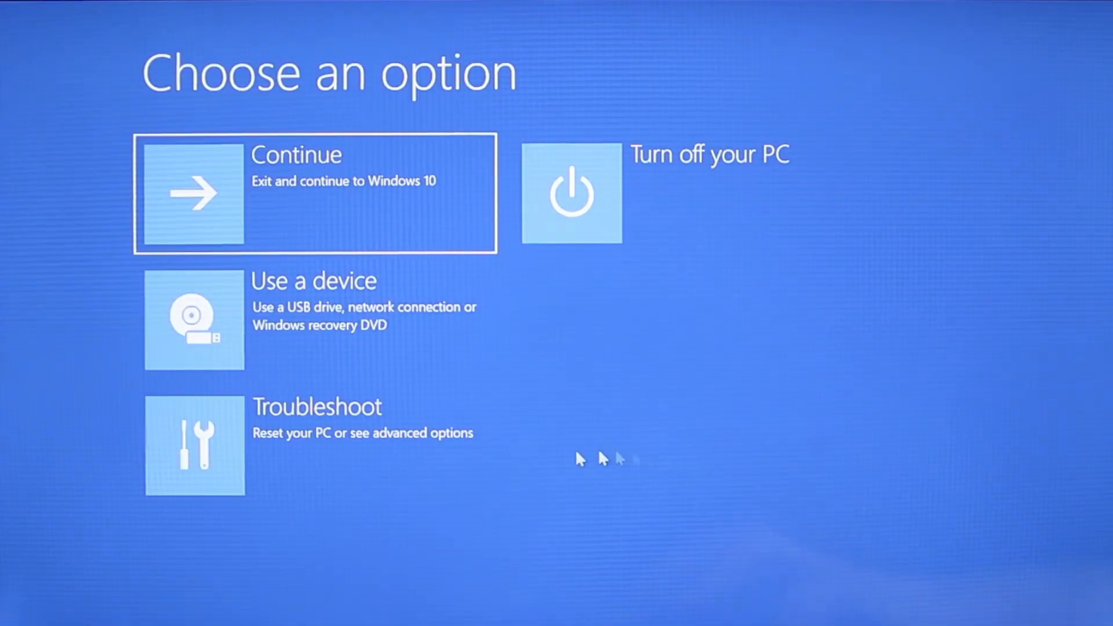
Step: Go through Troubleshoot > Advanced options to Start-up Settings and restart the PC
click(195, 445)
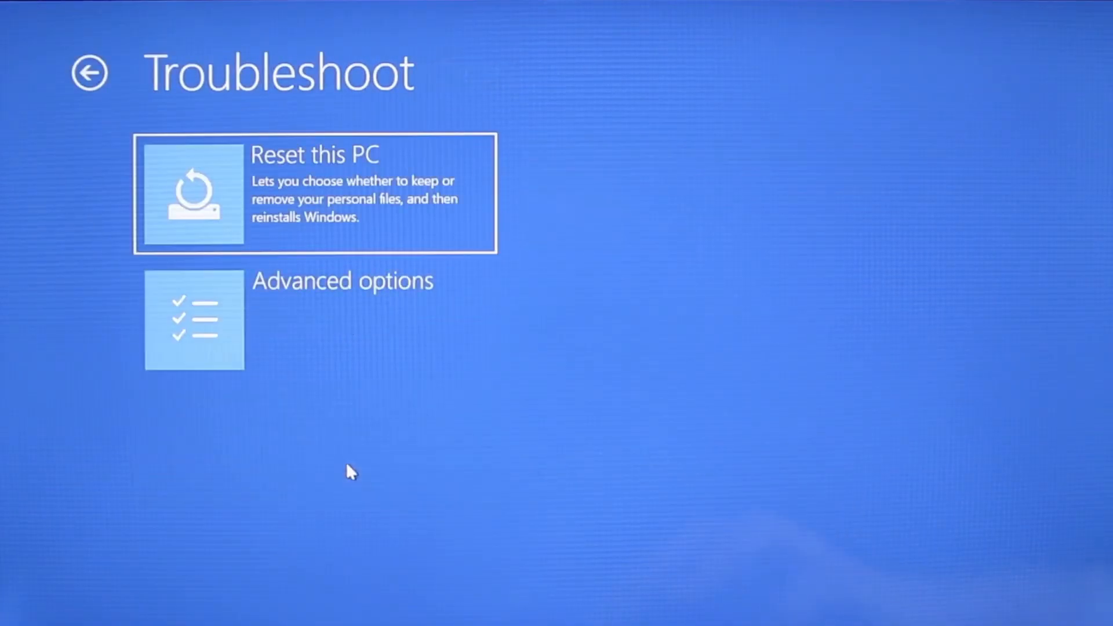
click(341, 281)
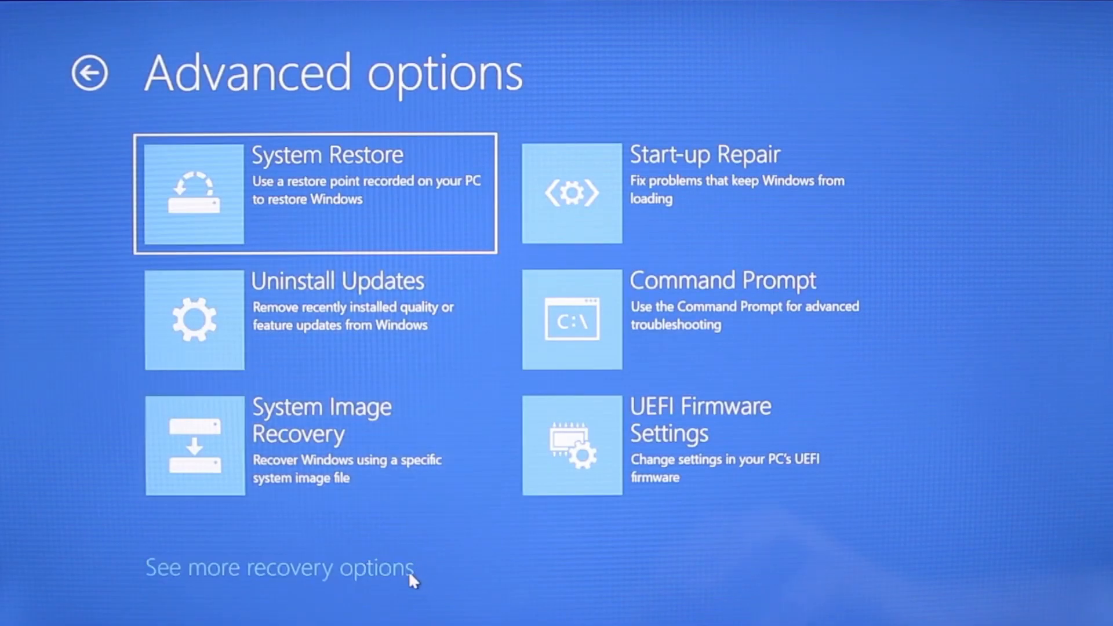
click(279, 567)
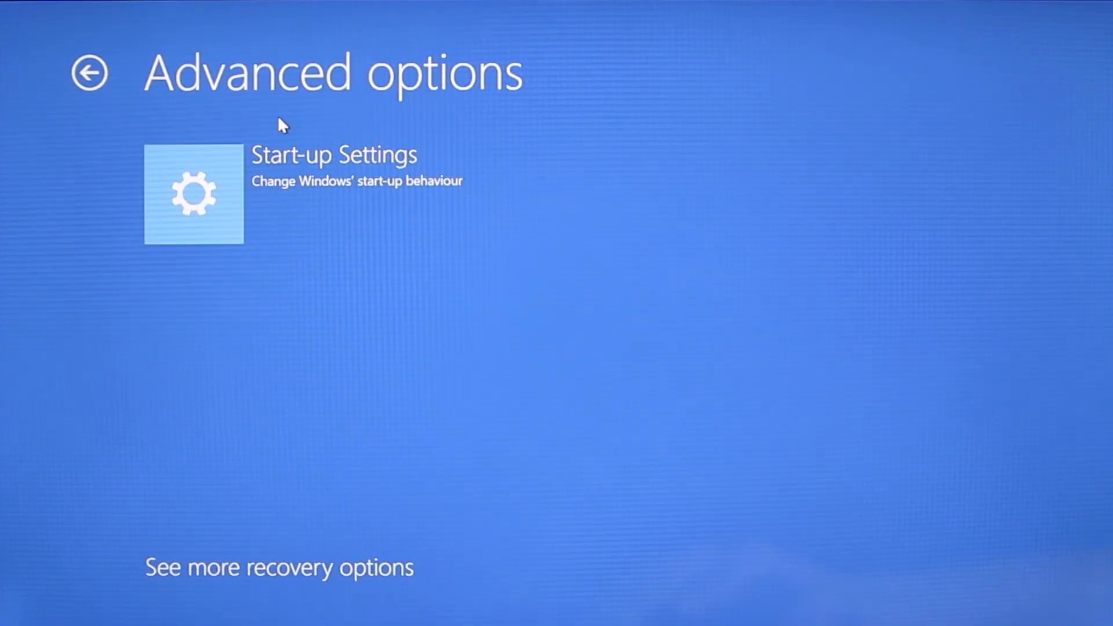
click(193, 193)
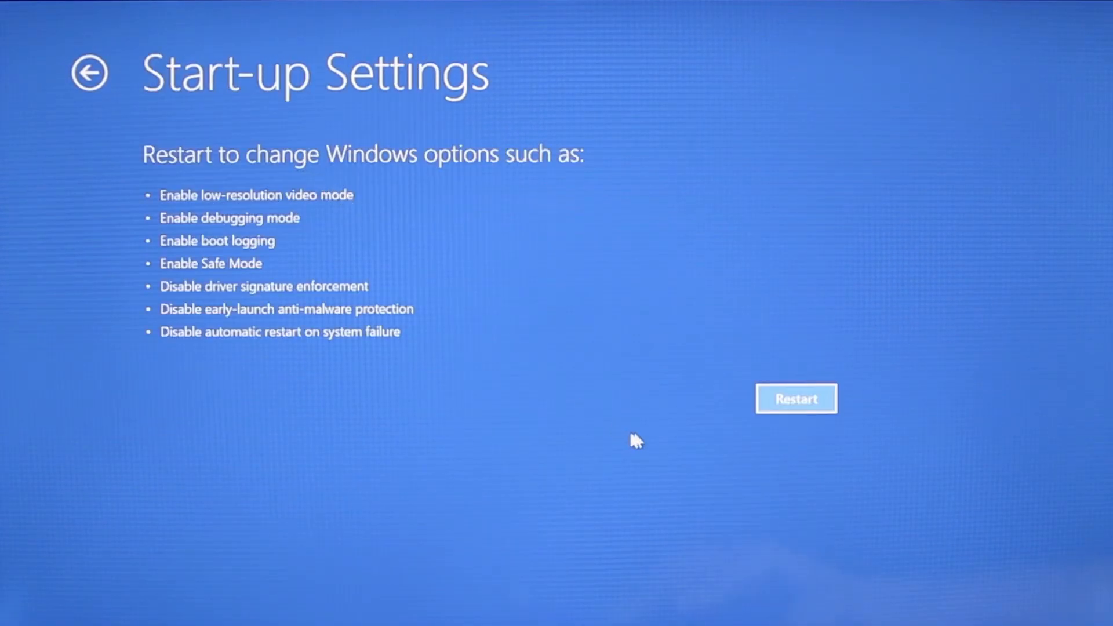
click(796, 398)
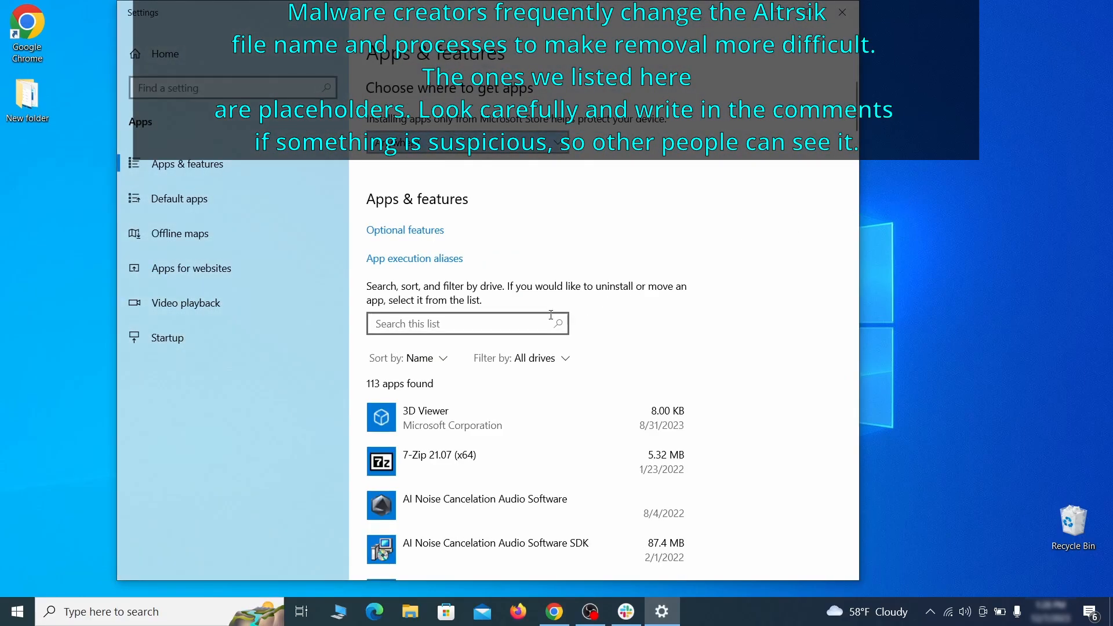
Step: Sort Apps & features by install date and uninstall Example Malware App
click(424, 357)
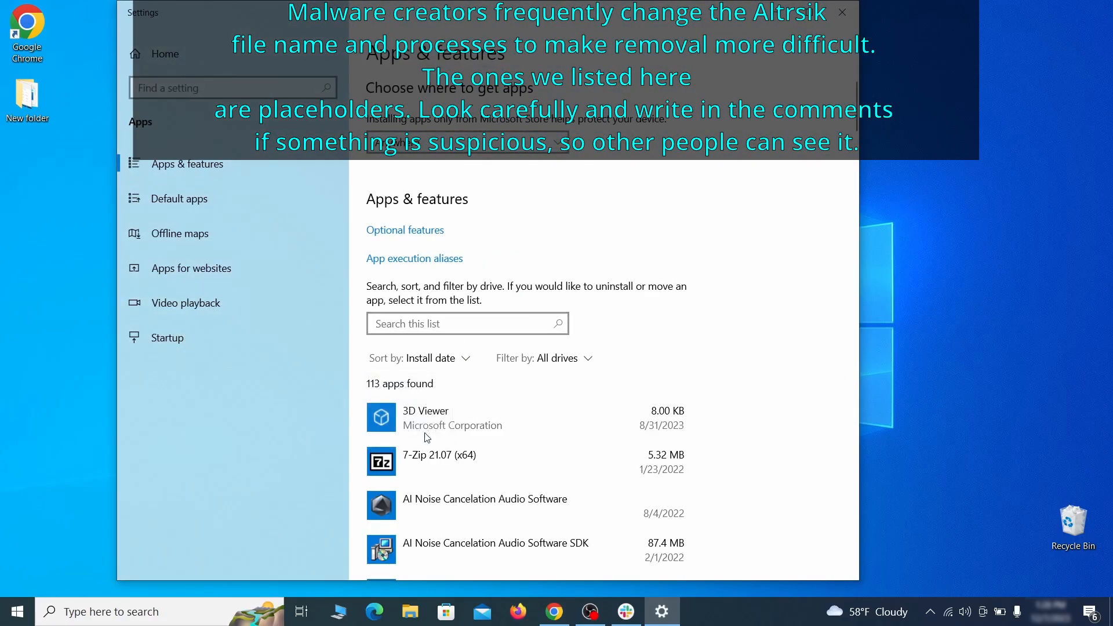
click(456, 415)
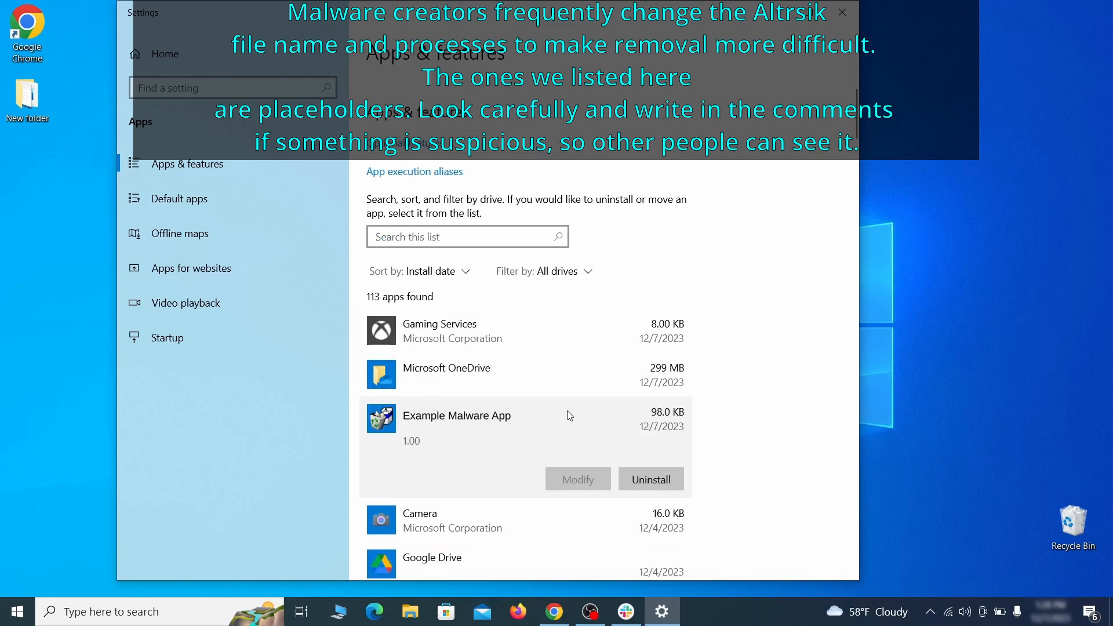
mouse_move(627, 453)
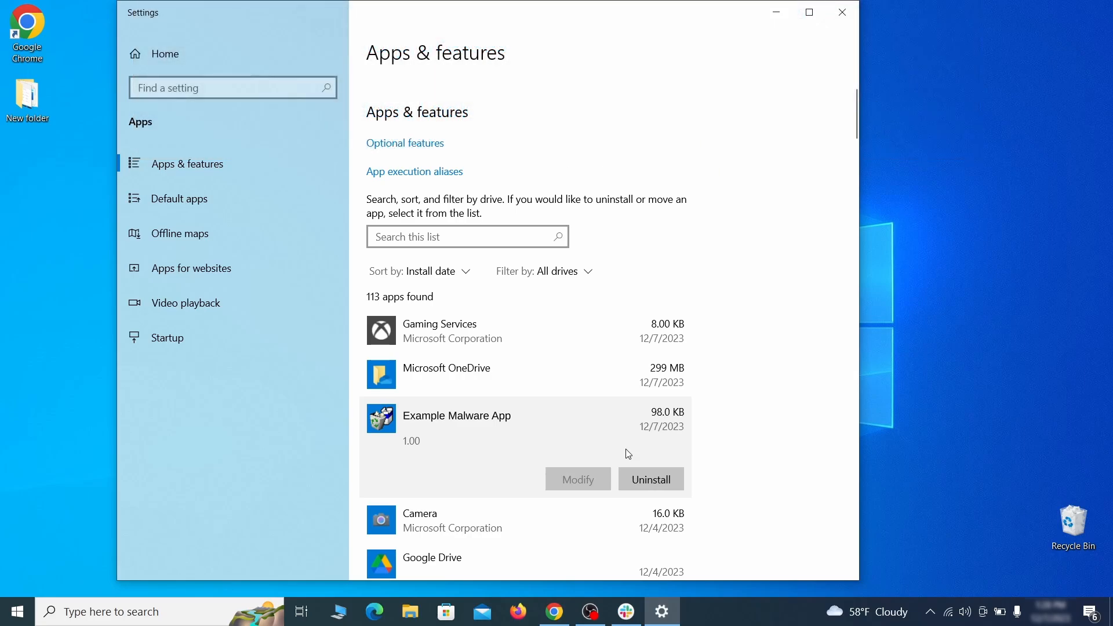
click(649, 480)
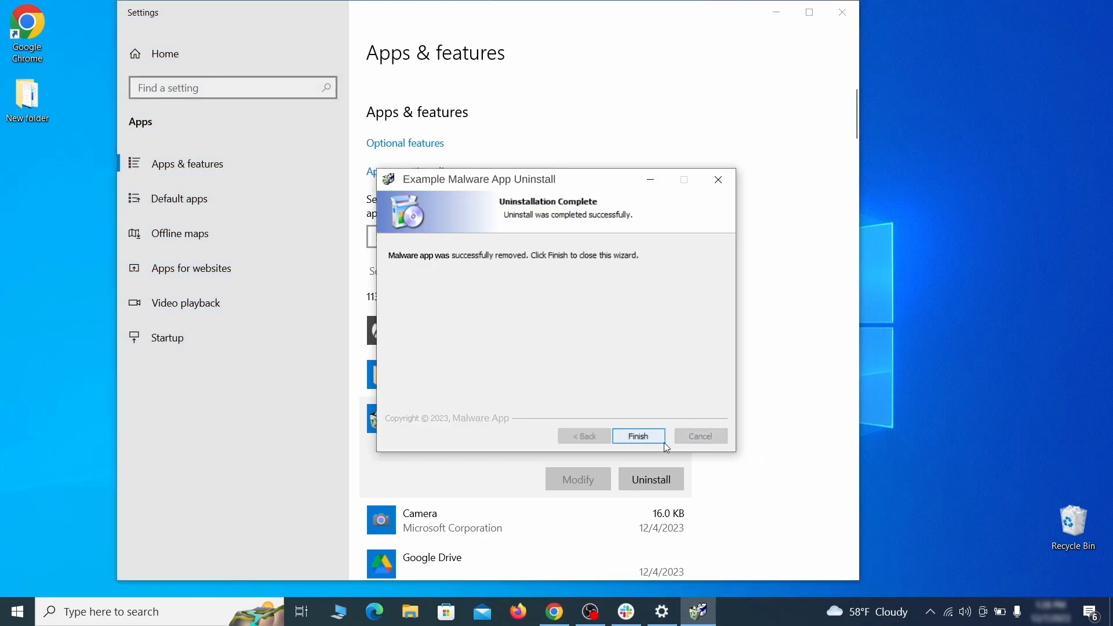
click(636, 436)
text(create a restore)
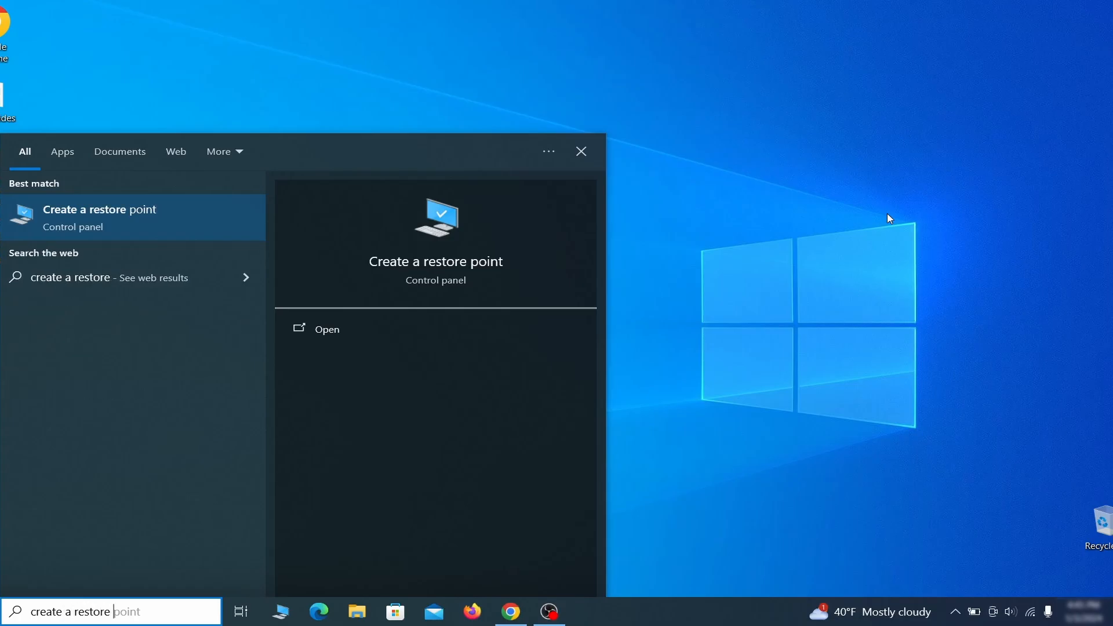
Step: Enable system protection on Local Disk (C:) with Max Usage at 4%
click(99, 216)
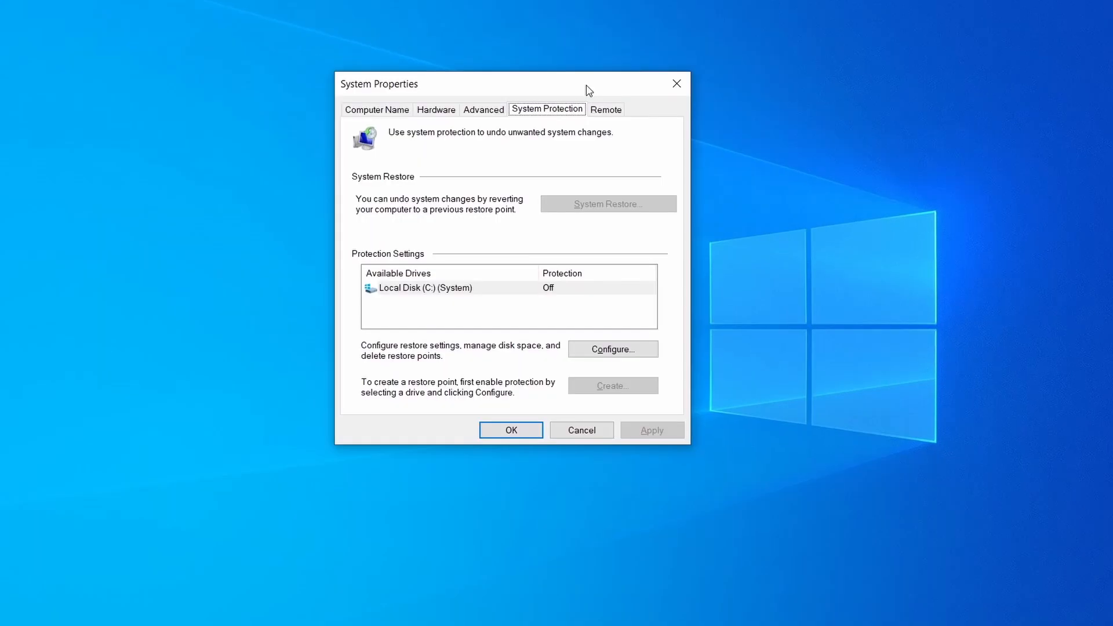
click(424, 287)
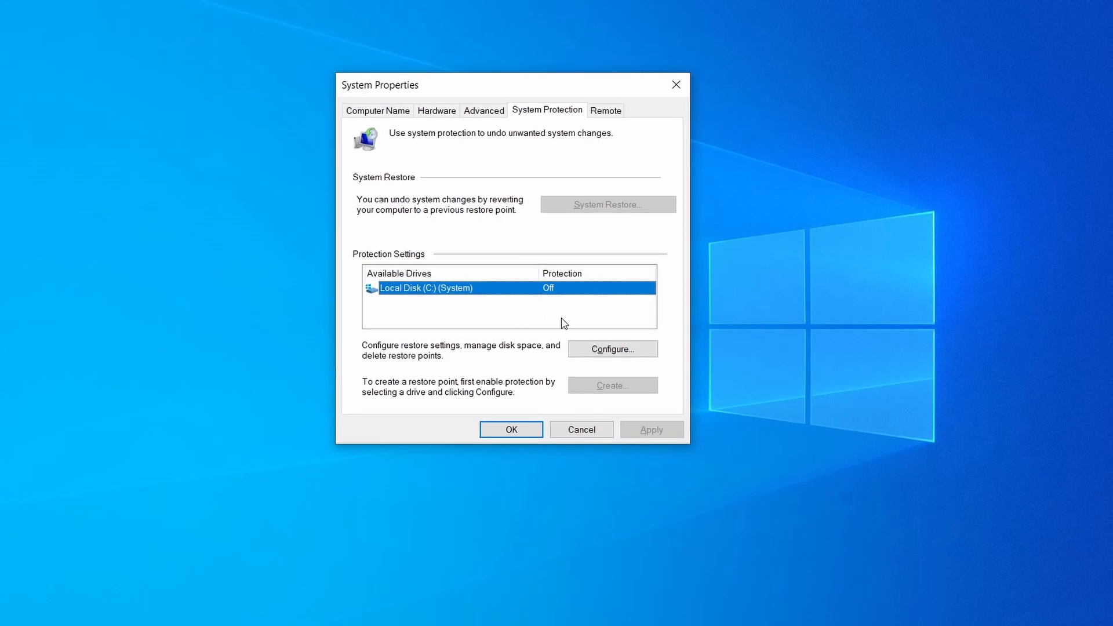
click(611, 348)
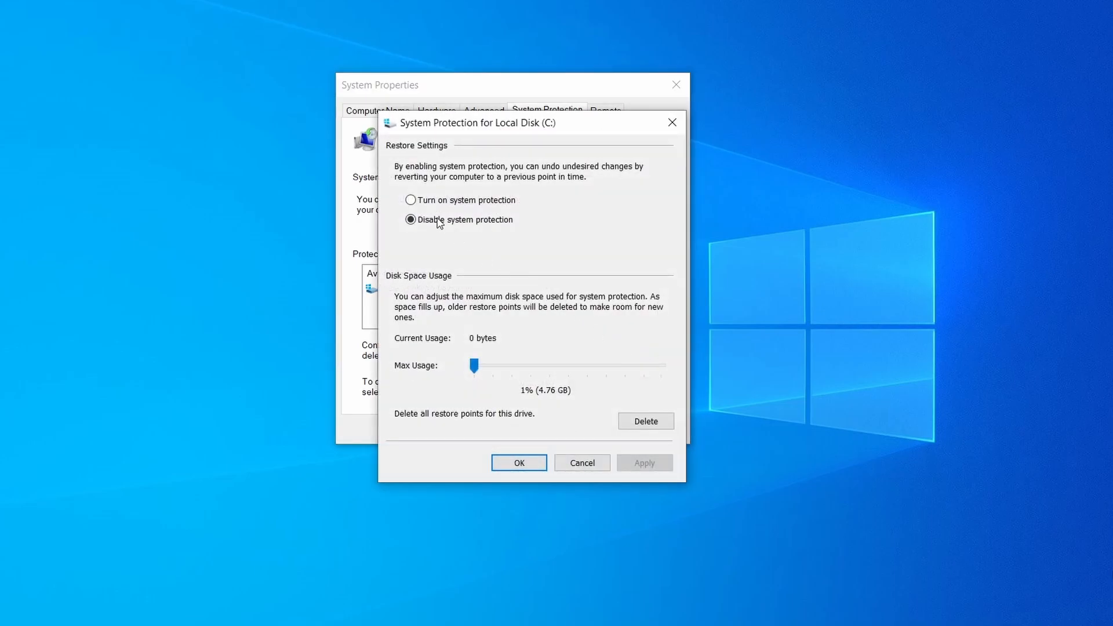
click(411, 200)
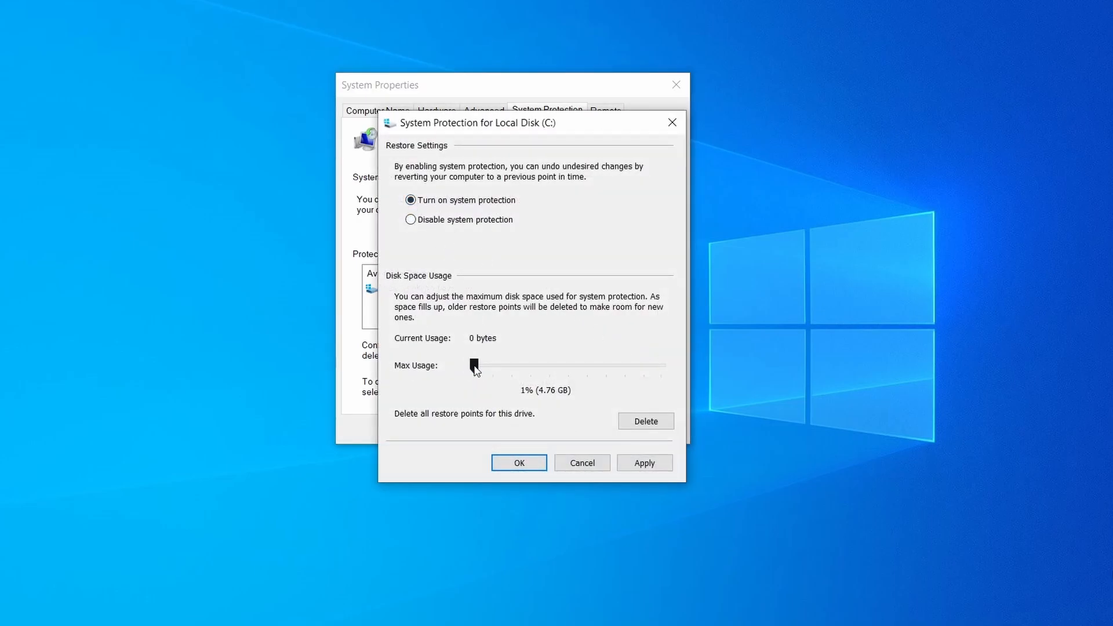
drag(474, 366, 479, 367)
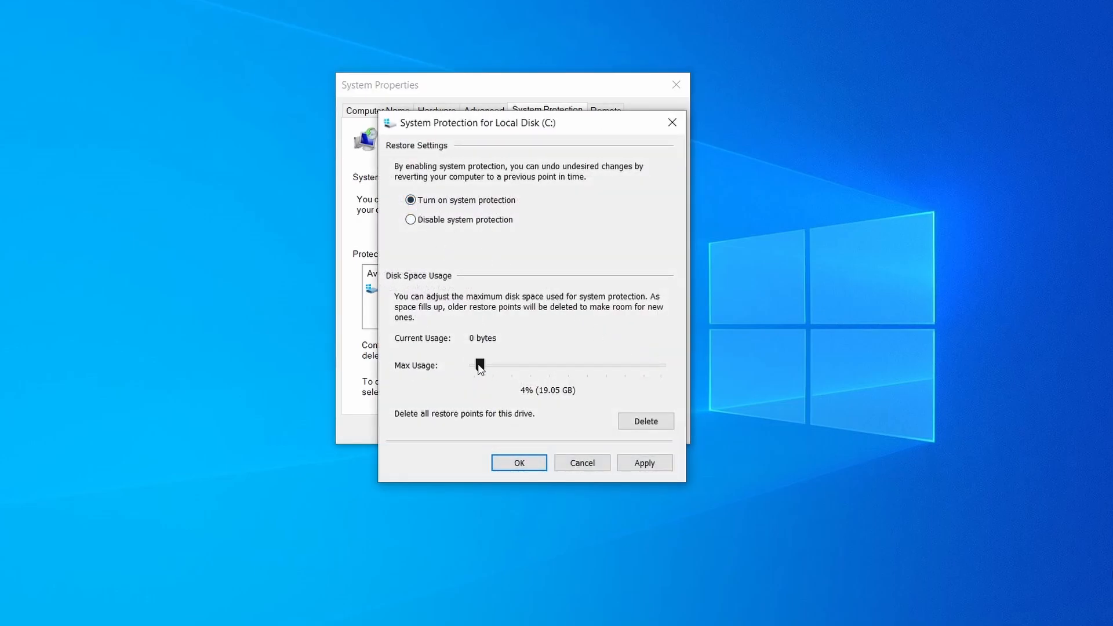
click(643, 462)
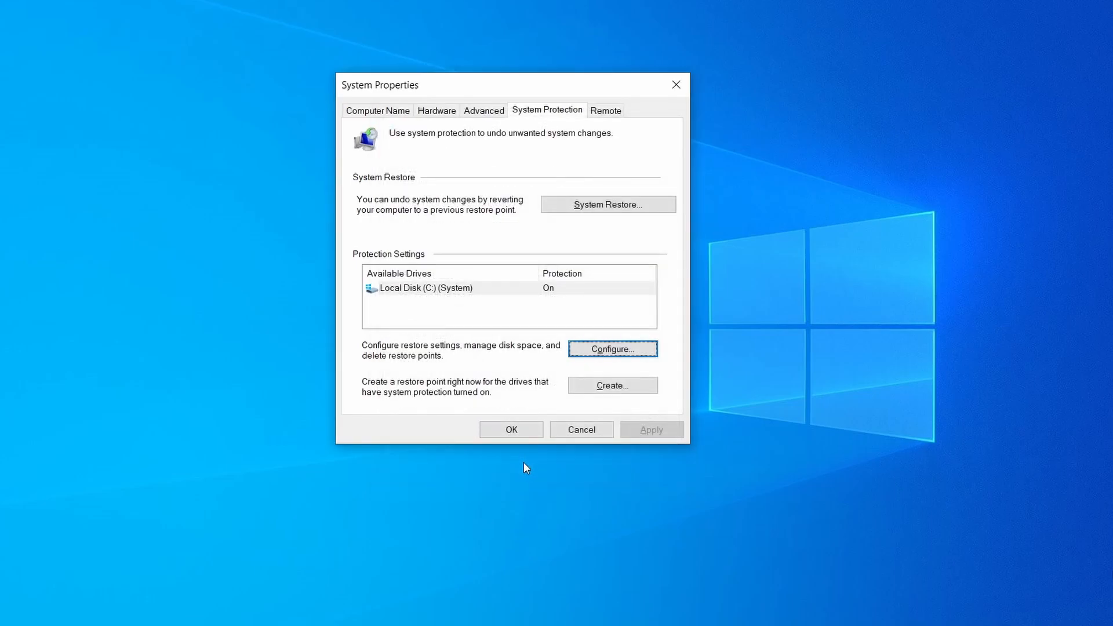
mouse_move(559, 86)
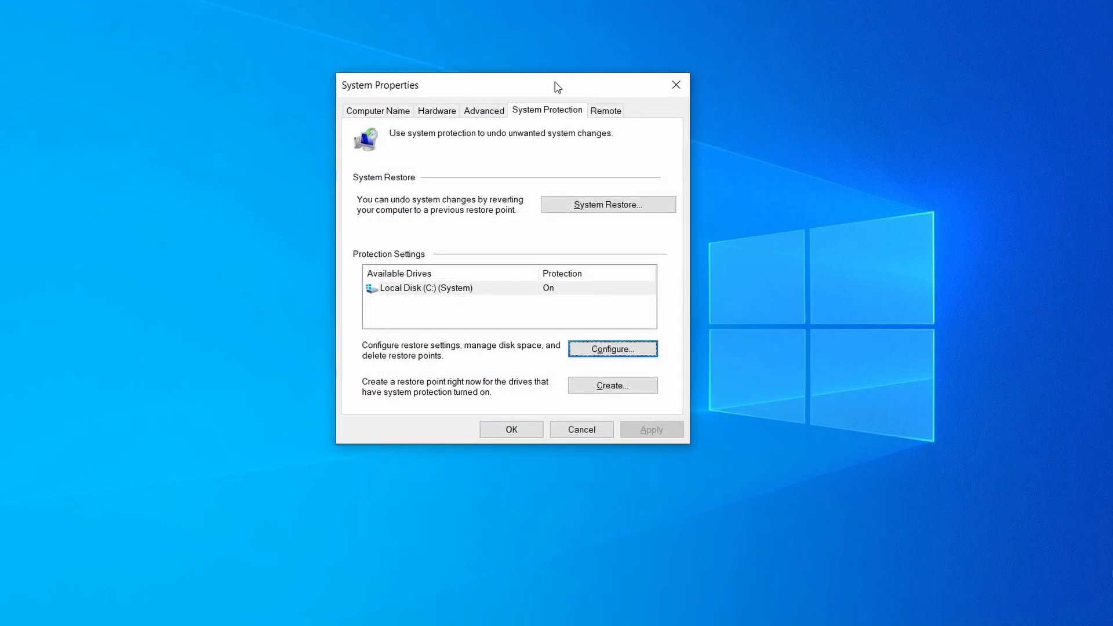
Step: Create restore point 'Restore Point 1', then advance the System Restore wizard
click(613, 386)
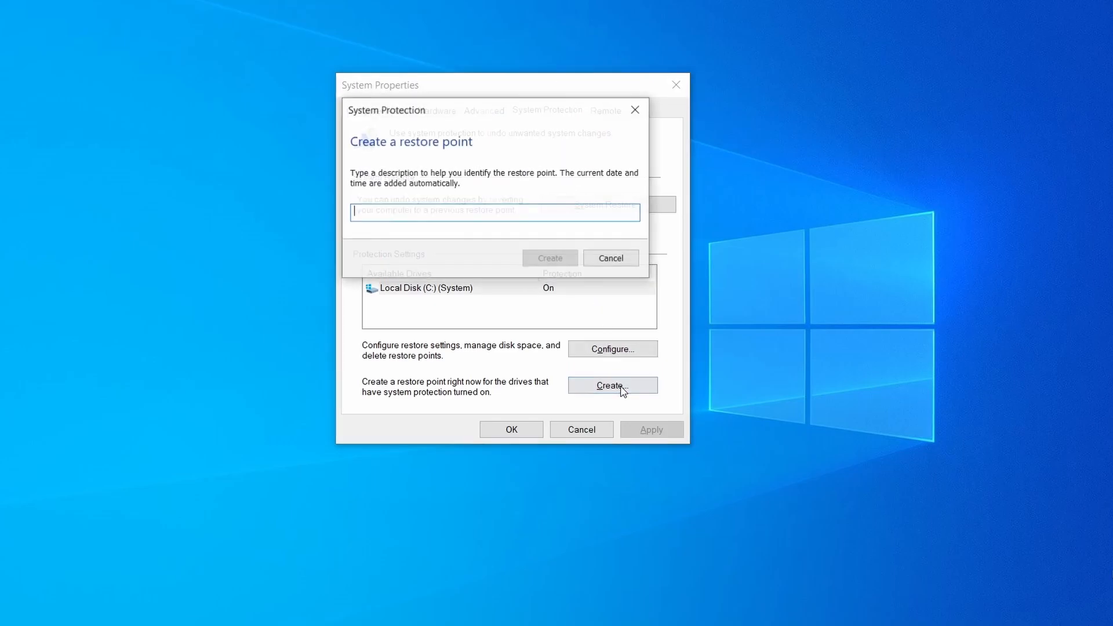
text(Restore Point 1)
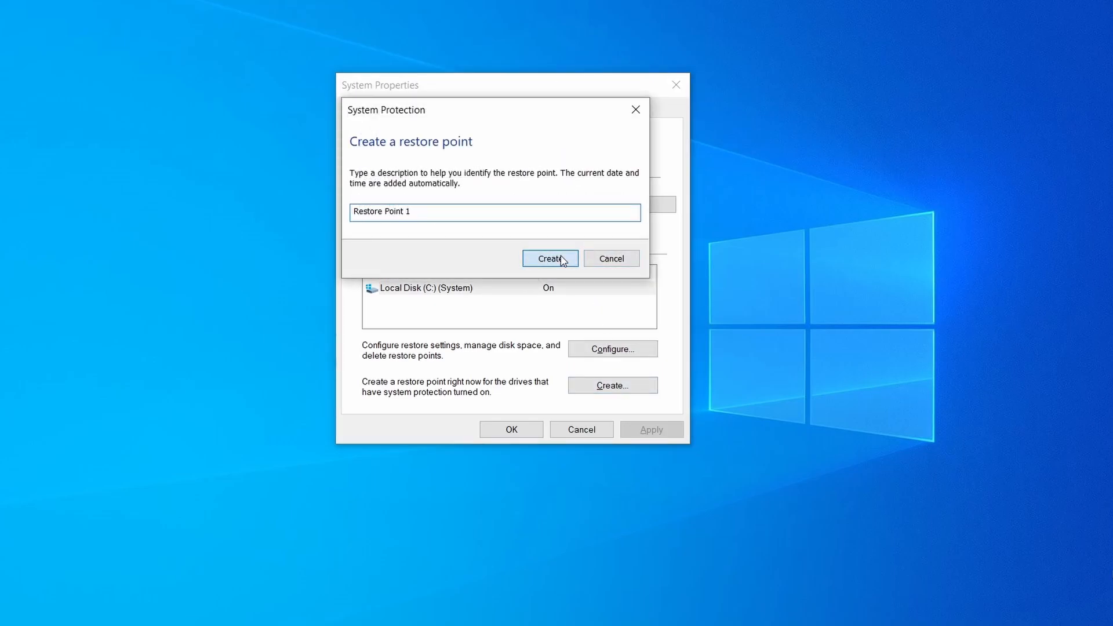
click(550, 257)
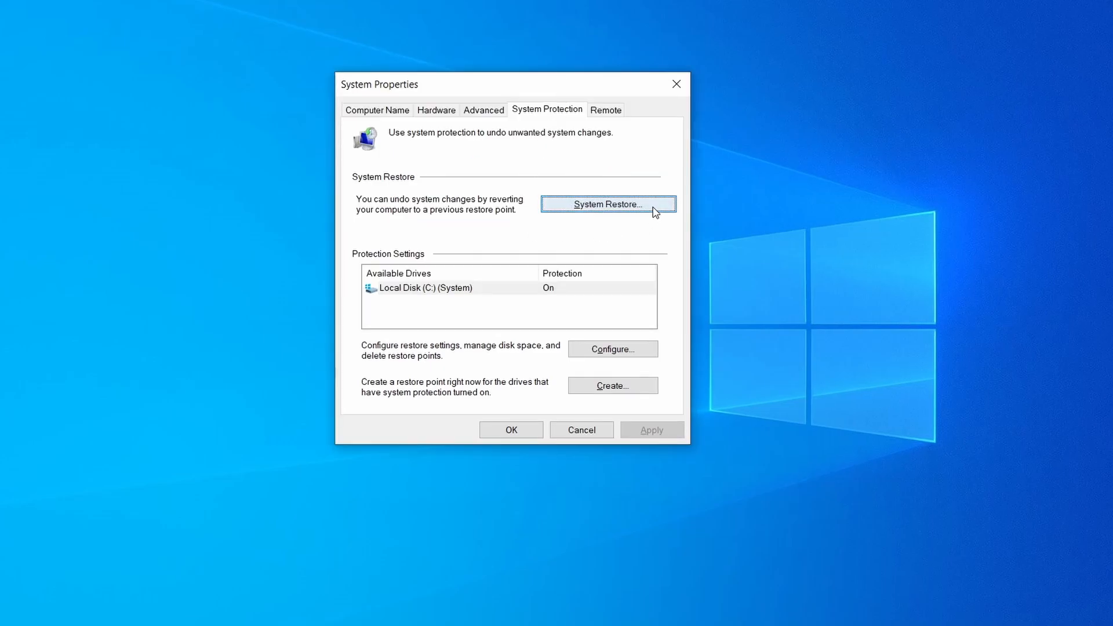
click(607, 204)
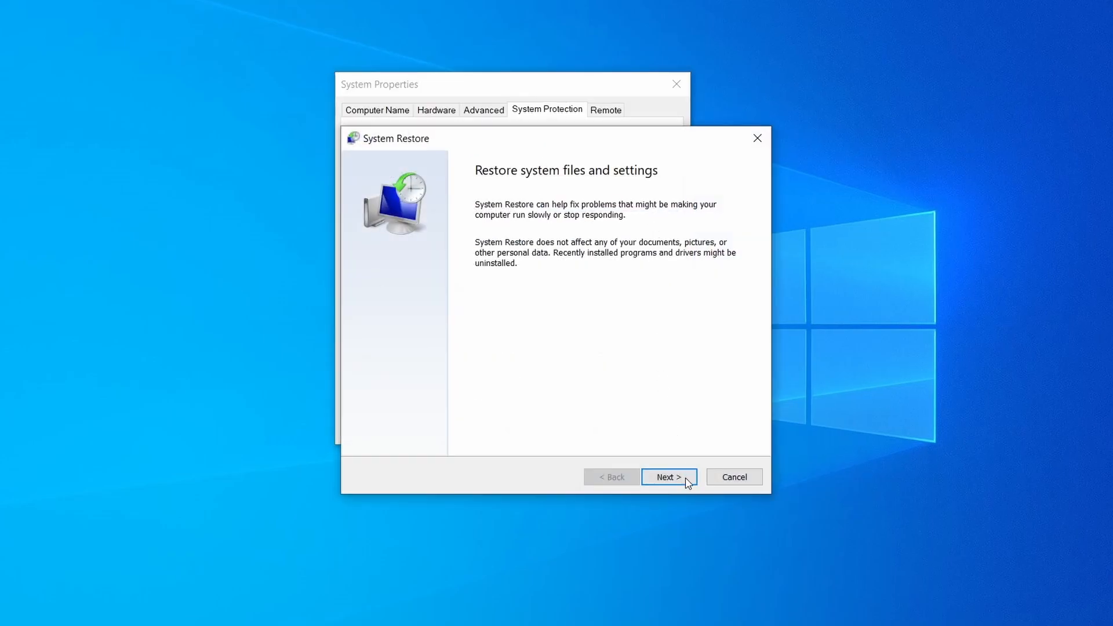
click(667, 476)
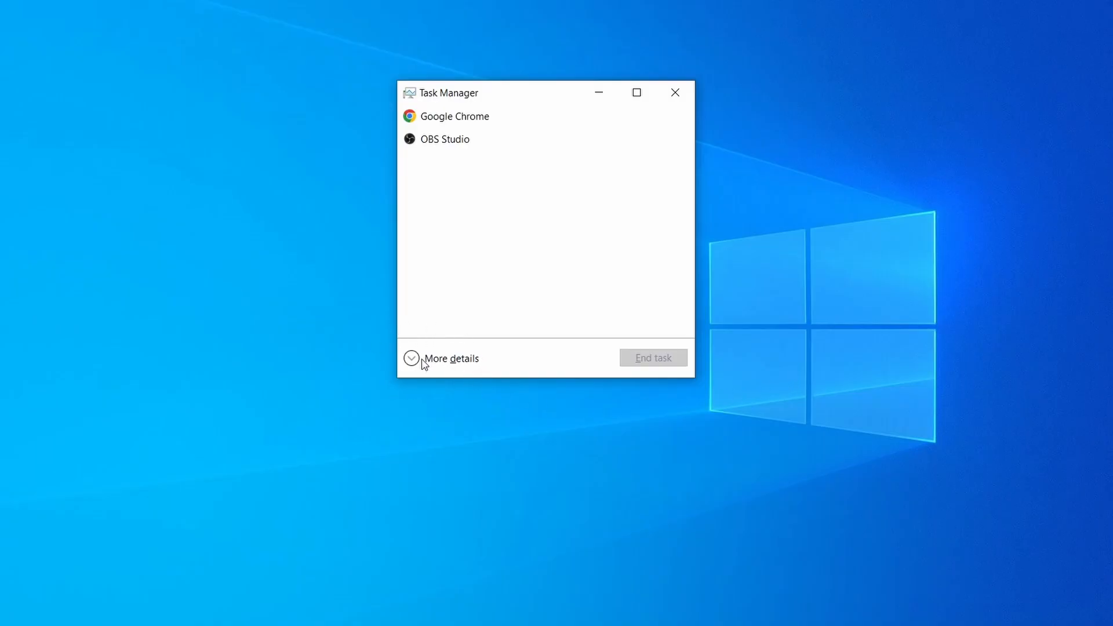
Step: Expand Task Manager details and open Example Malware Process's file location
click(410, 358)
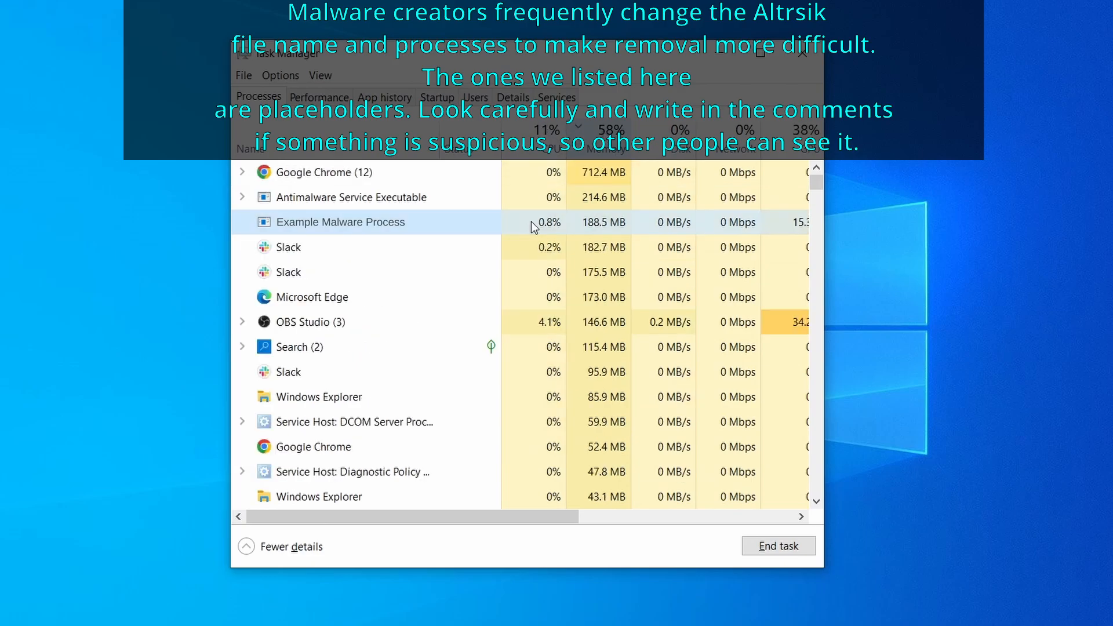
right_click(340, 222)
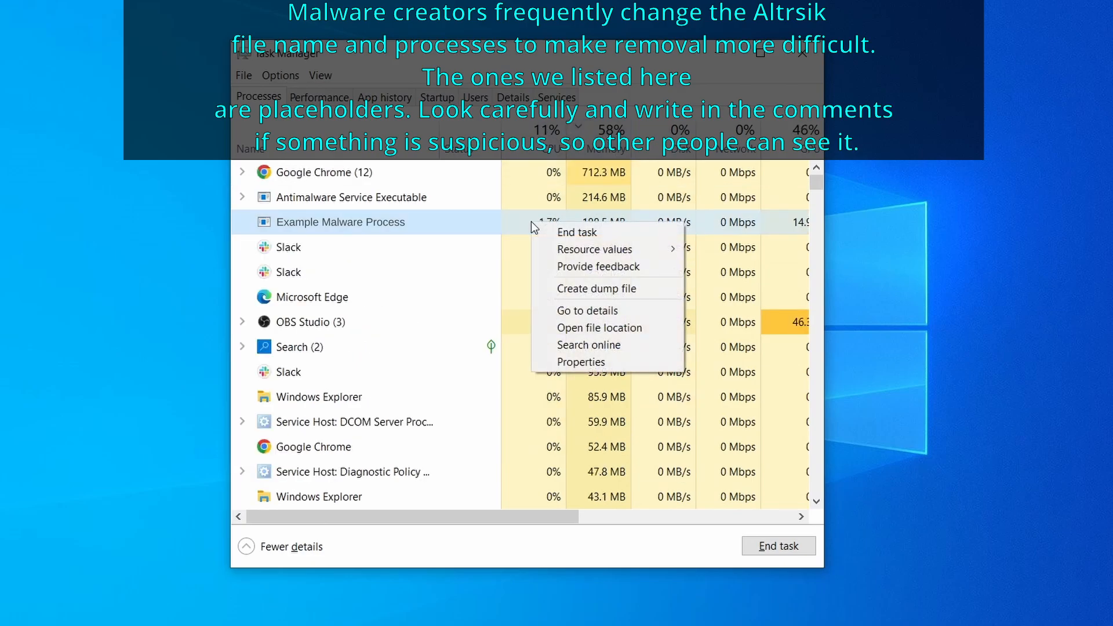
mouse_move(604, 327)
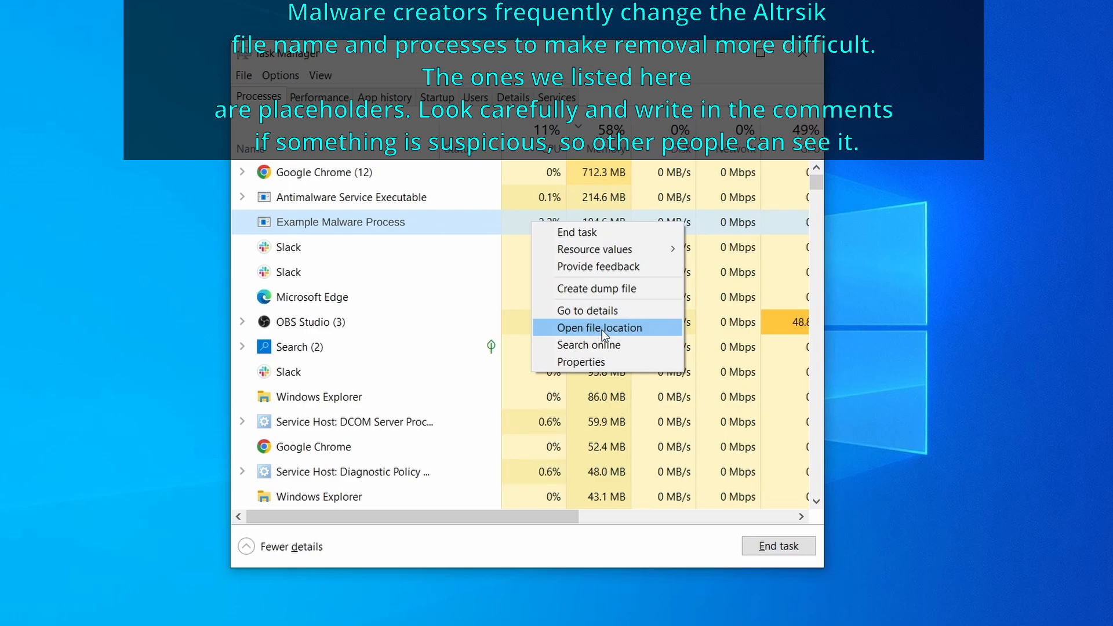
click(600, 327)
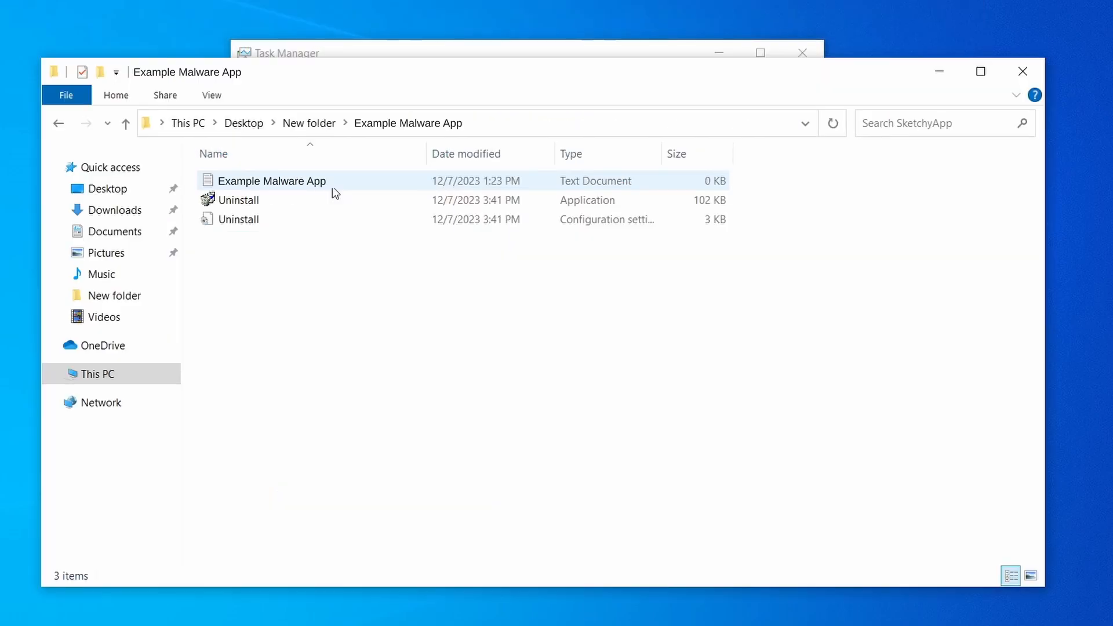
Step: Delete all files in the Example Malware App folder and close Explorer
right_click(341, 221)
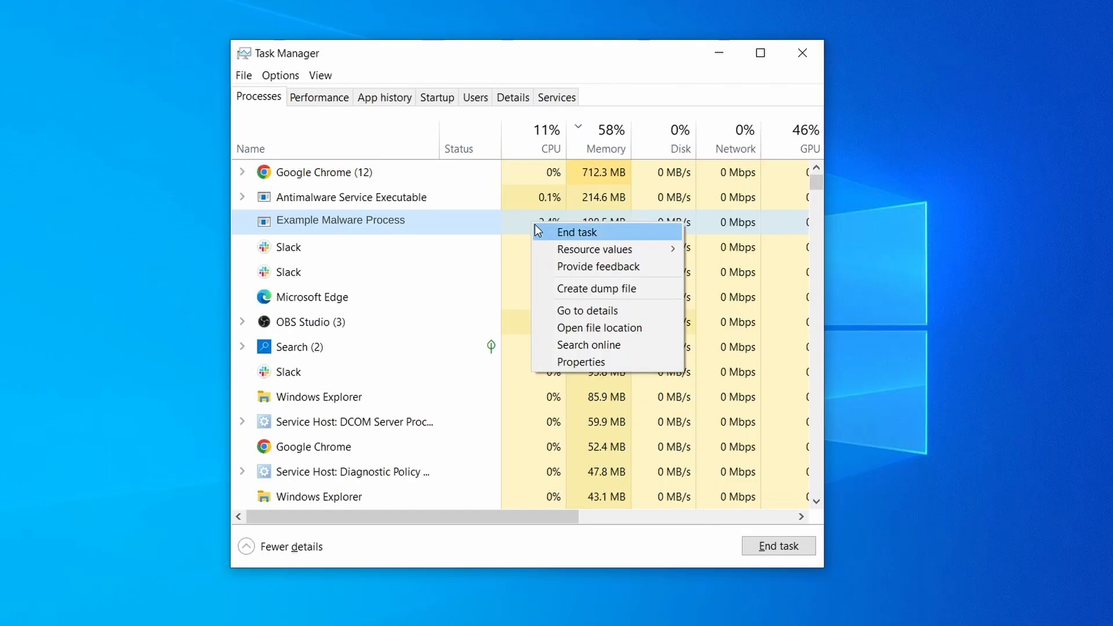
click(598, 327)
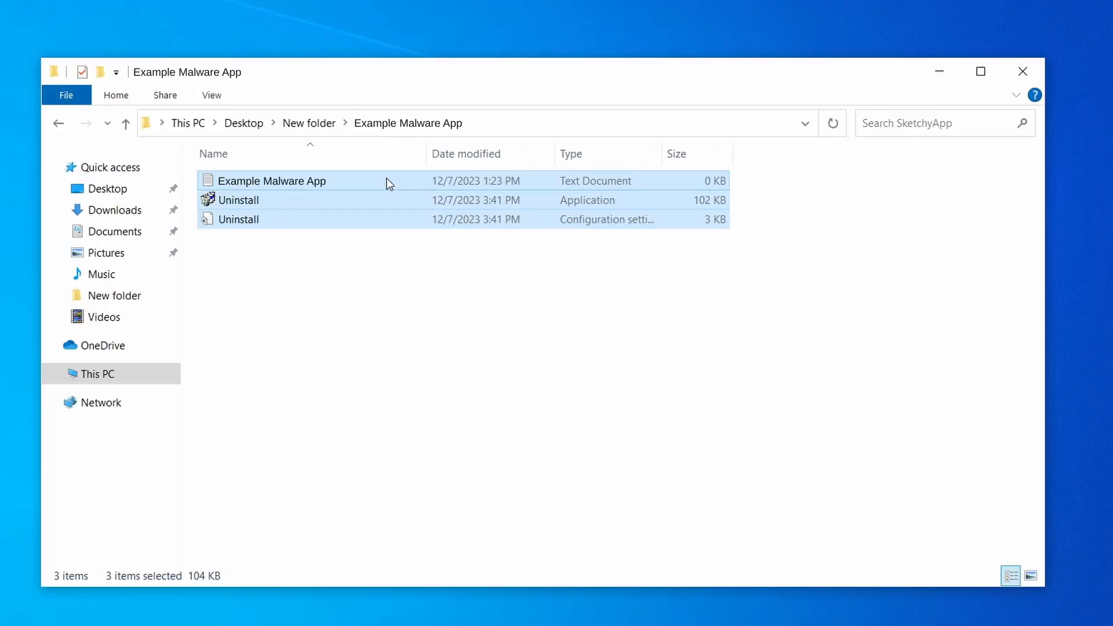
key(Delete)
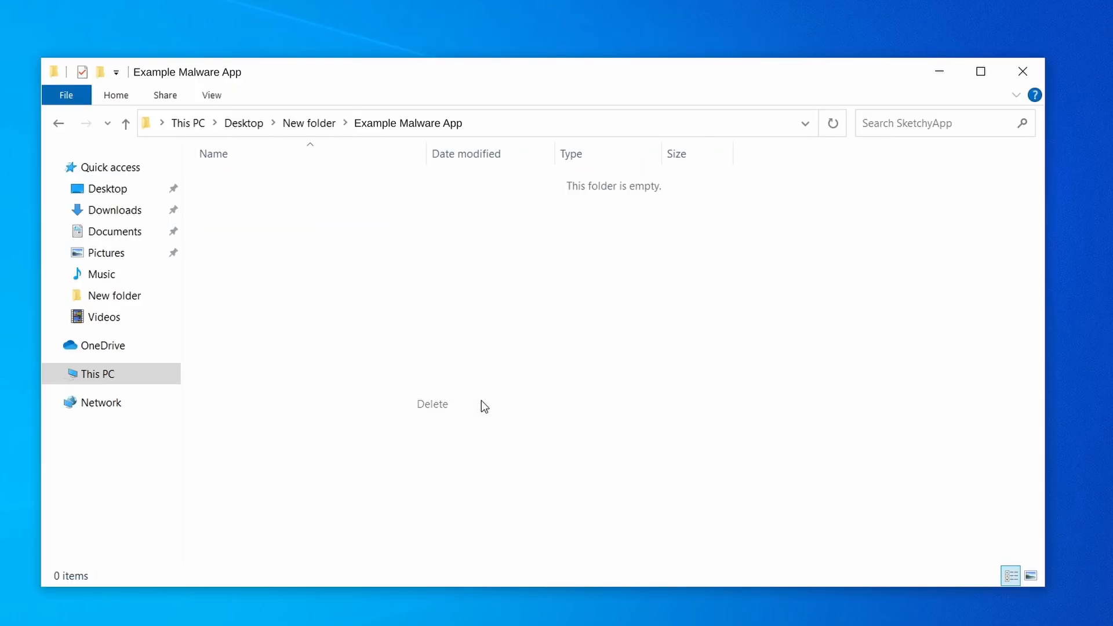
mouse_move(1000, 85)
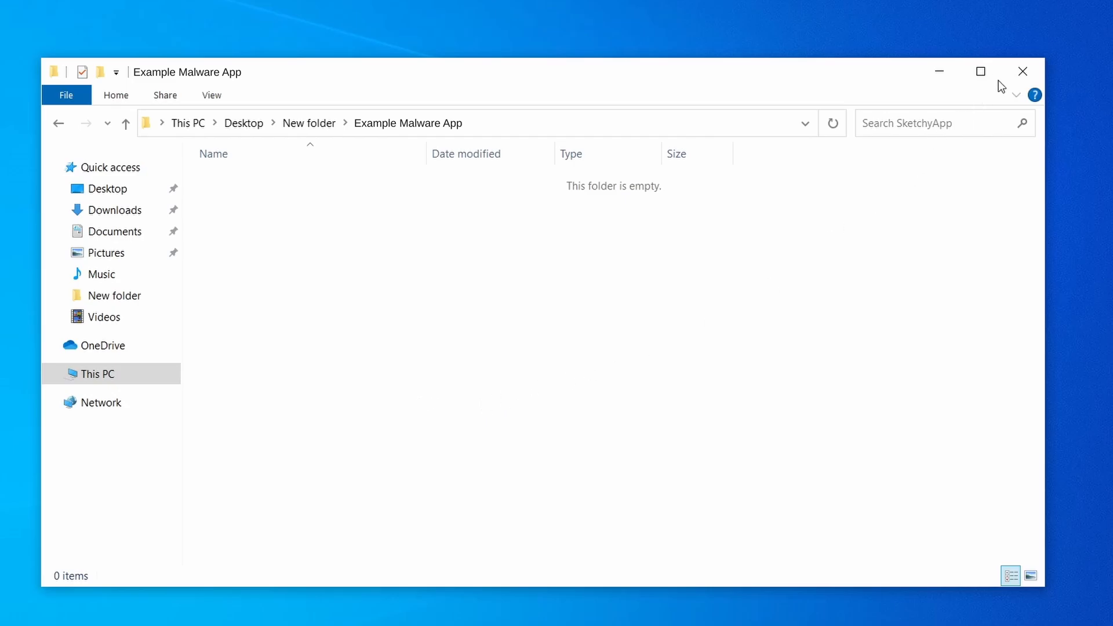
click(1022, 71)
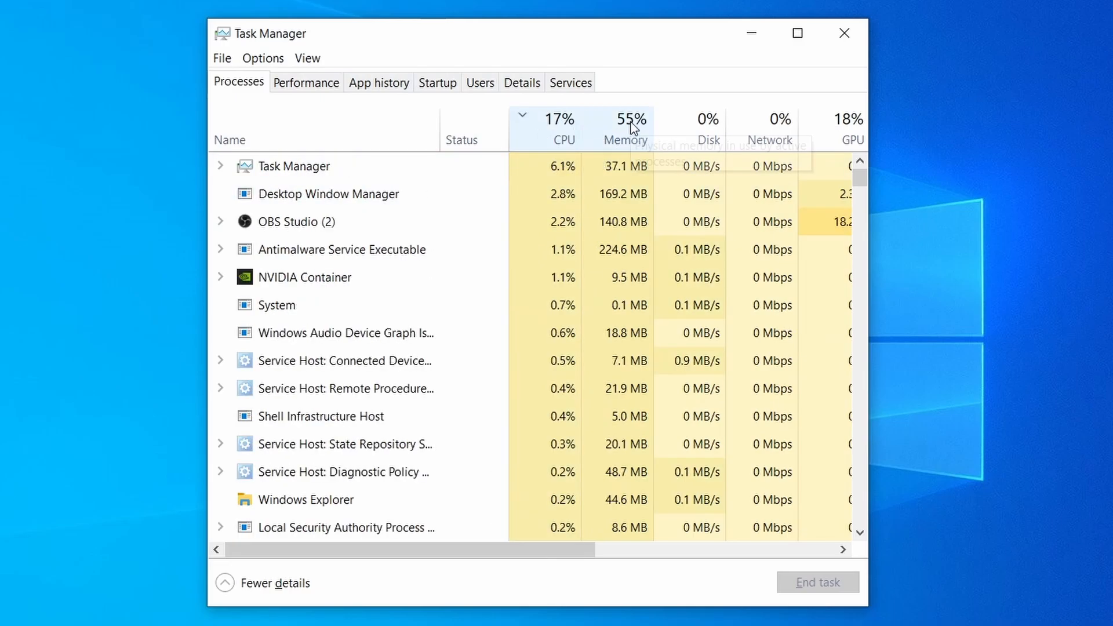
Step: Sort Task Manager by memory and end the Example Malware App task
click(563, 118)
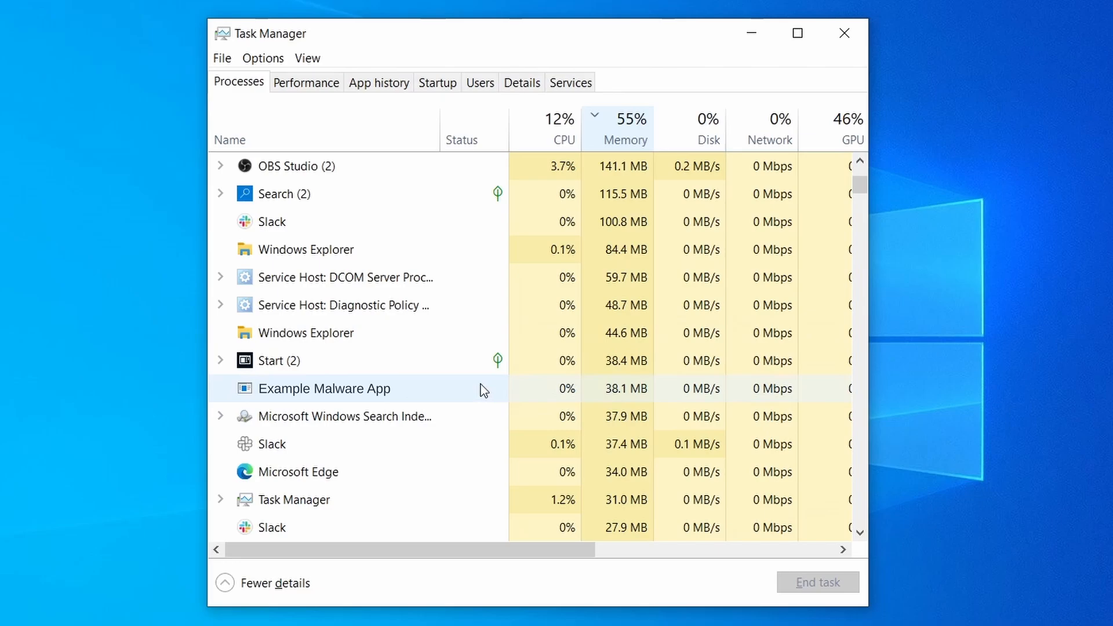
mouse_move(488, 390)
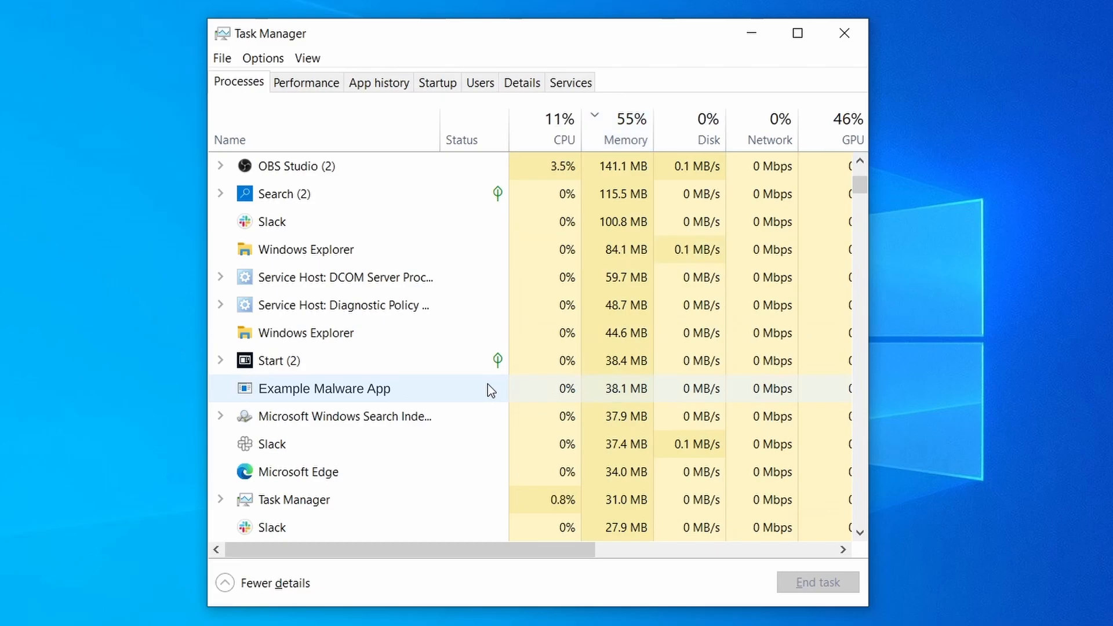
right_click(323, 388)
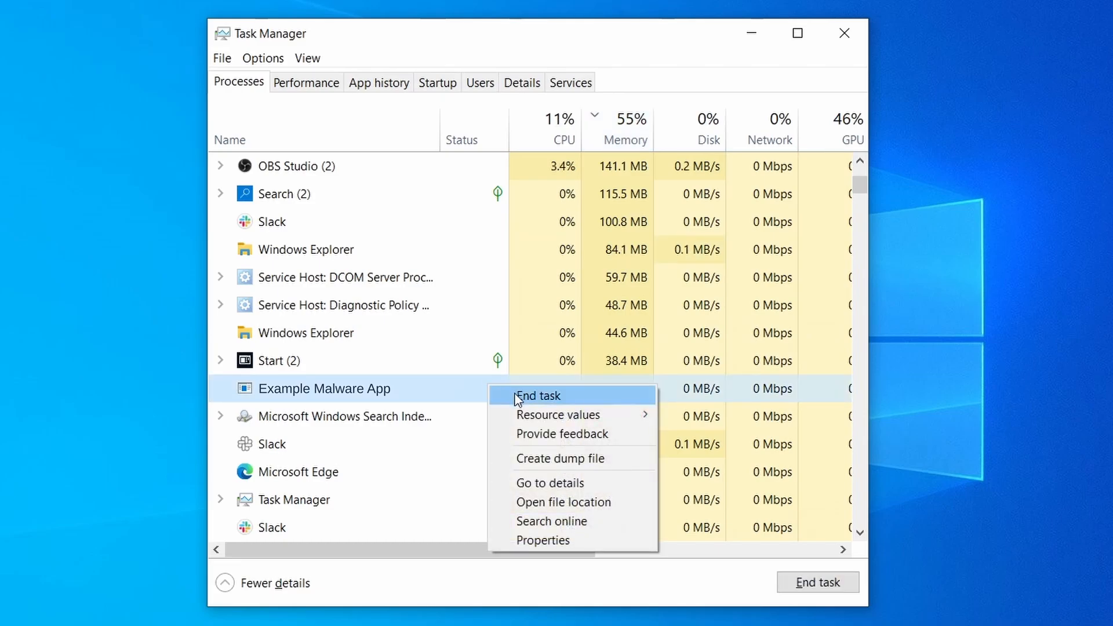
mouse_move(519, 403)
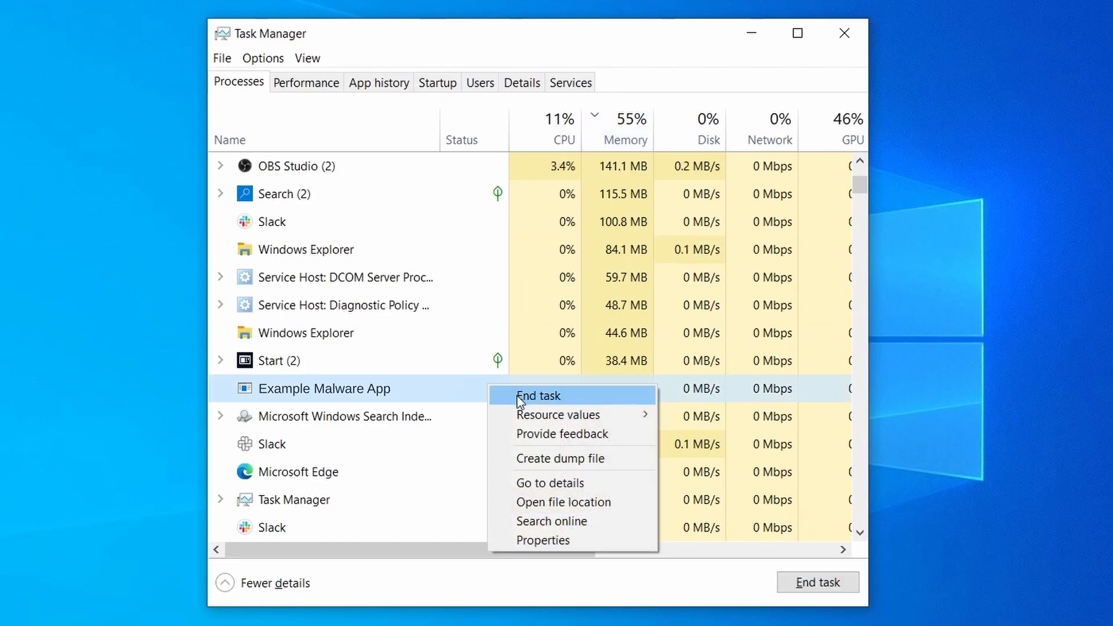
click(538, 395)
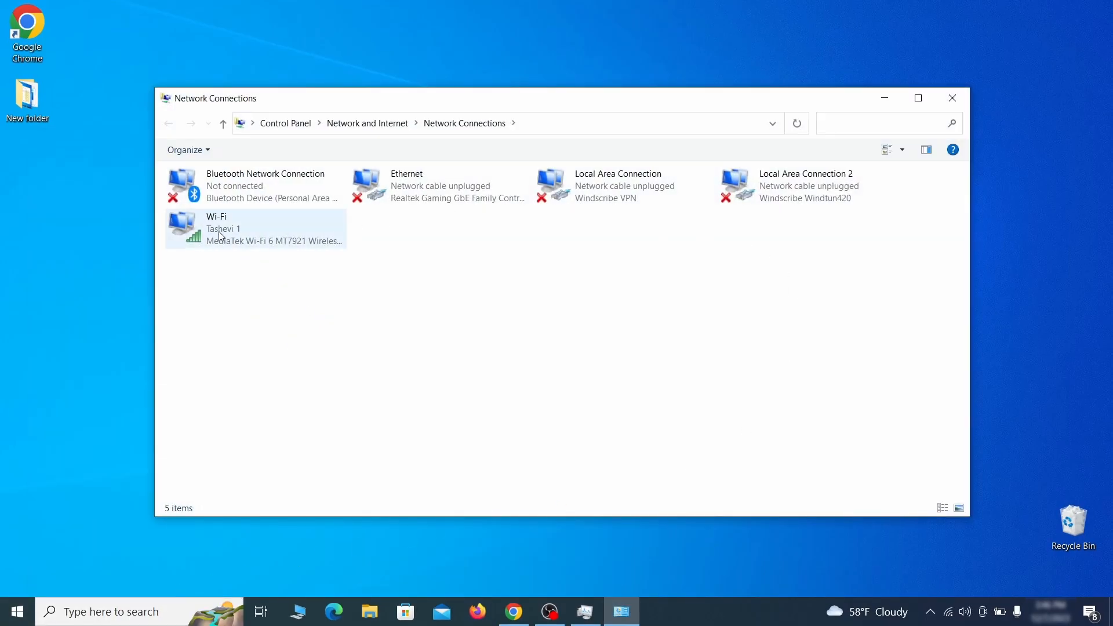
Step: Remove DNS server 0.0.0.0 from the Wi-Fi adapter's advanced IPv4 settings
right_click(224, 228)
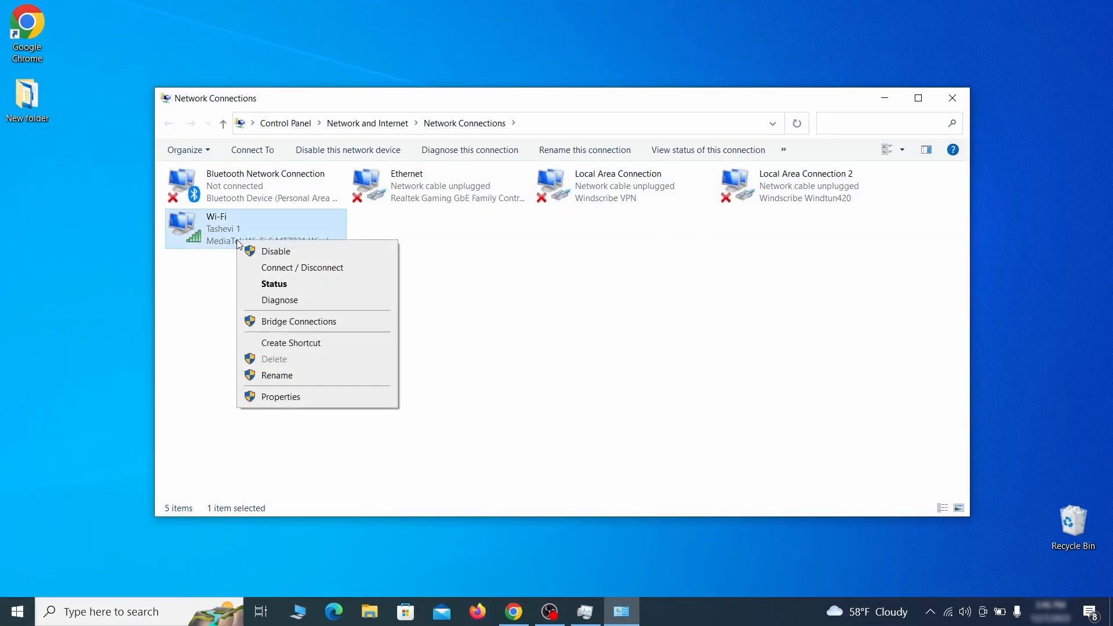
click(280, 396)
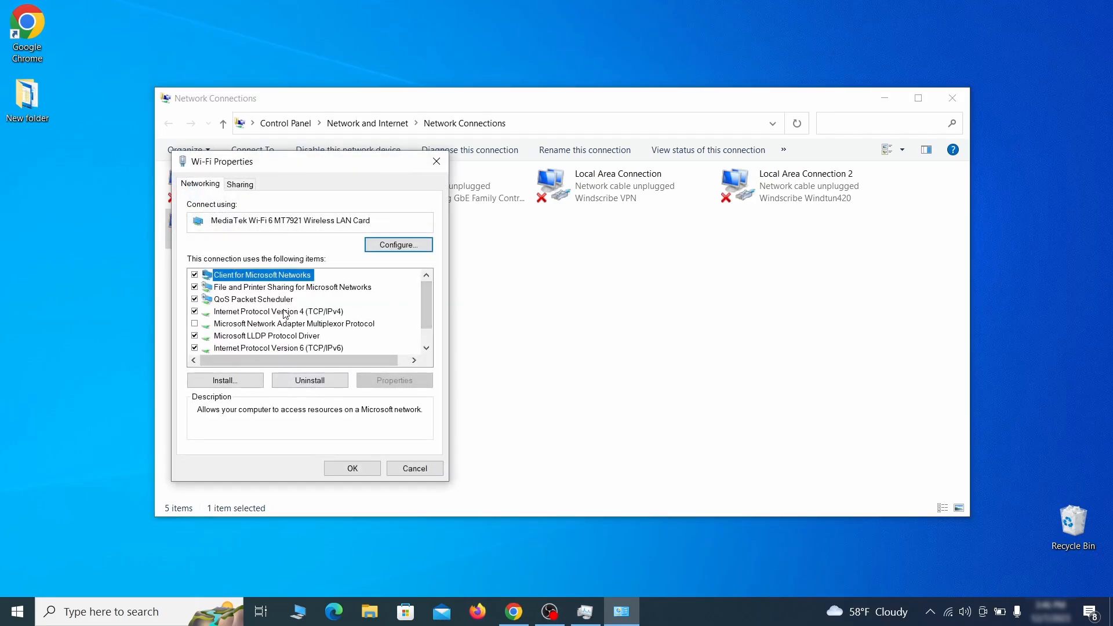
click(279, 311)
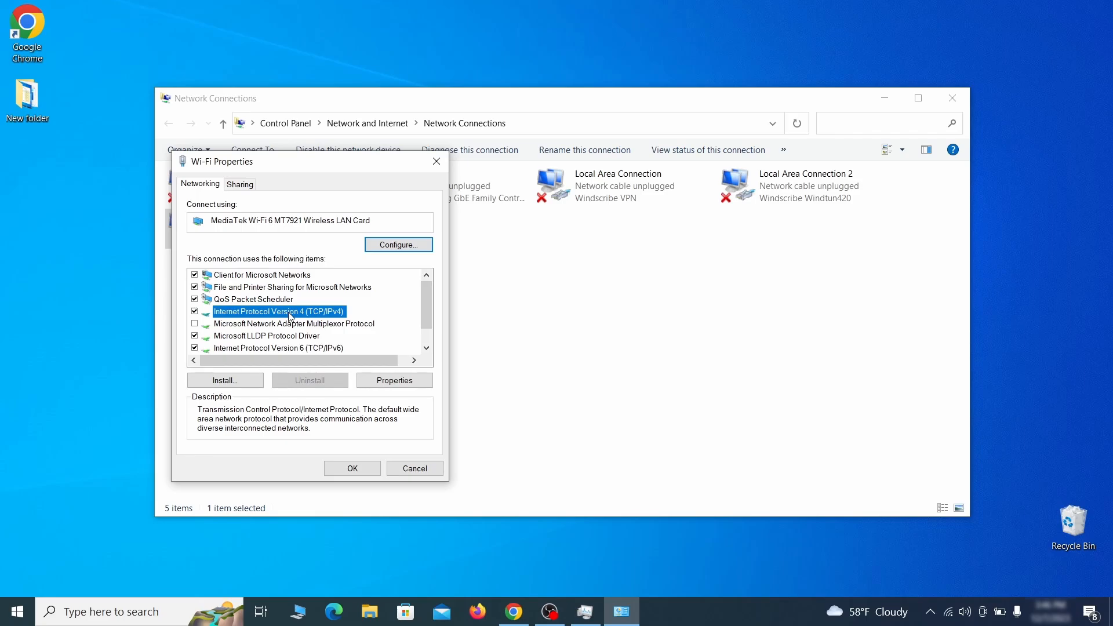
click(393, 380)
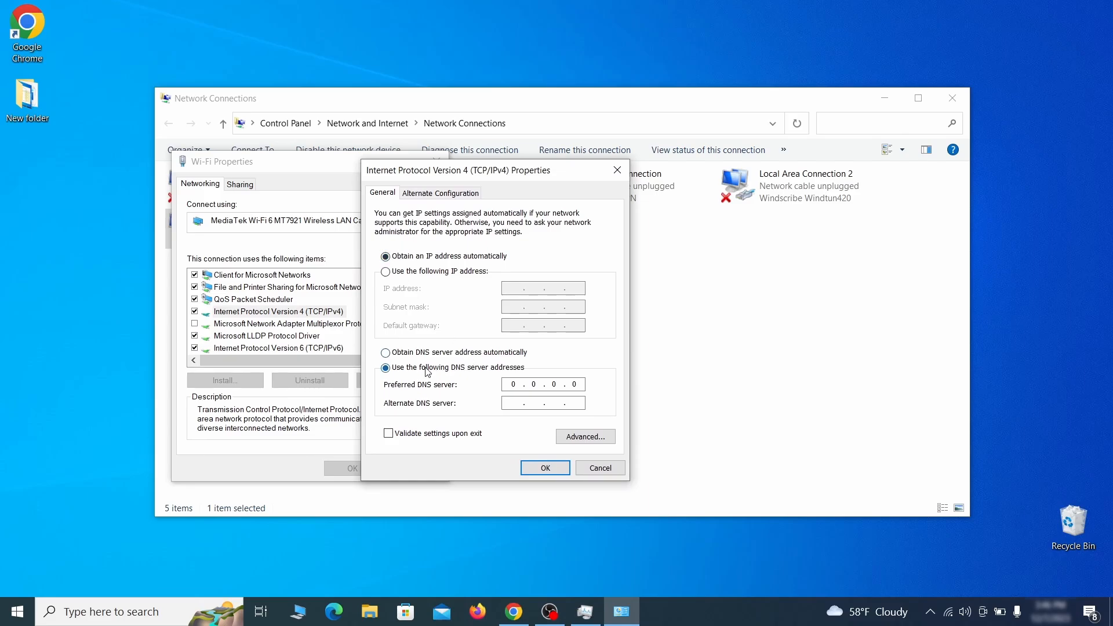
click(585, 436)
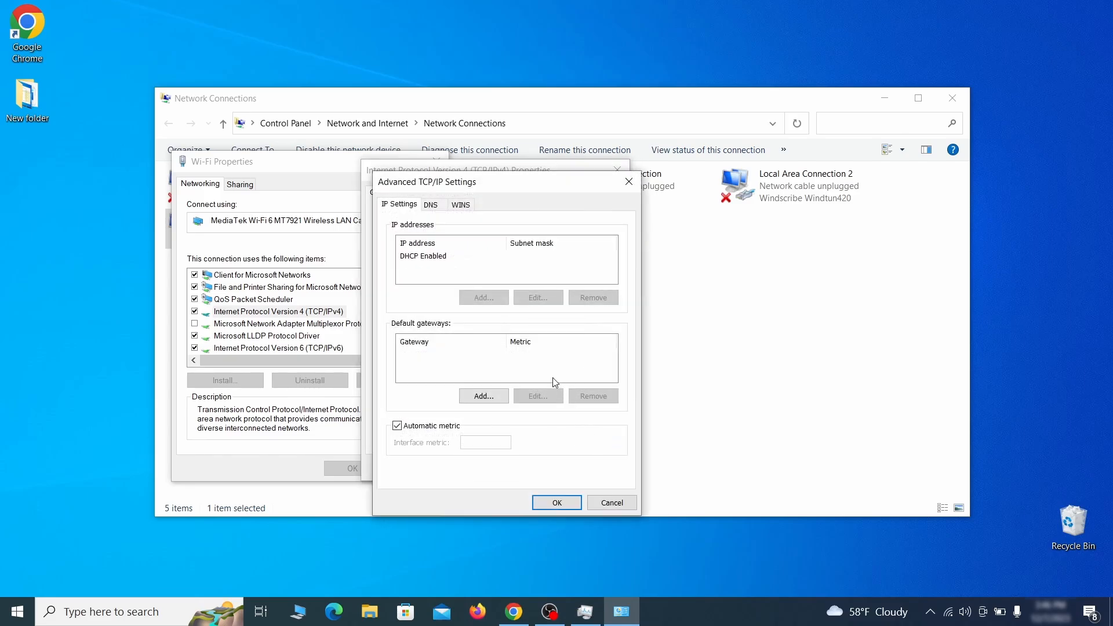
click(430, 204)
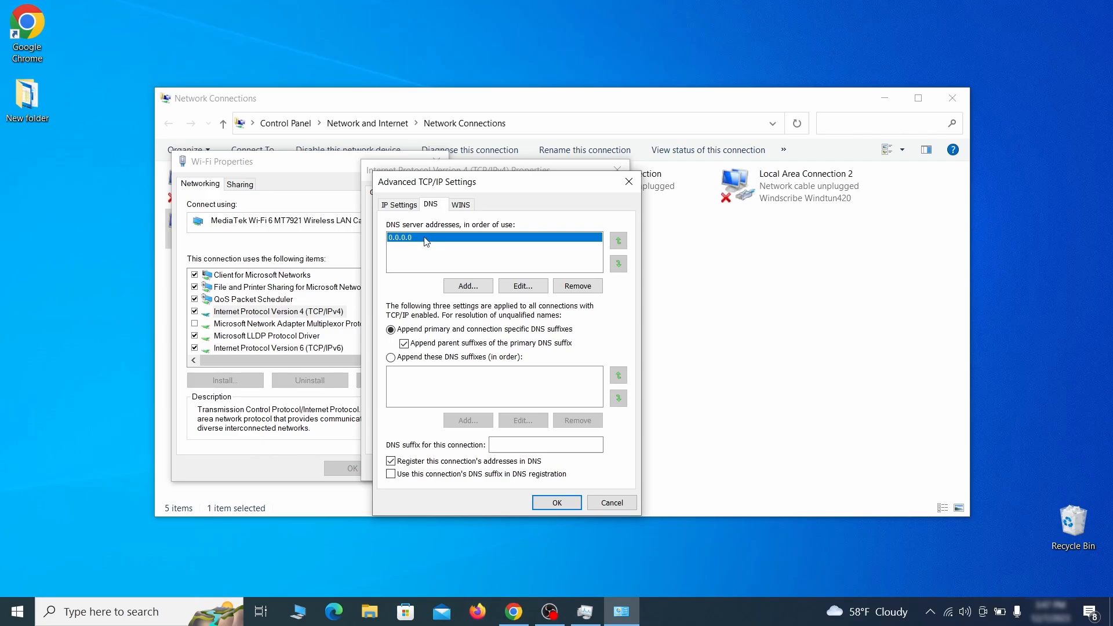
mouse_move(435, 240)
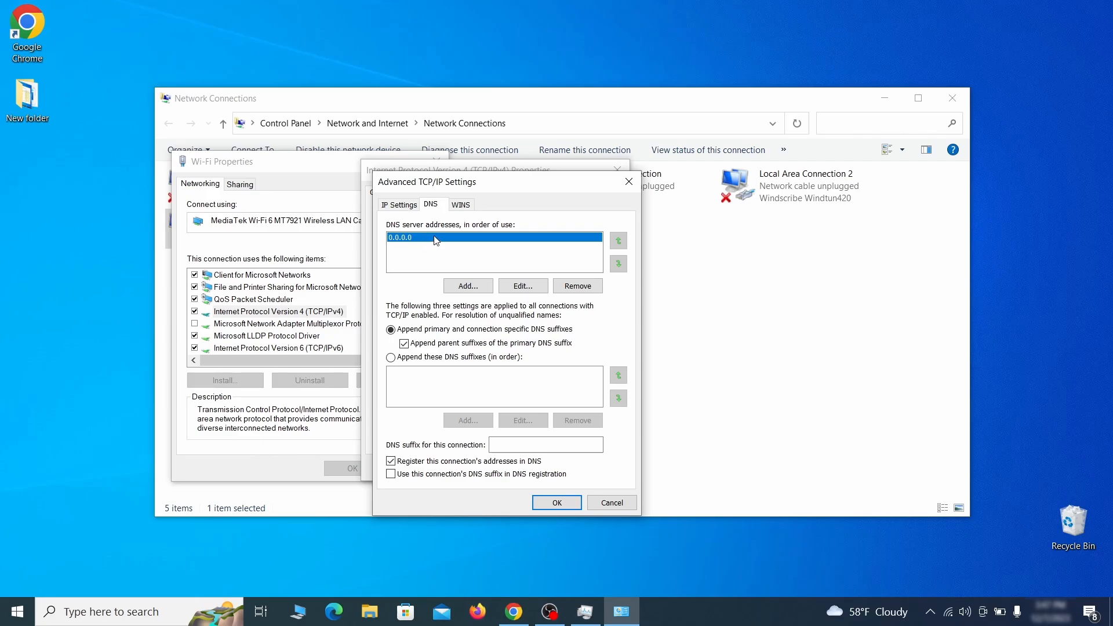
click(577, 286)
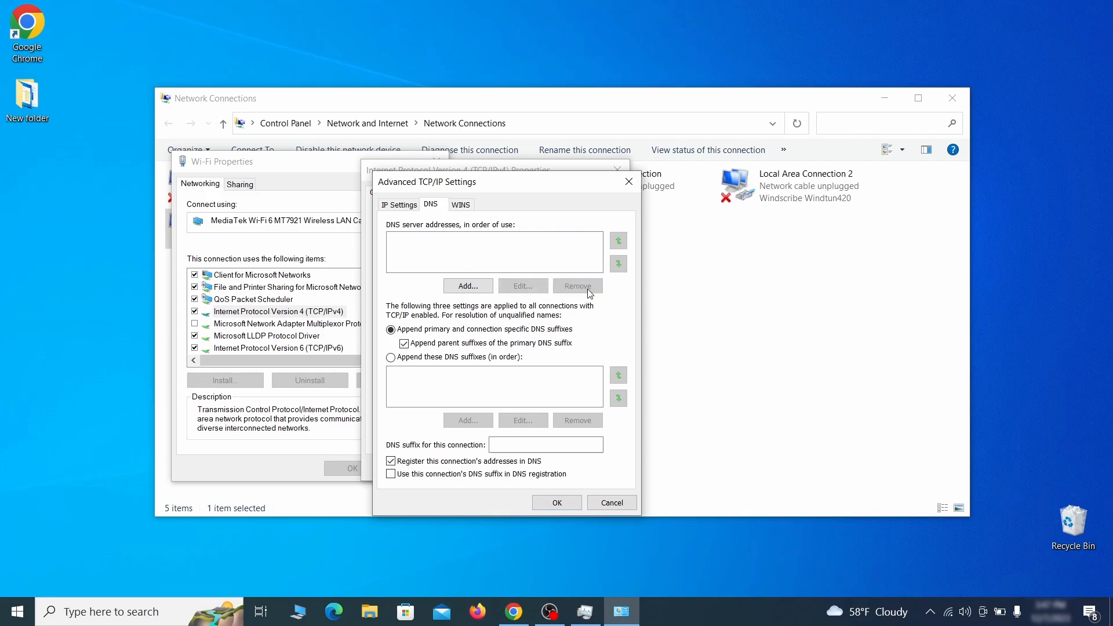
click(557, 502)
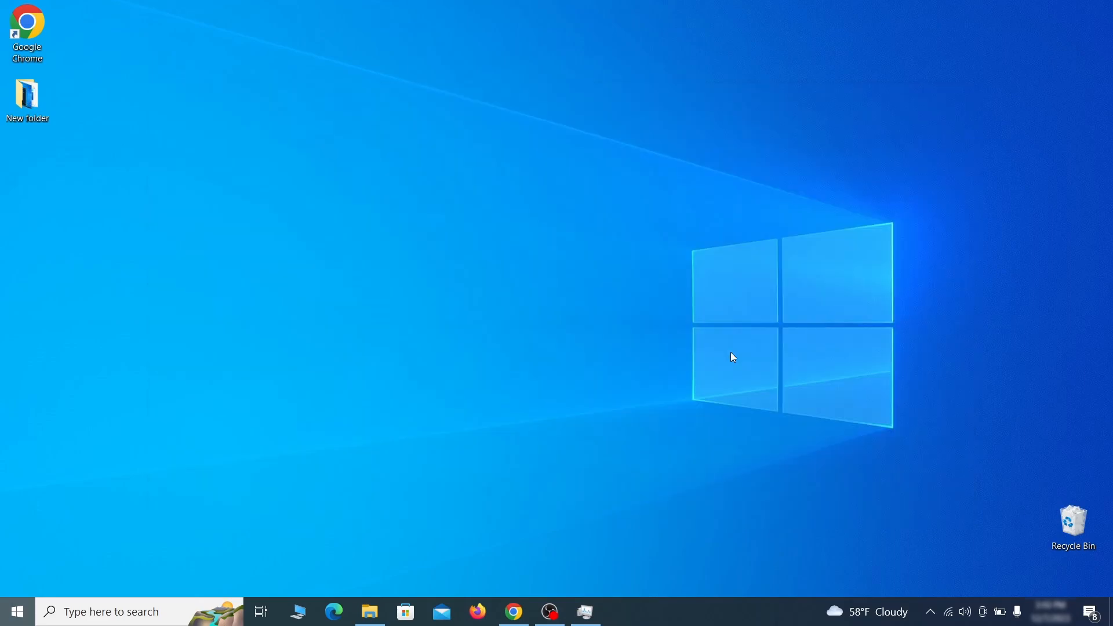
Step: Search for C:\Windows\System32\drivers\etc\hosts and open it in Notepad
text(C:\Windows\System32\drivers\etc\hosts)
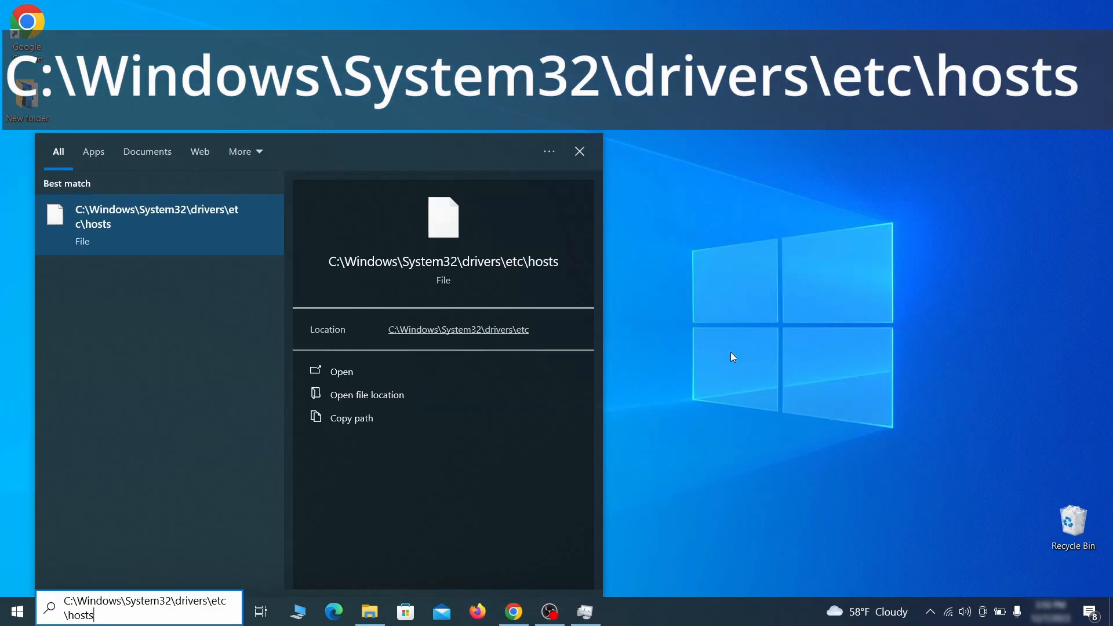
click(341, 371)
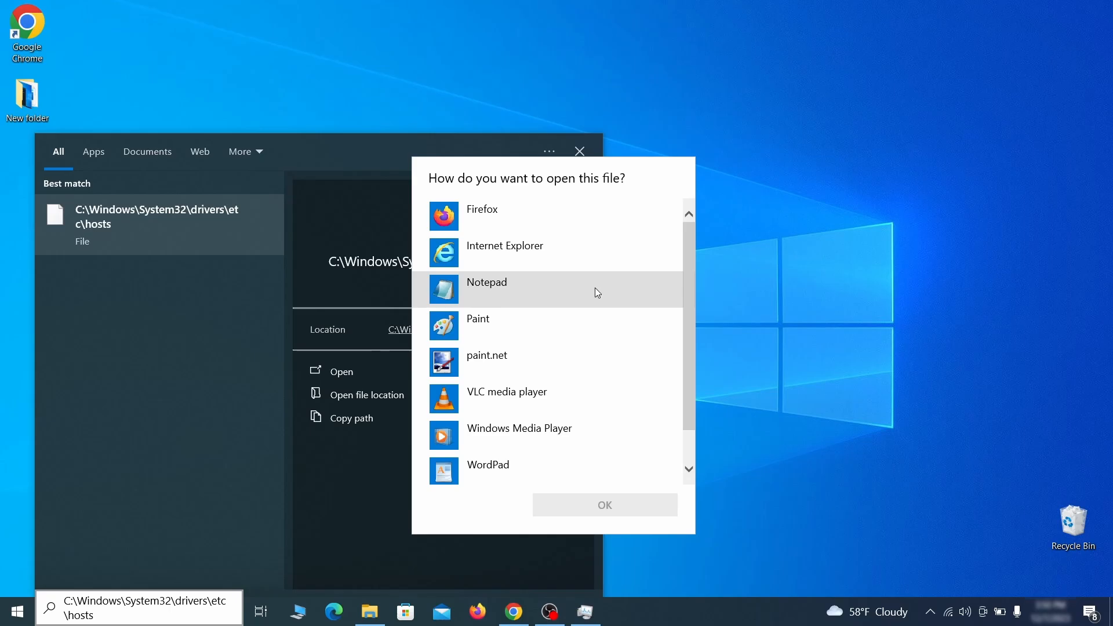
click(604, 505)
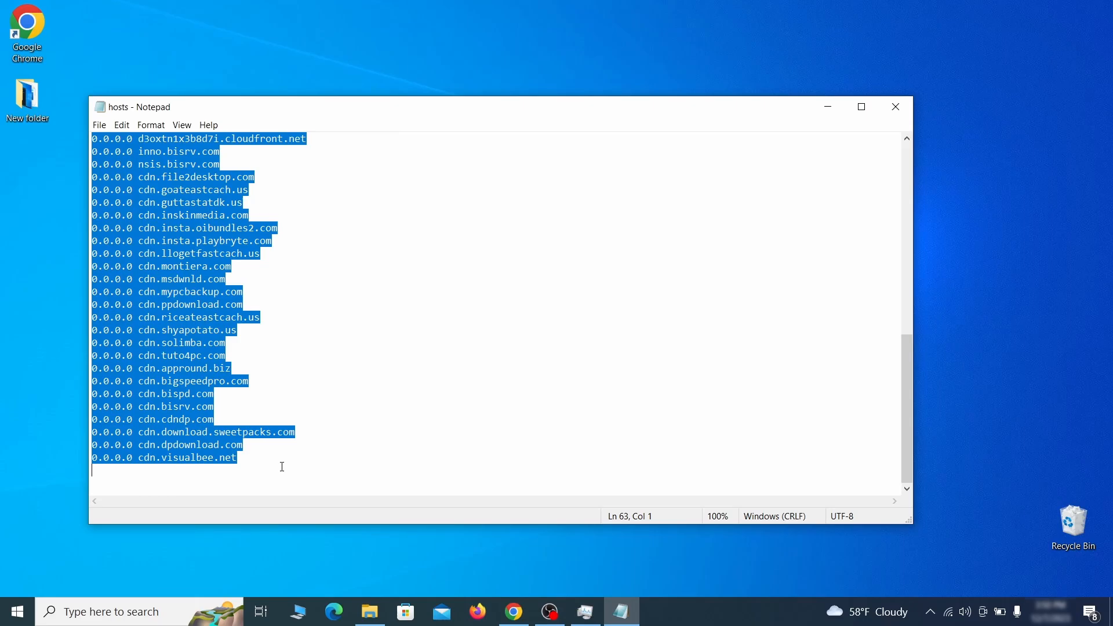
click(99, 125)
text(startup apps)
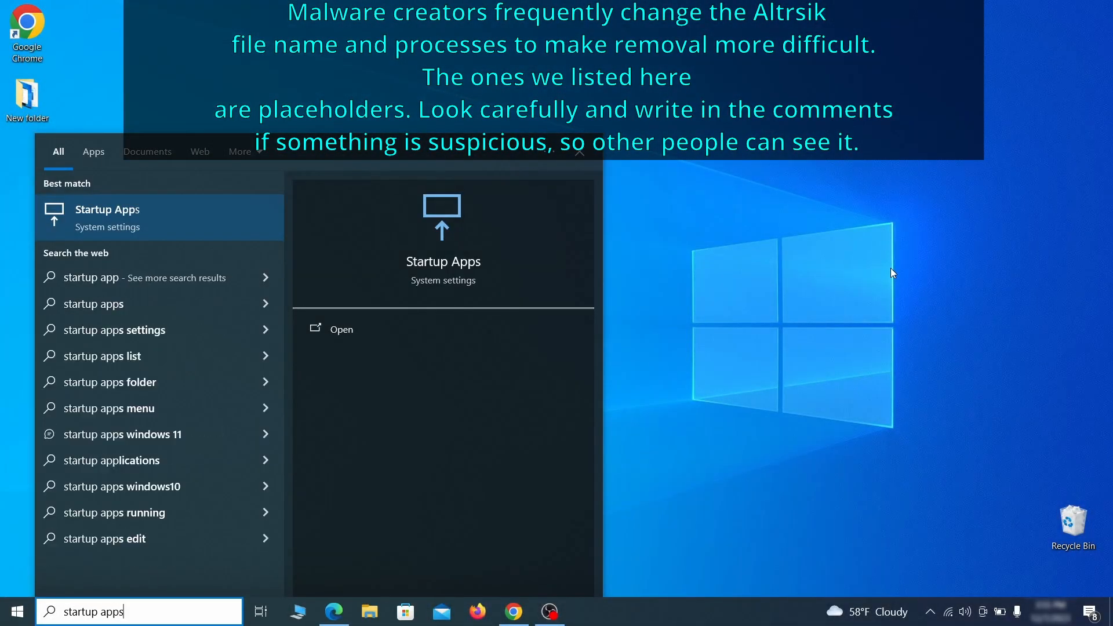
Step: Open Startup Apps and toggle Example Malware App off
click(107, 216)
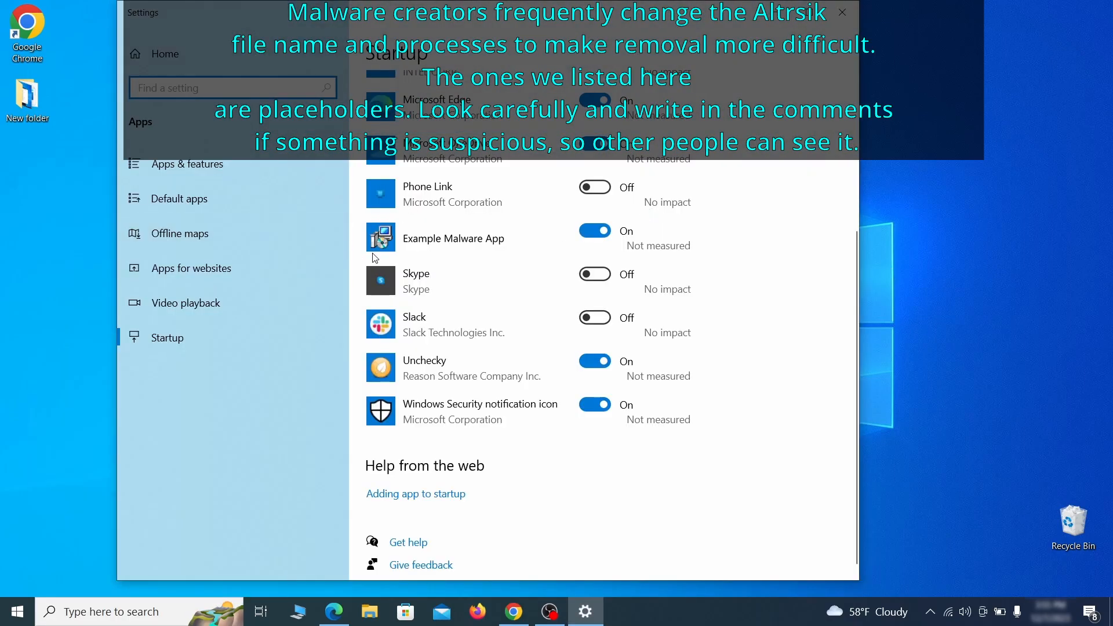
click(594, 230)
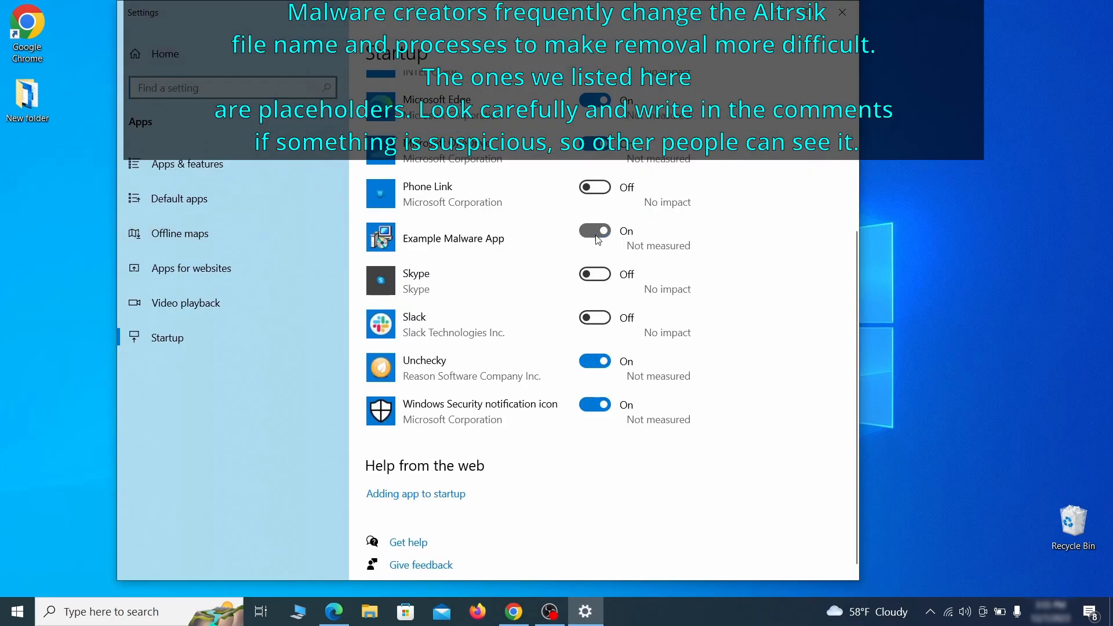
click(594, 230)
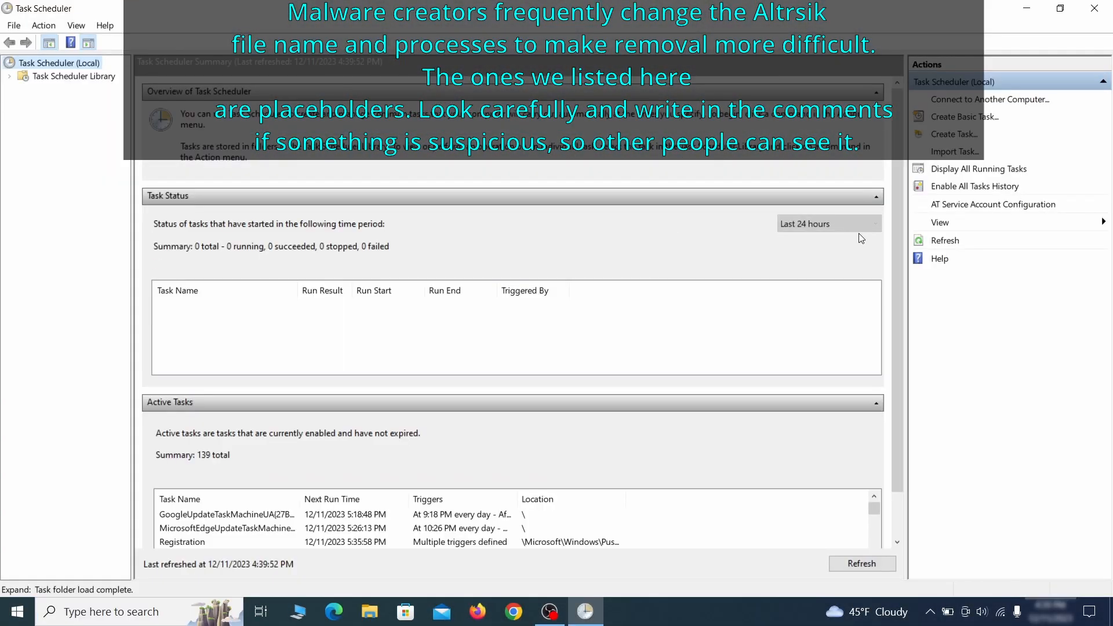
Step: Review the Example Malware App task's daily 4:39 PM trigger and its actions, then disable the task
click(74, 76)
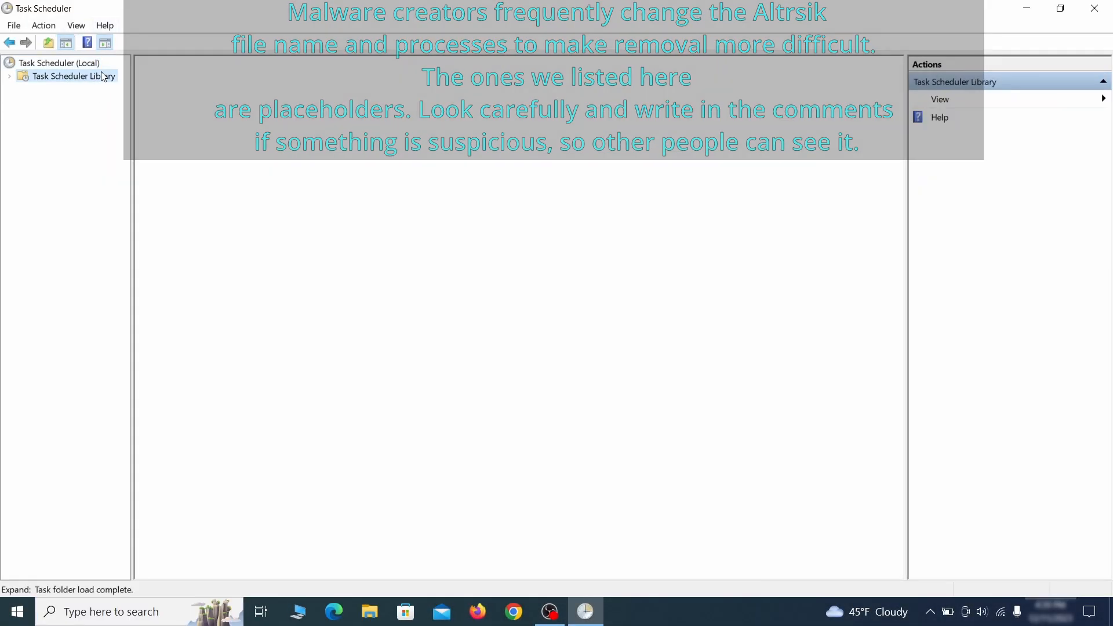
click(74, 76)
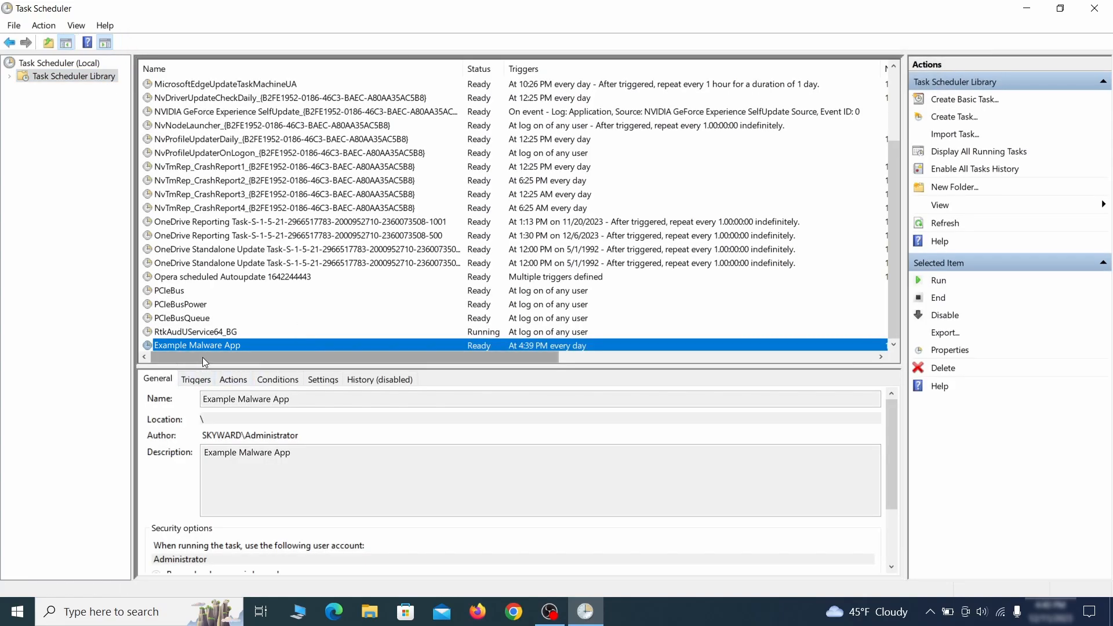
mouse_move(320, 347)
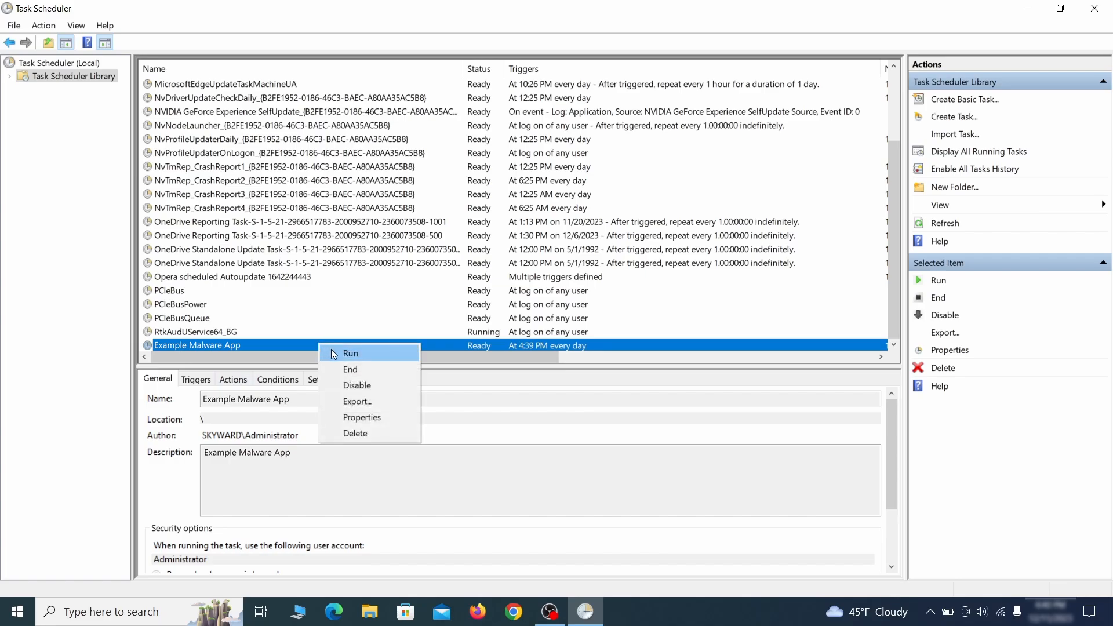
mouse_move(358, 433)
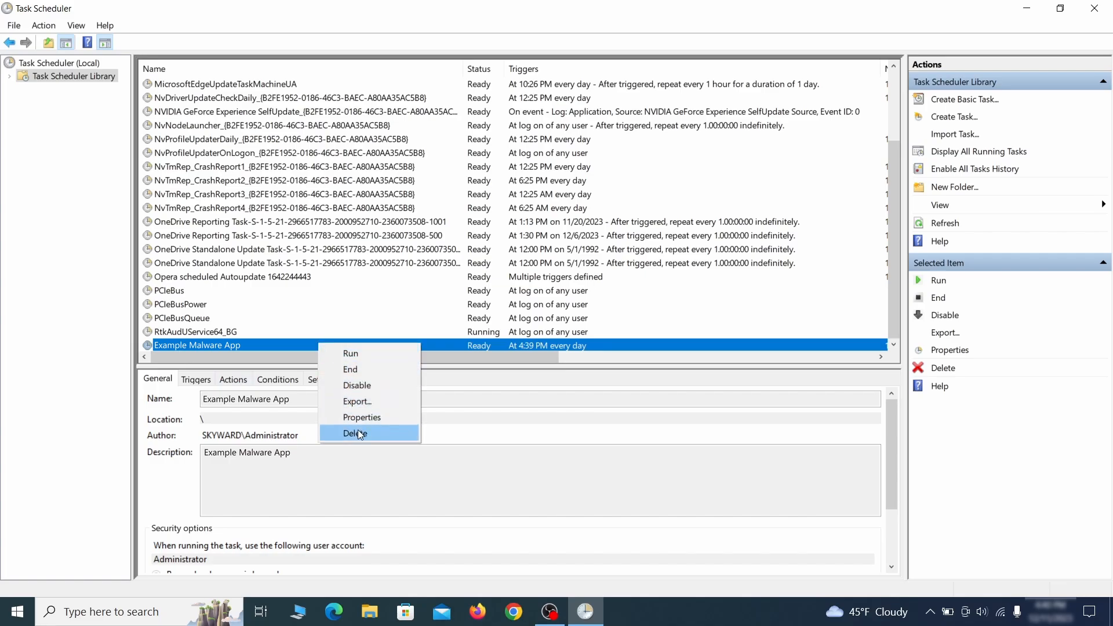
mouse_move(361, 418)
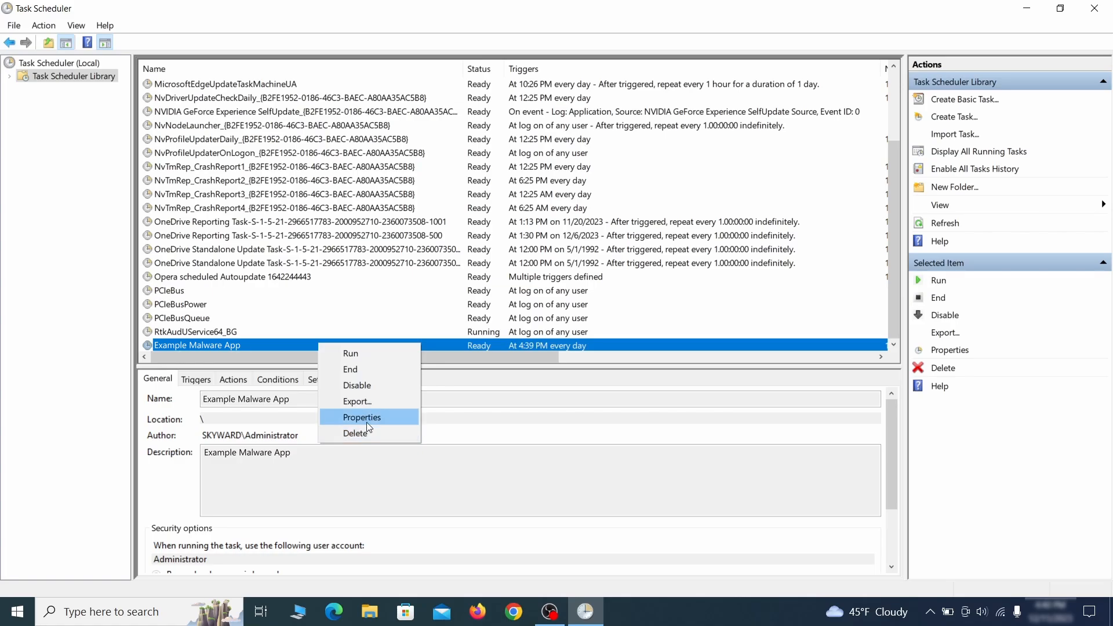
click(361, 417)
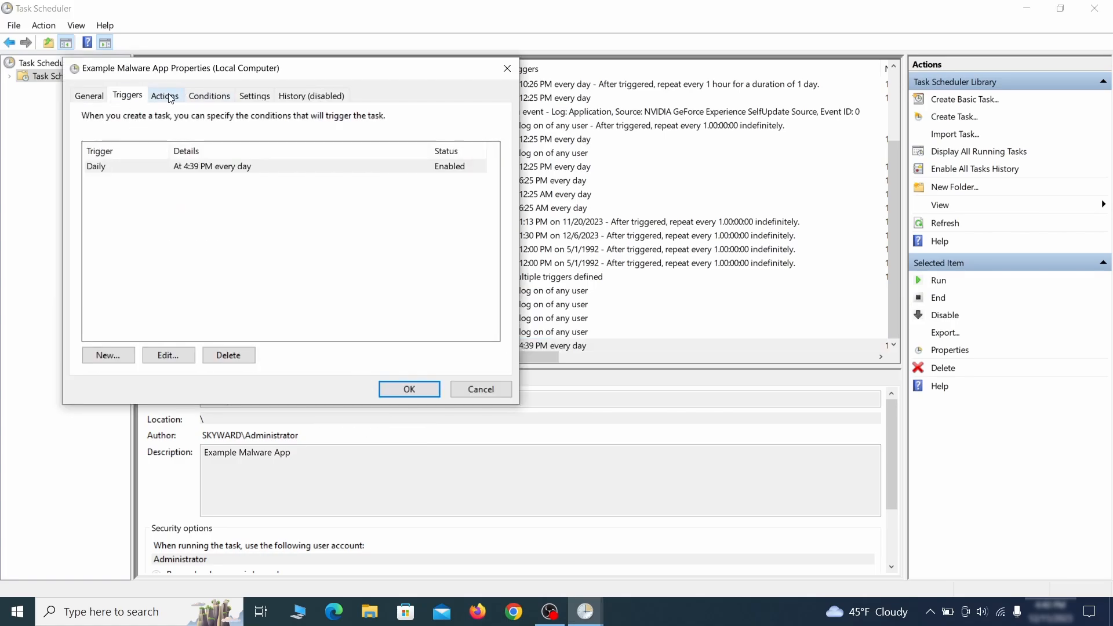
click(164, 95)
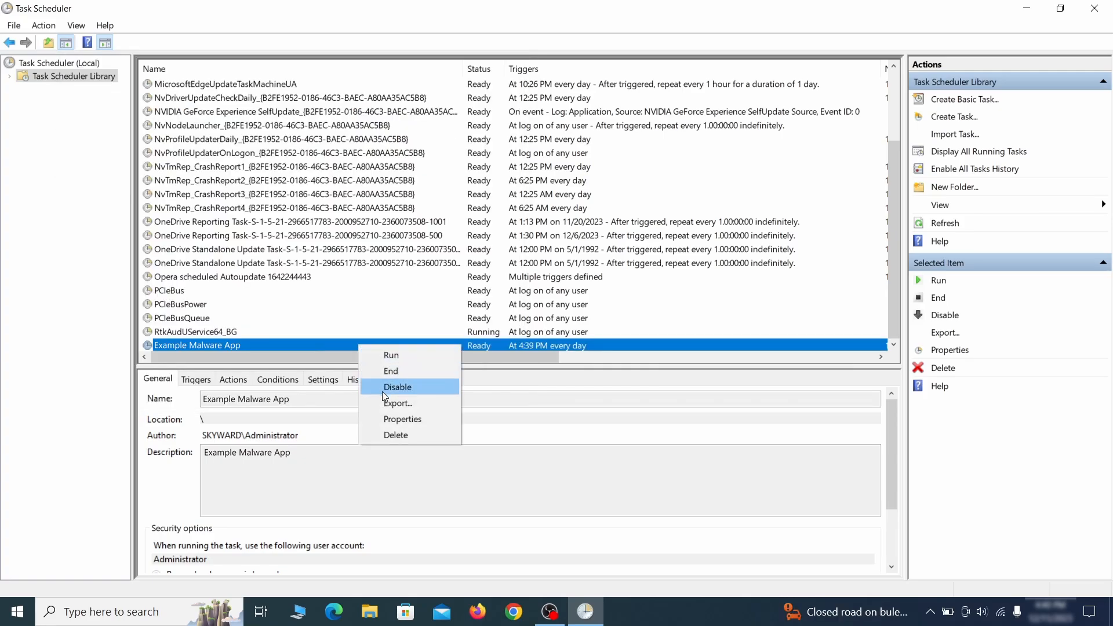
click(396, 434)
text(regedit)
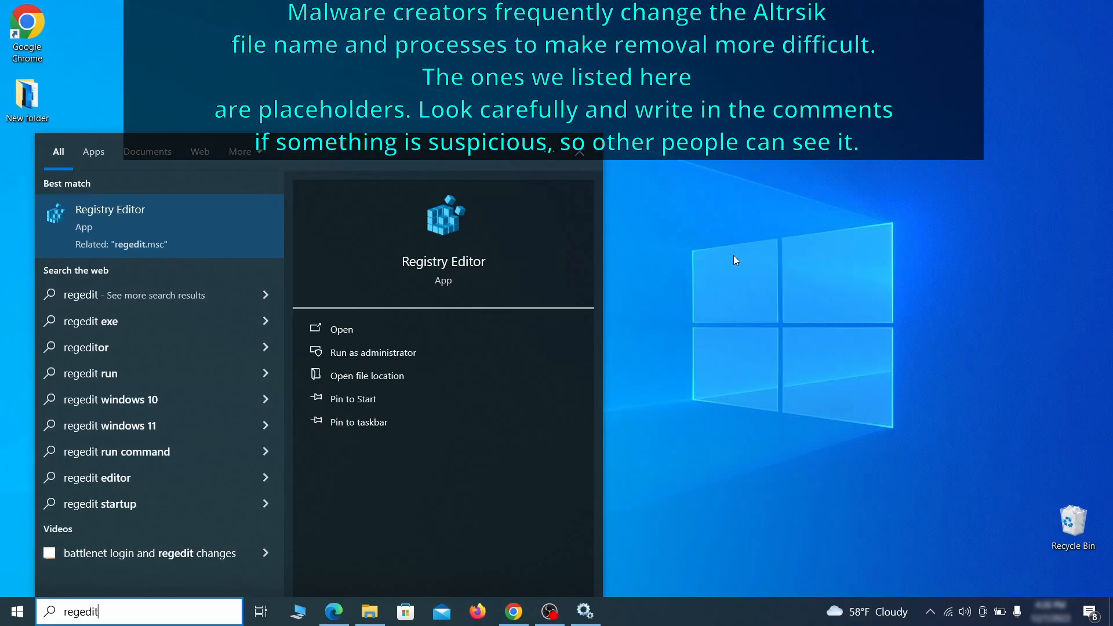
Step: Launch Registry Editor and export HKEY_CURRENT_USER to the desktop as 'Registry Backup 1'
right_click(110, 209)
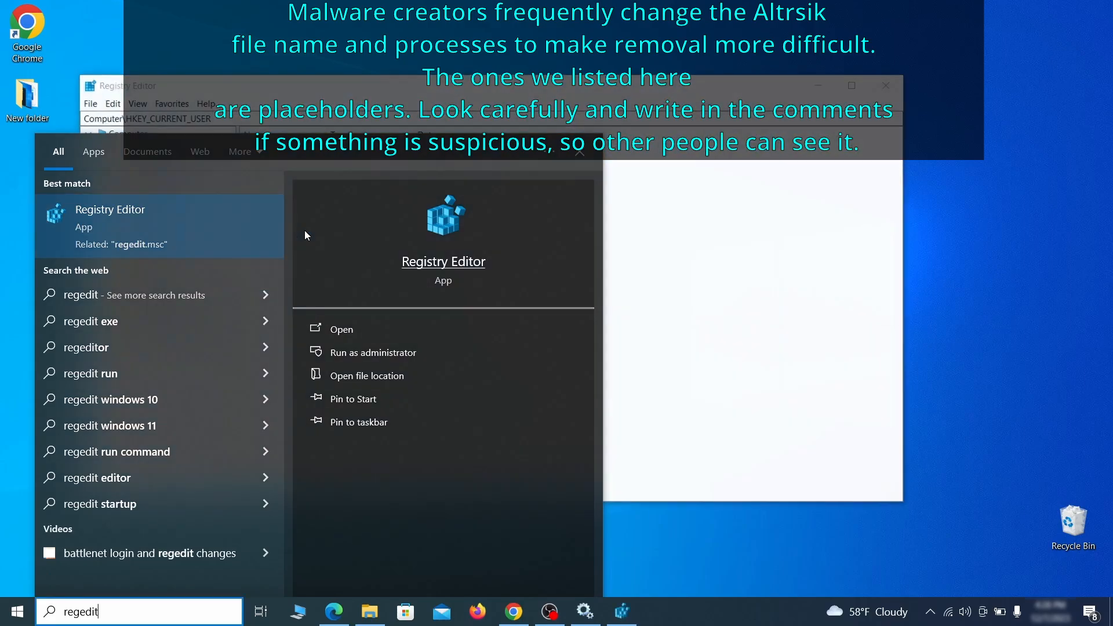
click(341, 328)
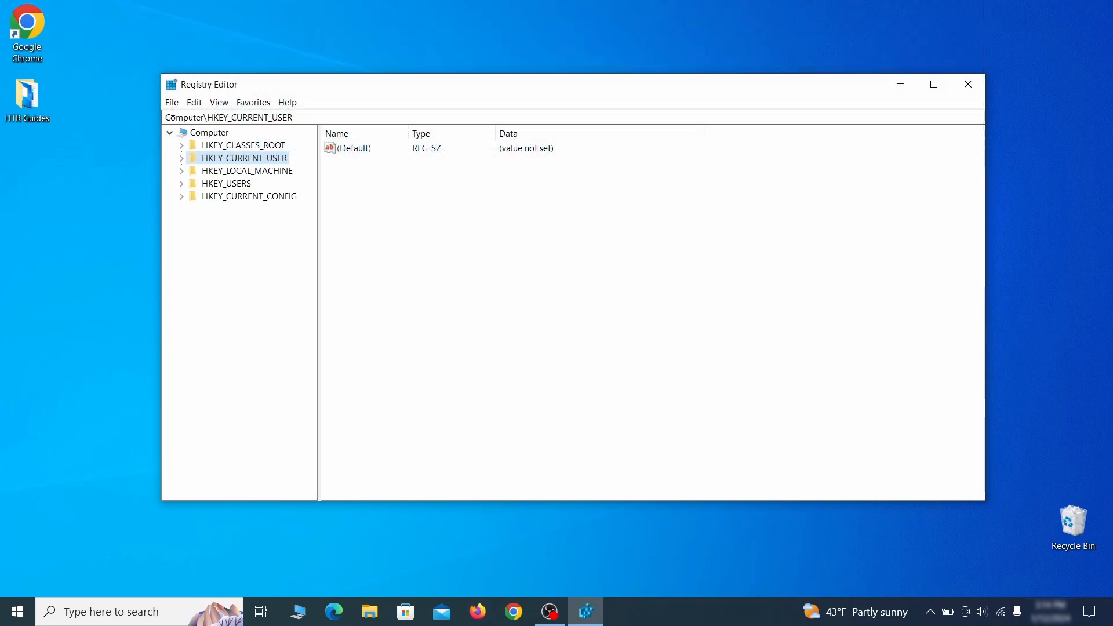
click(171, 102)
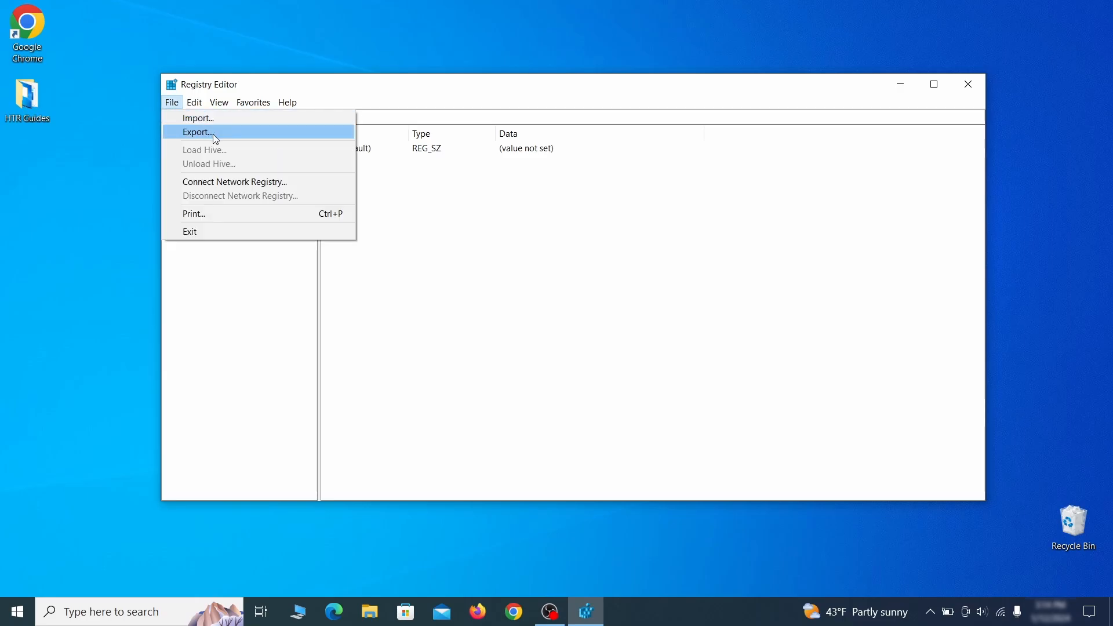
click(196, 132)
text(Registry Backup 1)
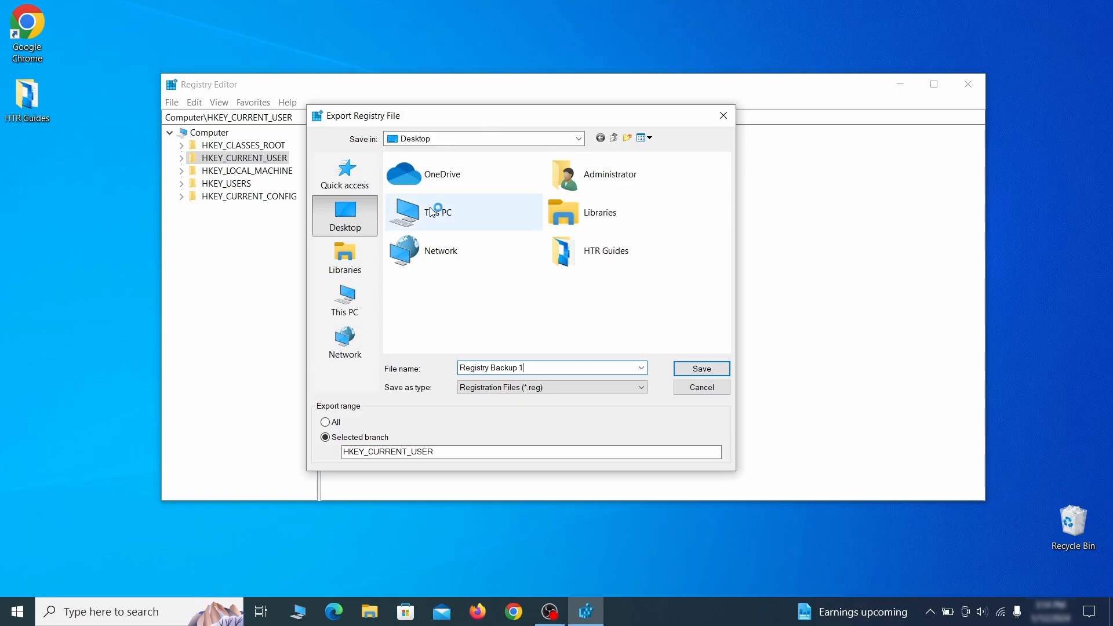
click(699, 368)
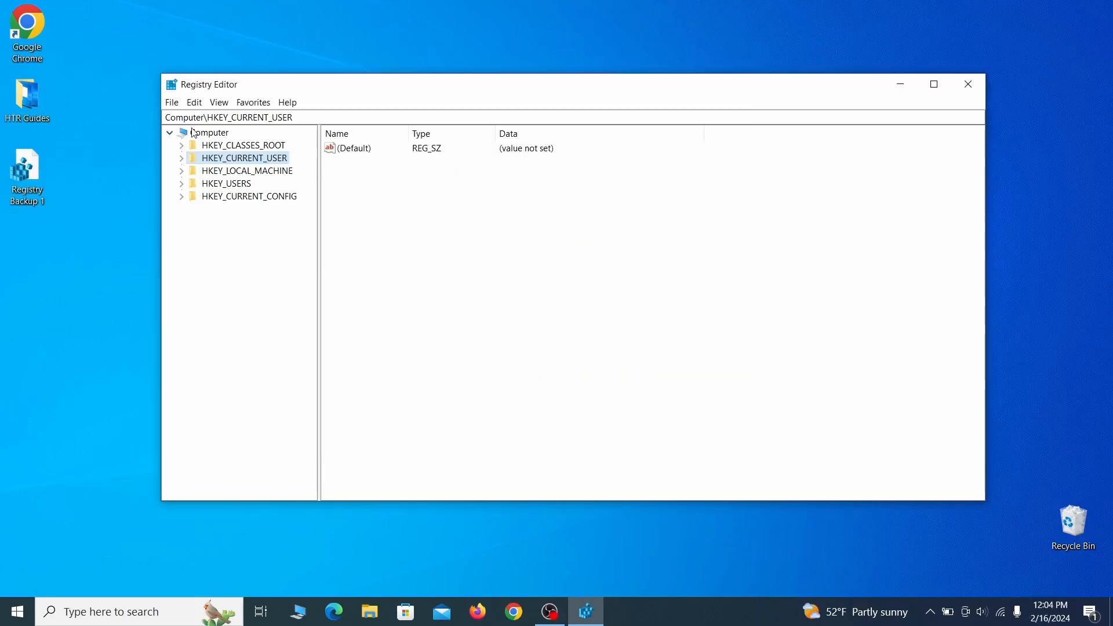
click(171, 102)
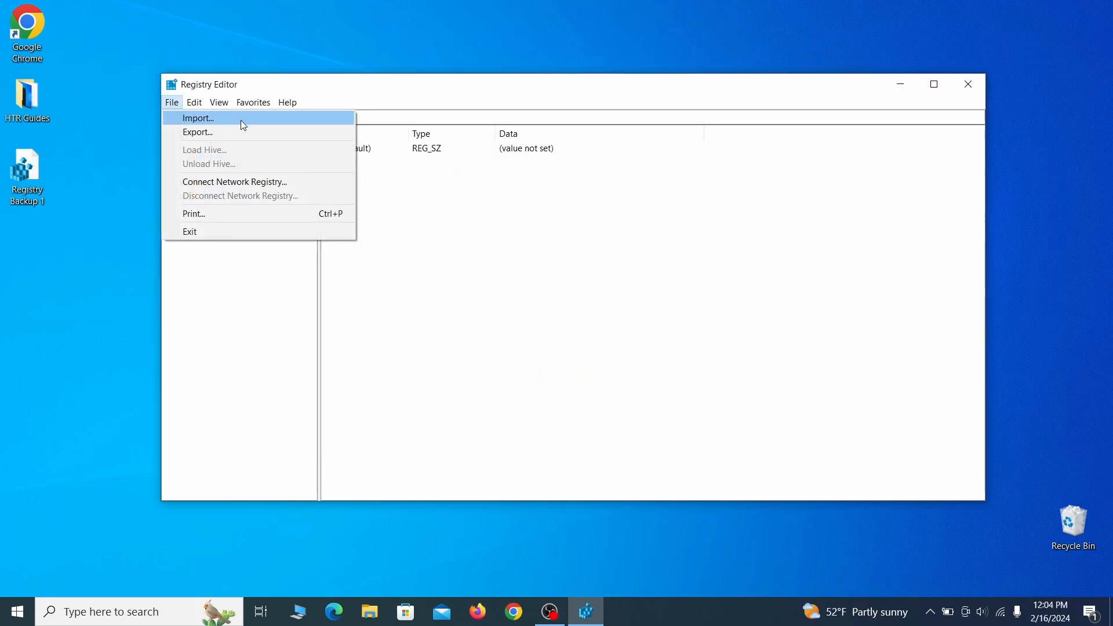
click(197, 118)
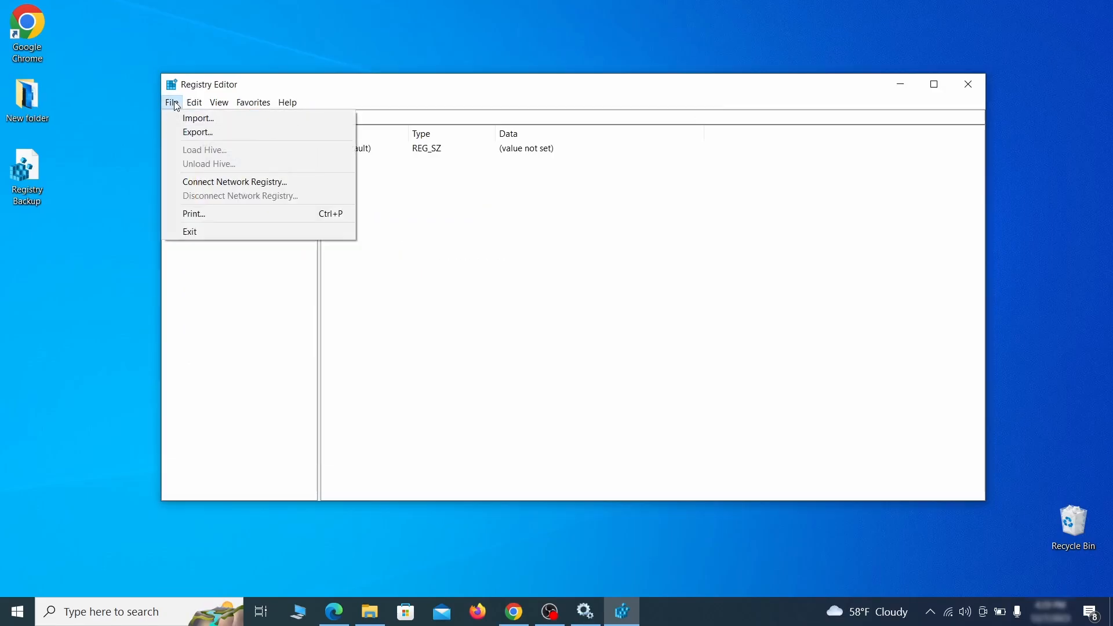
Step: Search the registry for 'Example Malware App' and select its Reopen key under InstallBuilders
click(194, 102)
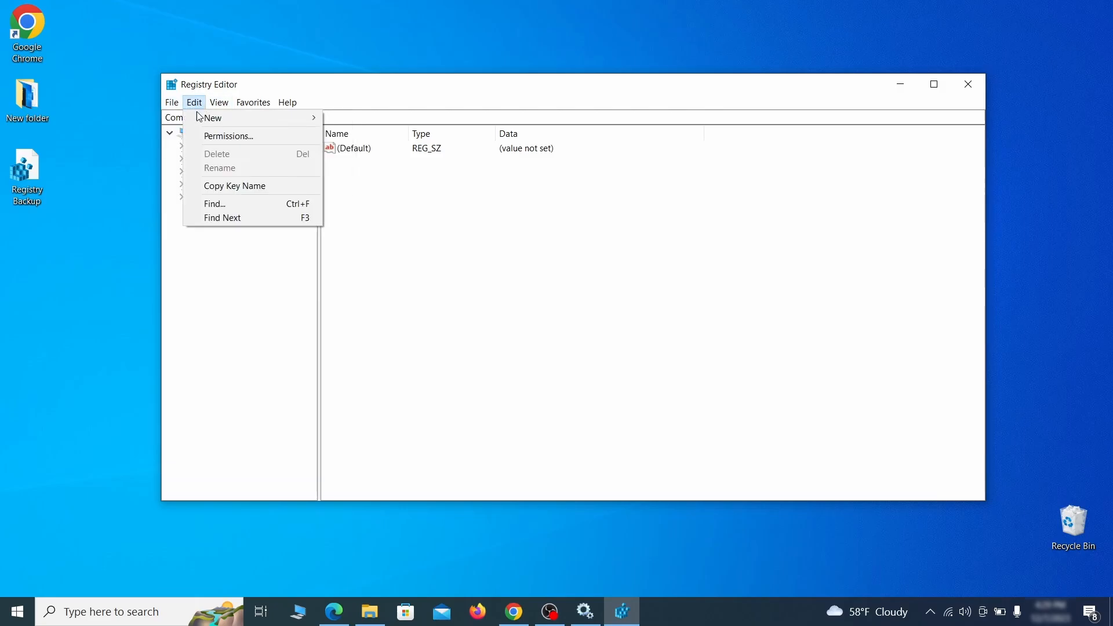
click(215, 203)
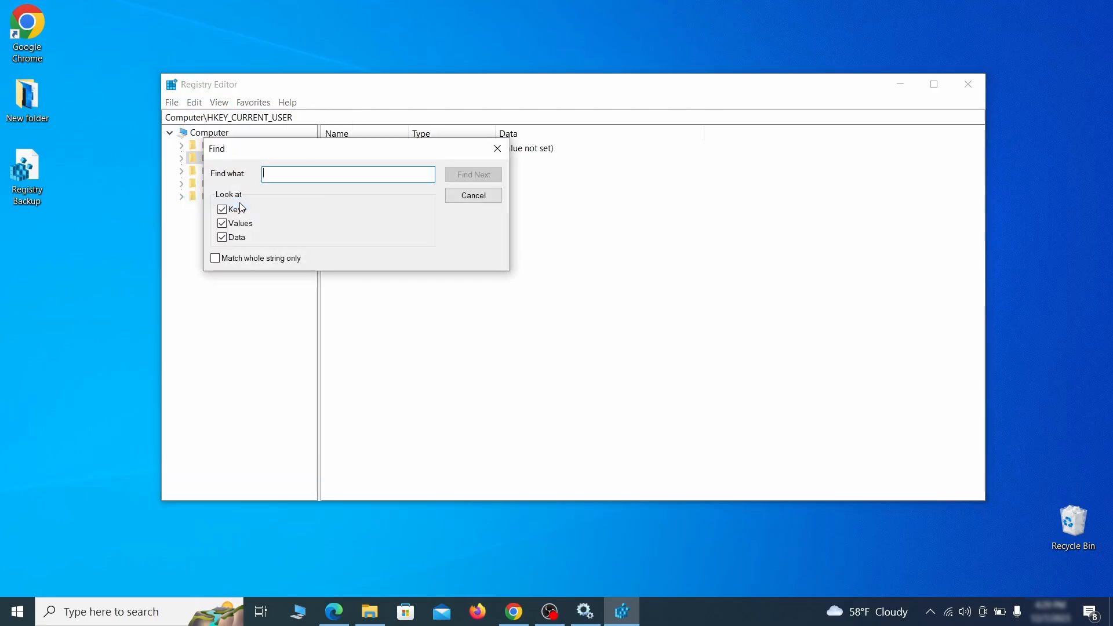
text(Example Malware App)
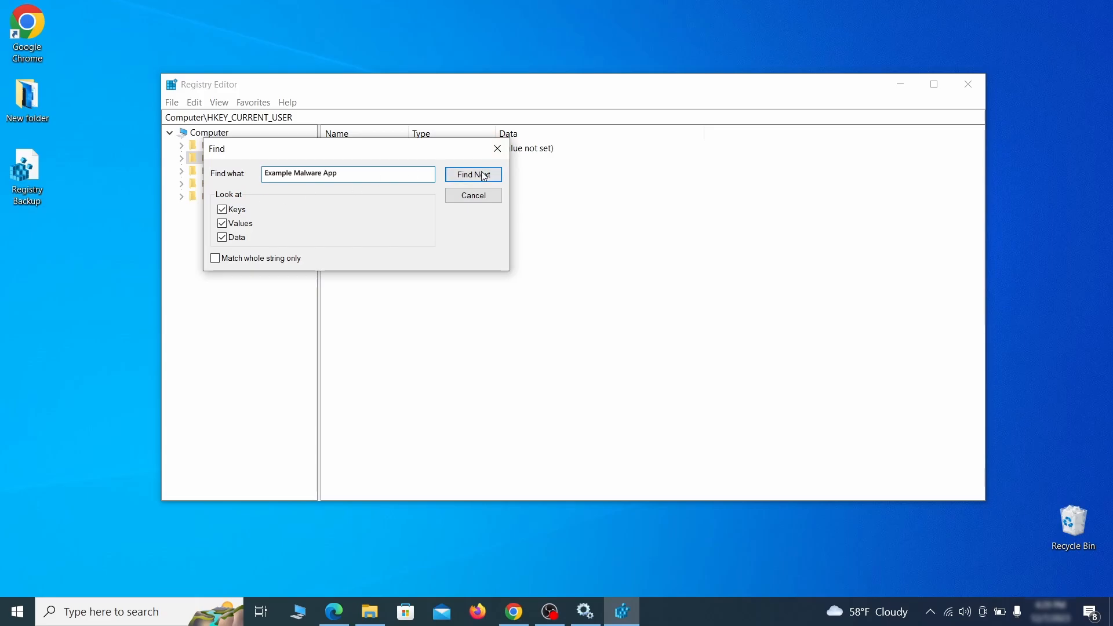
click(474, 175)
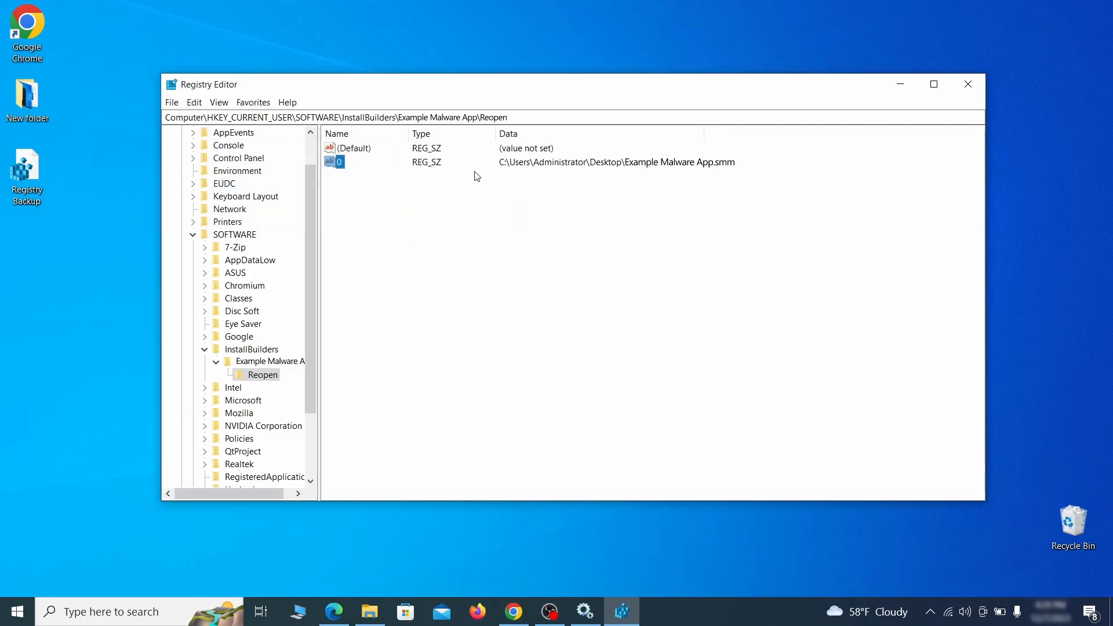
click(262, 375)
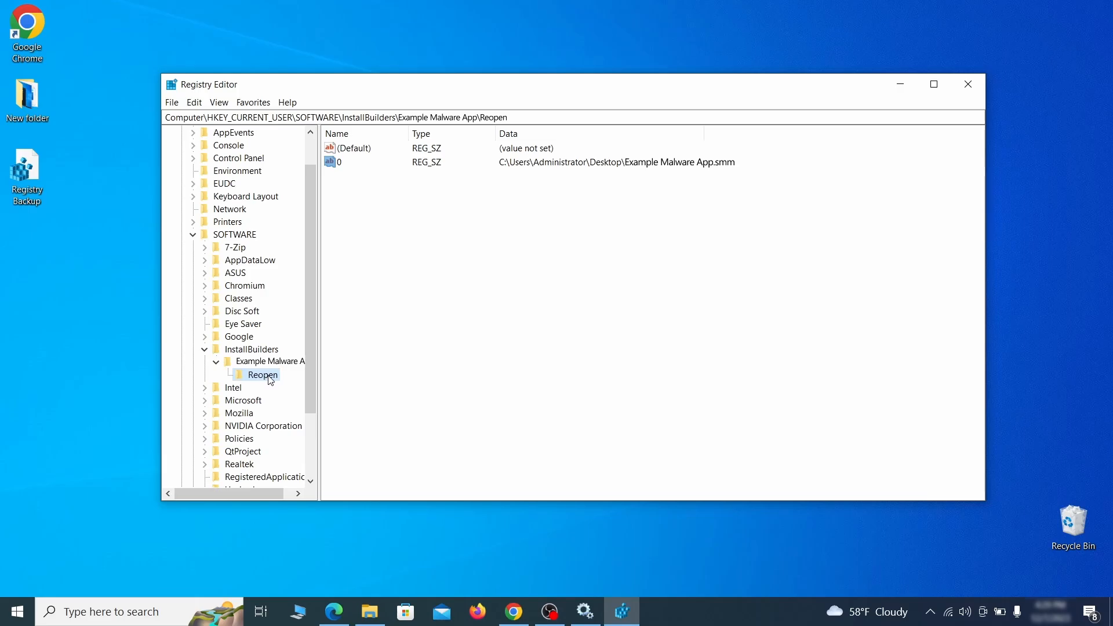
right_click(262, 376)
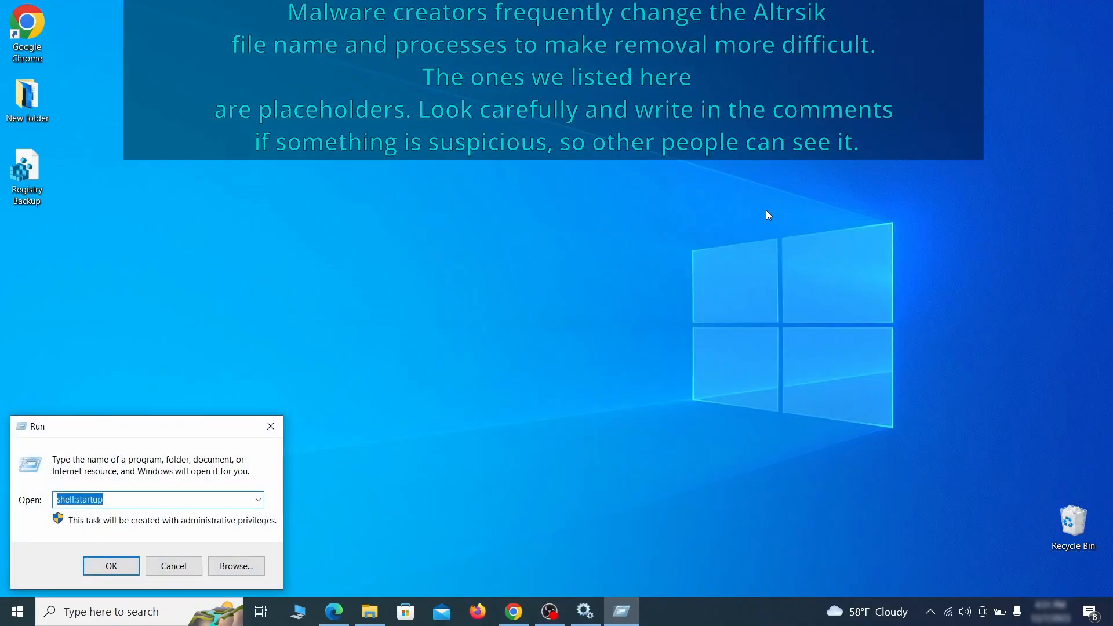
Step: Launch MRT, run a full scan that finds no malicious software, and finish
text(M)
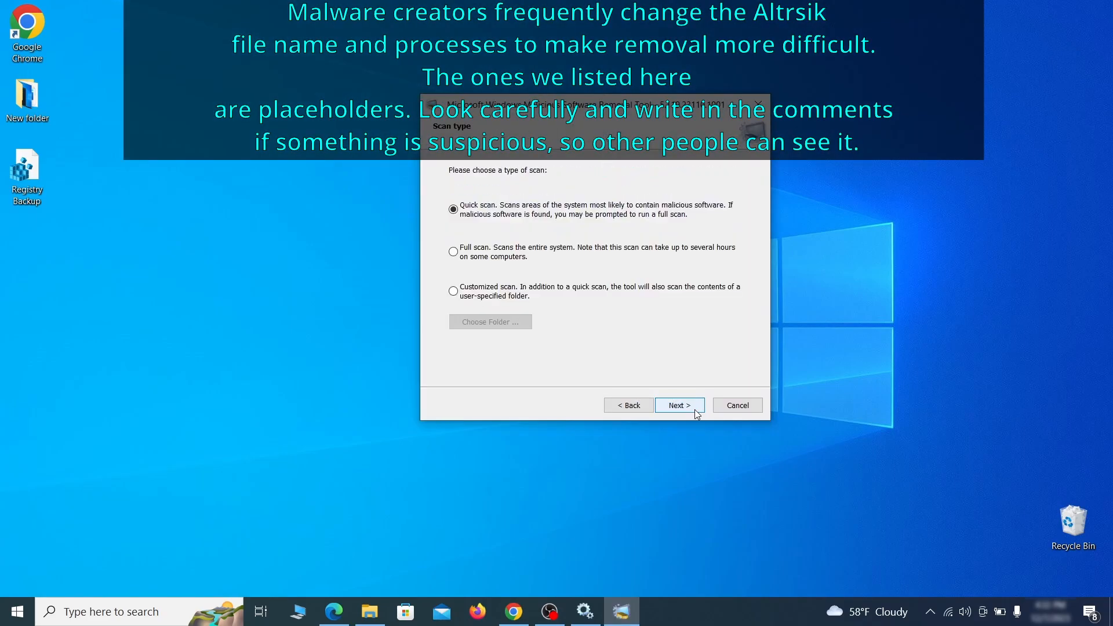
click(452, 251)
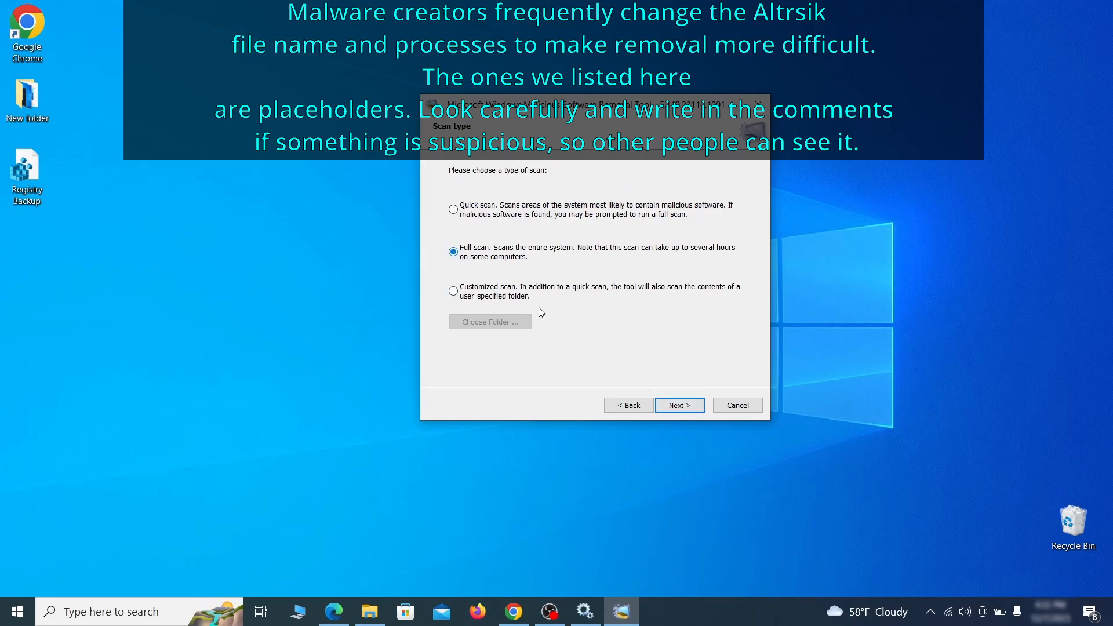
click(678, 405)
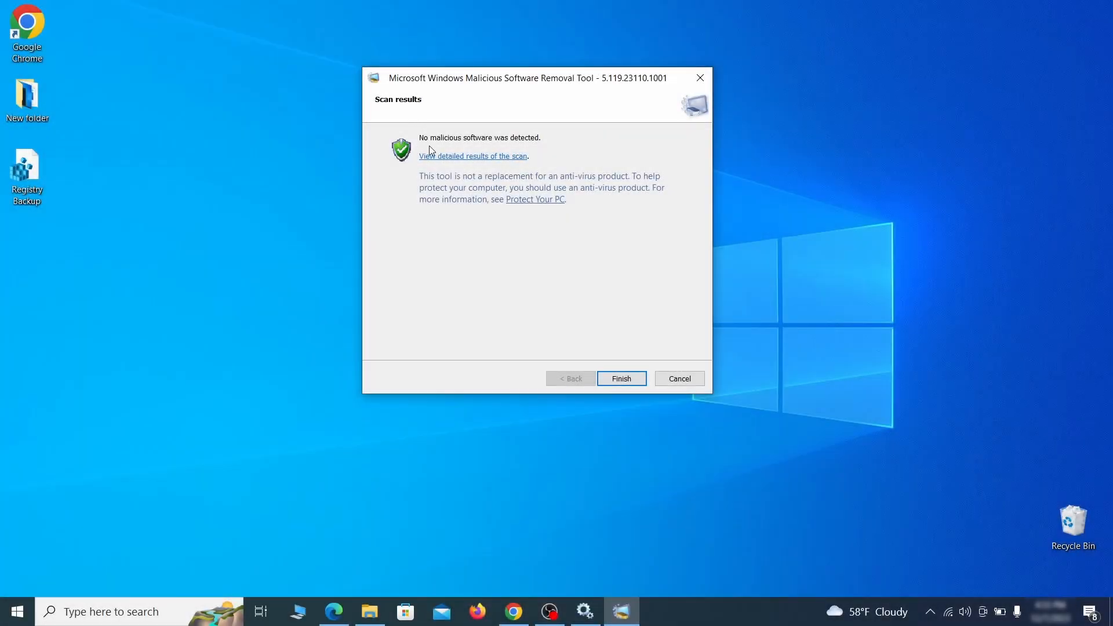
mouse_move(585, 169)
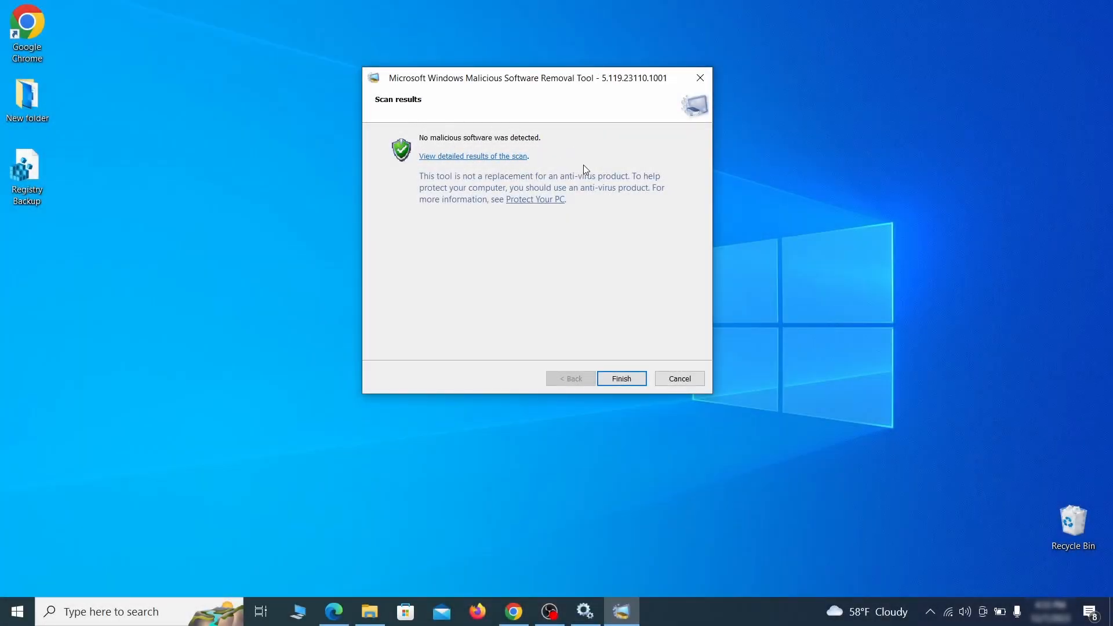
click(620, 378)
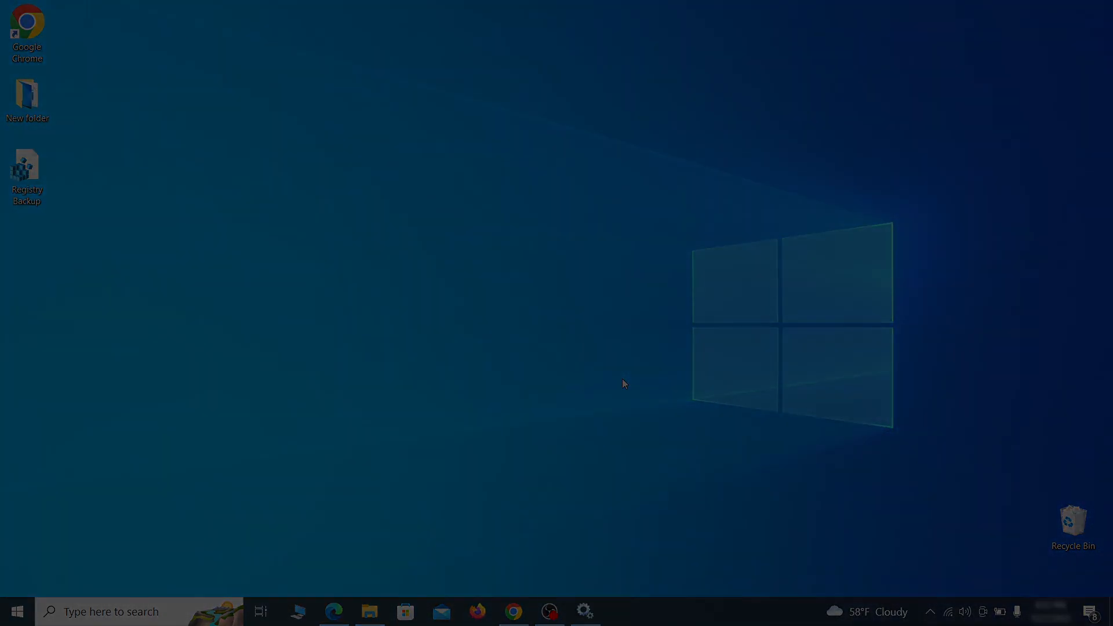
Step: Launch Google Chrome from the taskbar icon
click(512, 616)
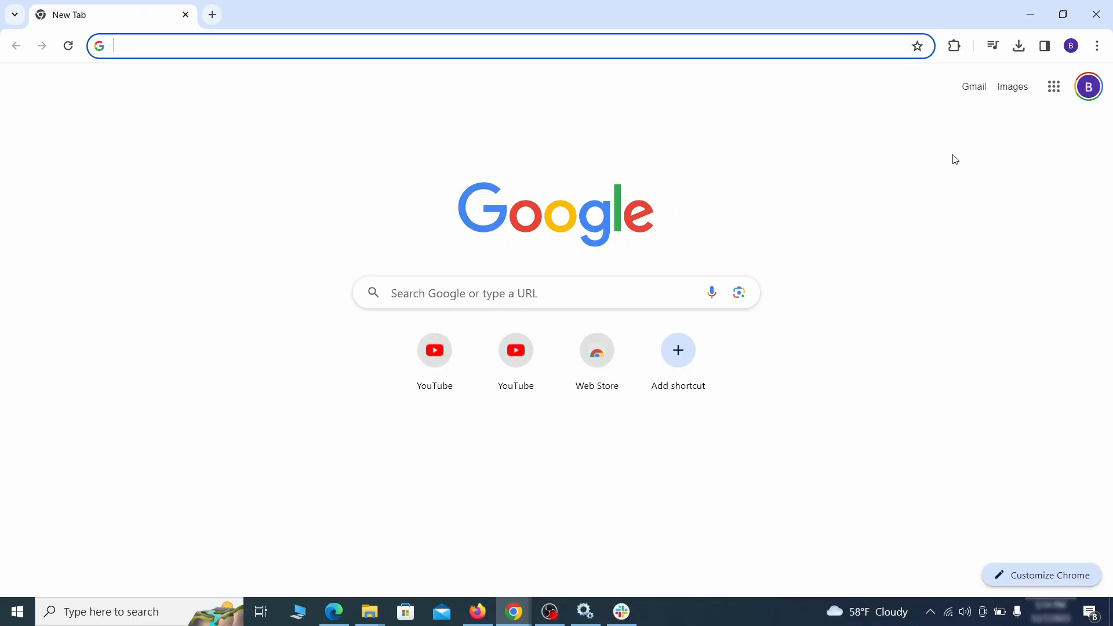
Step: On the Extensions page, turn off Add to Zola Button and confirm its removal
click(1096, 45)
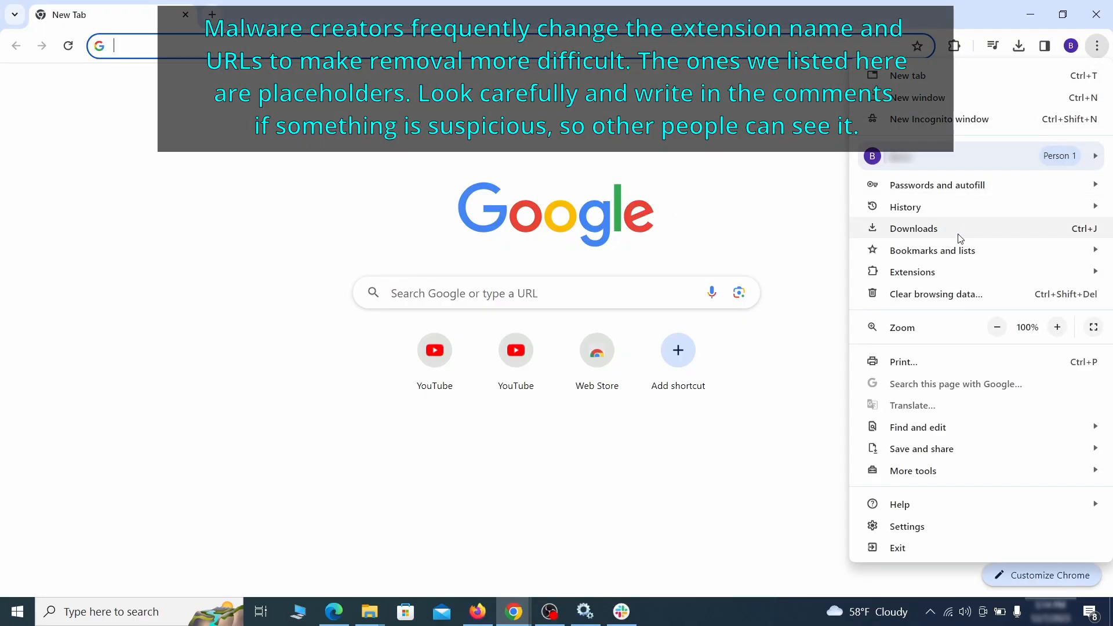
click(912, 272)
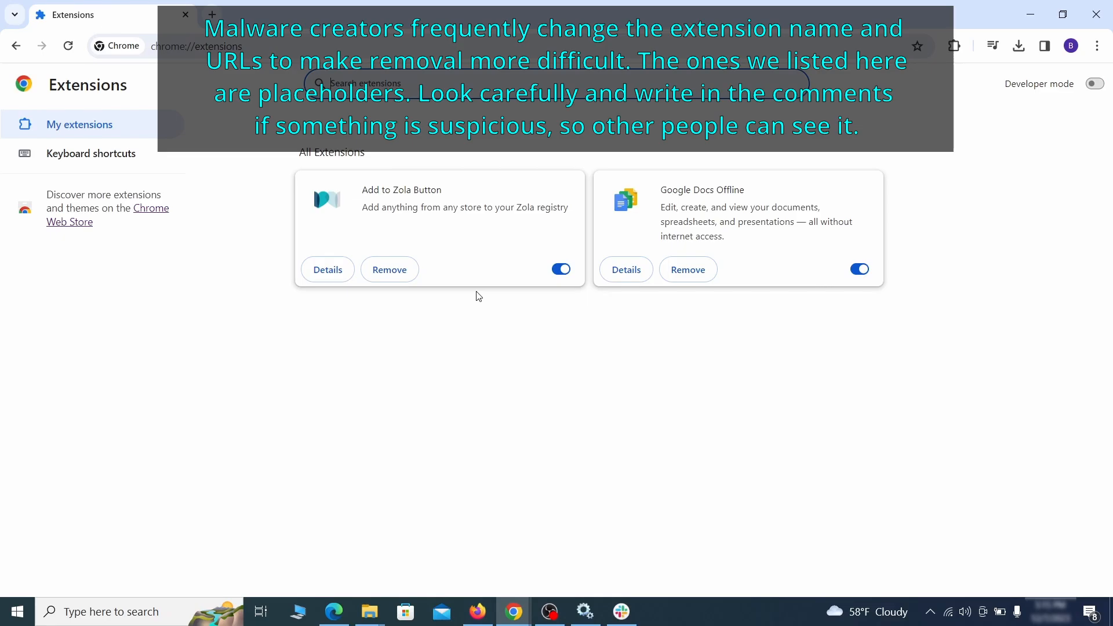
click(560, 269)
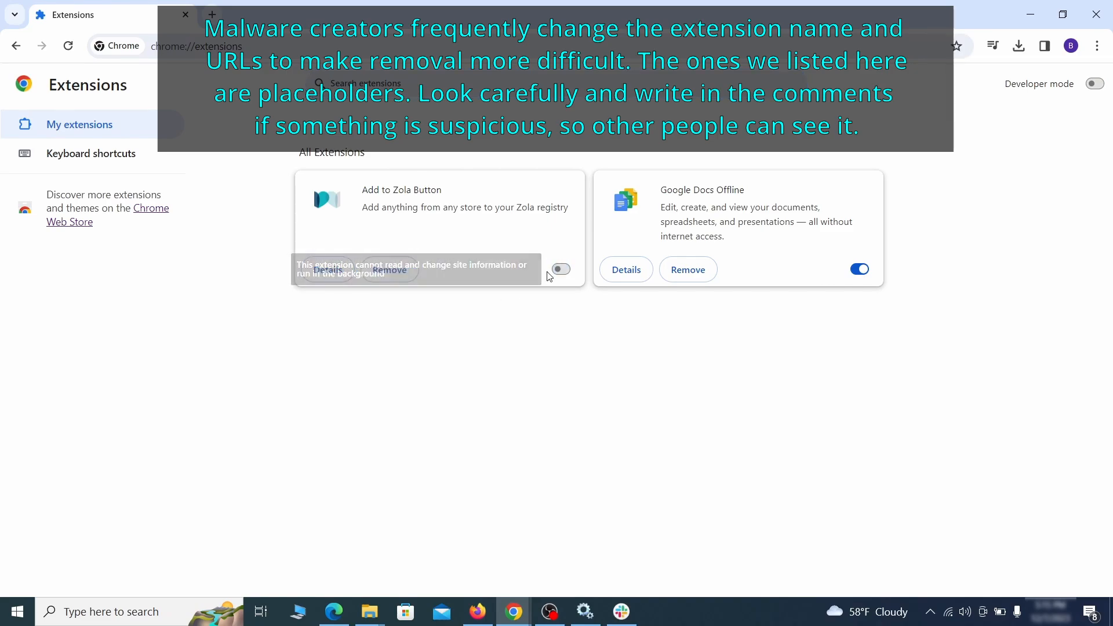
click(389, 269)
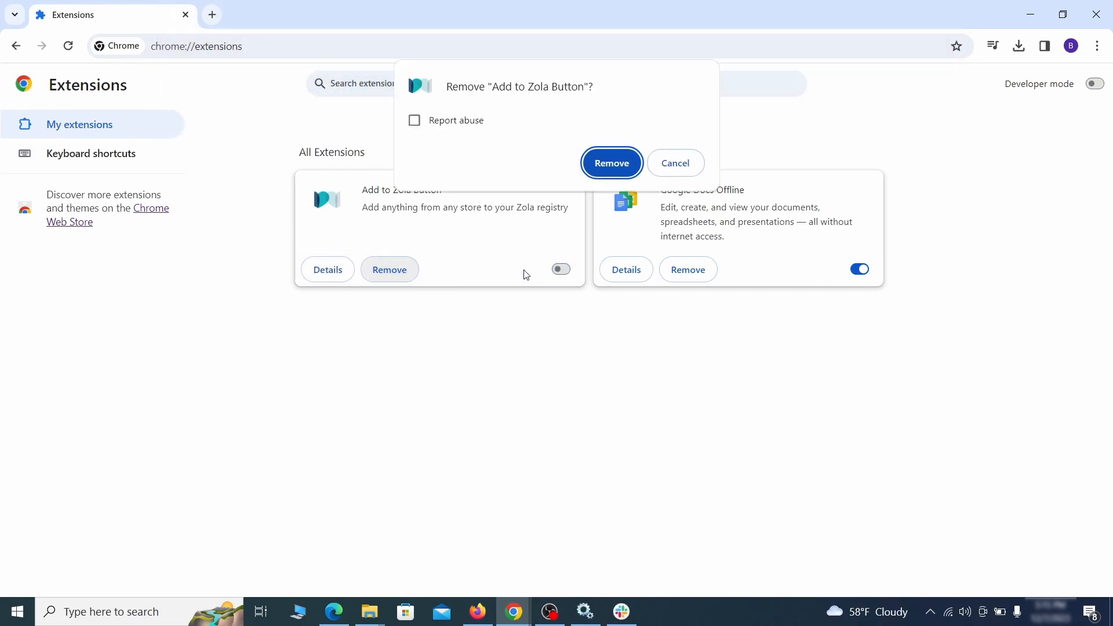
click(611, 164)
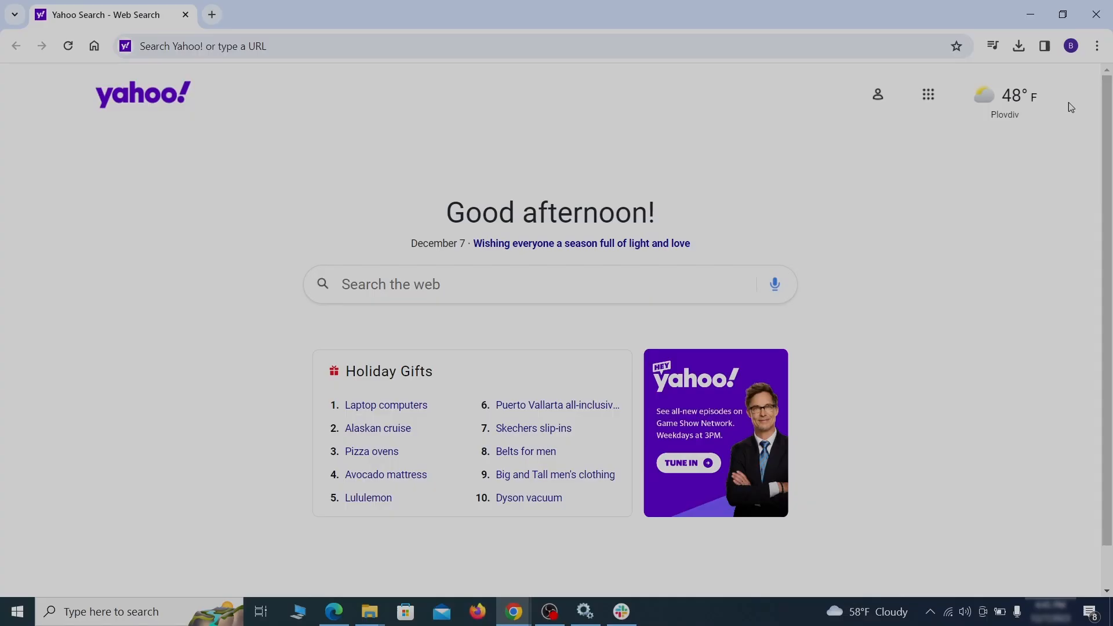
Step: Erase history, cookies, cache, autofill form data, site settings and hosted app data under Advanced
click(1095, 45)
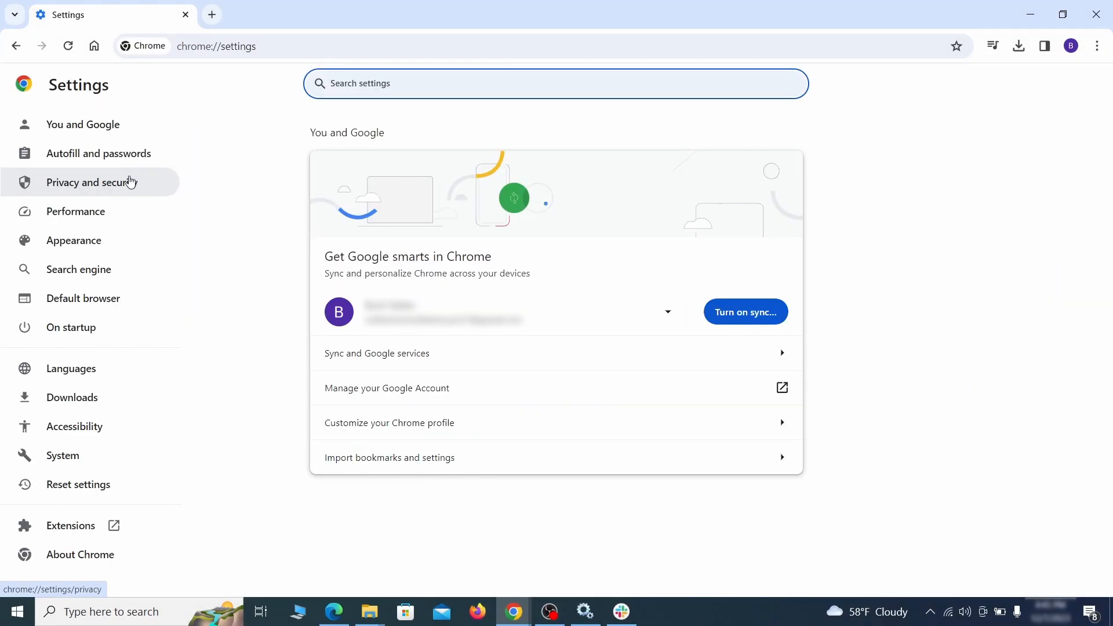
click(98, 182)
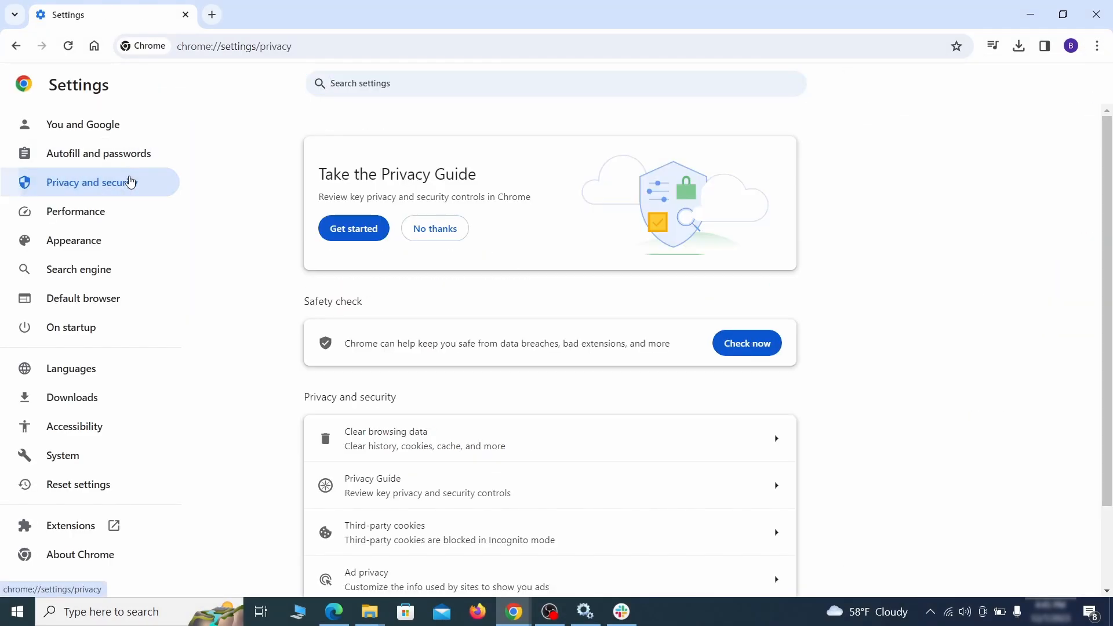
scroll(down, 3)
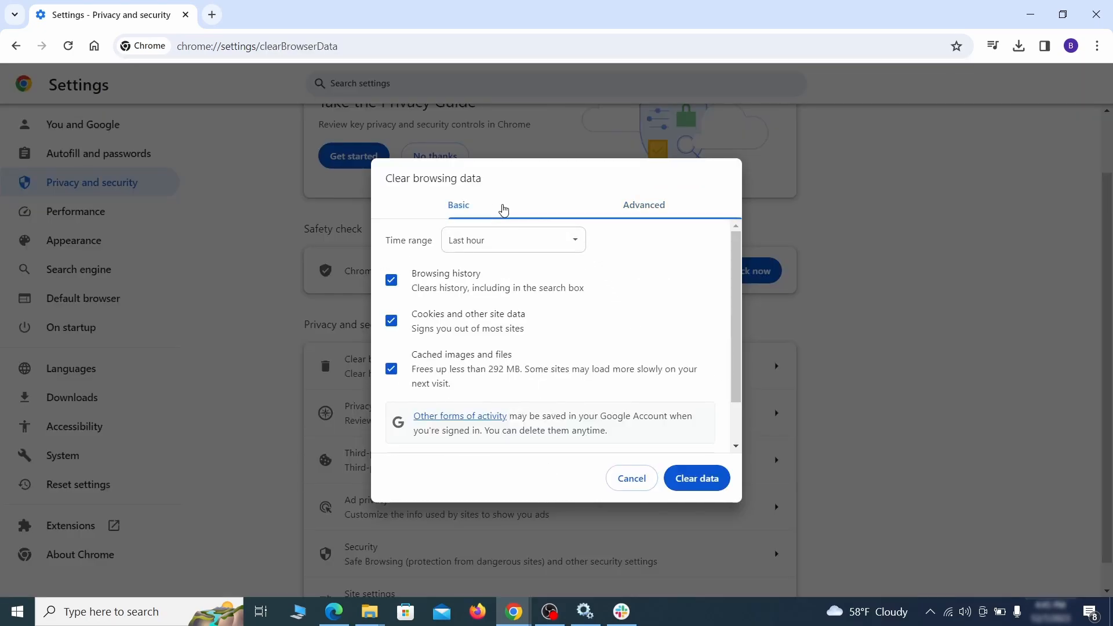
click(643, 204)
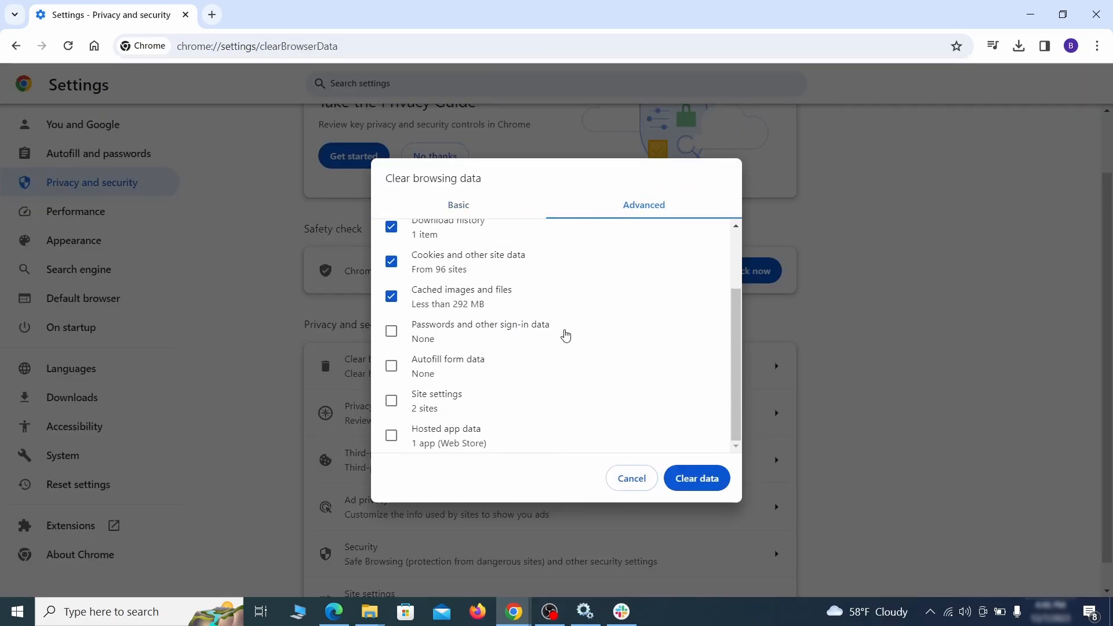
click(390, 366)
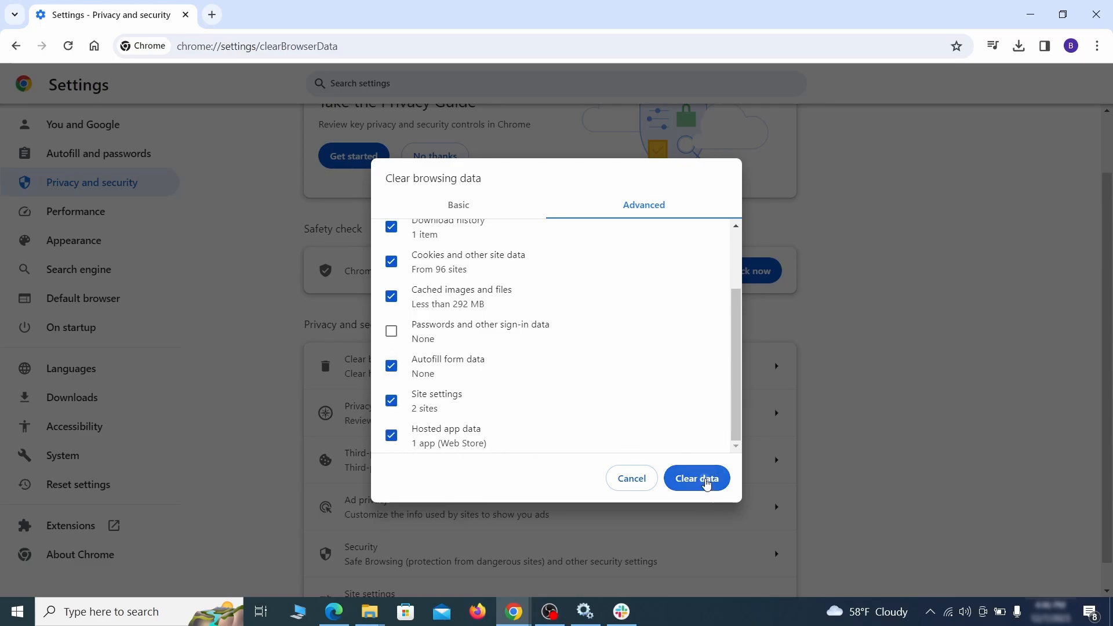
click(695, 478)
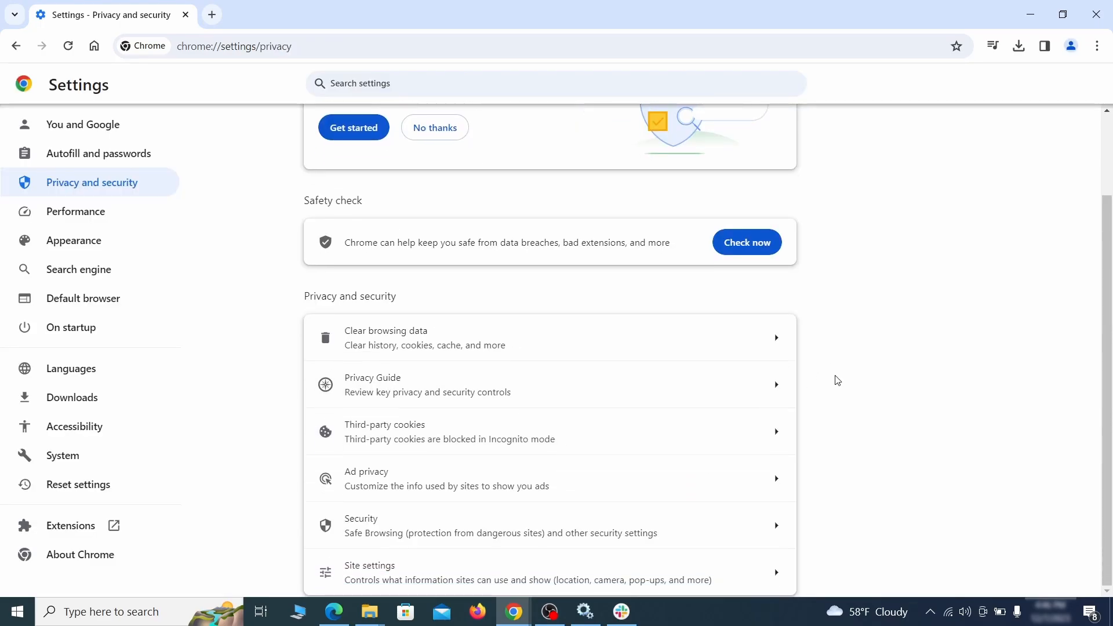
Step: Open the notifications permission list and the options for ExampleRougeURL.com's notification permission
click(370, 573)
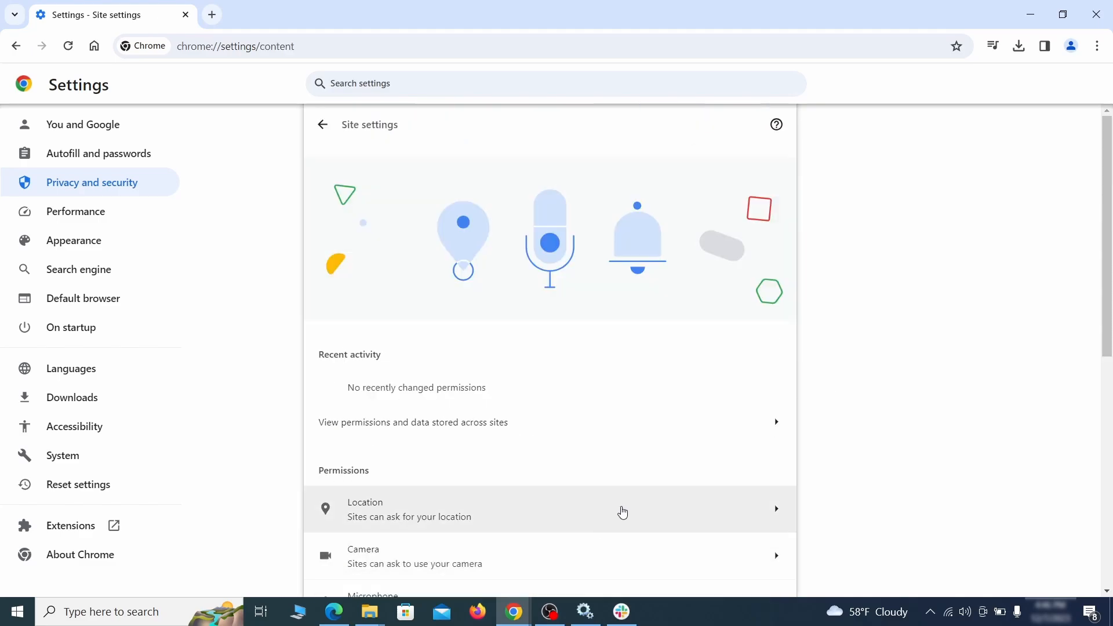
scroll(down, 3)
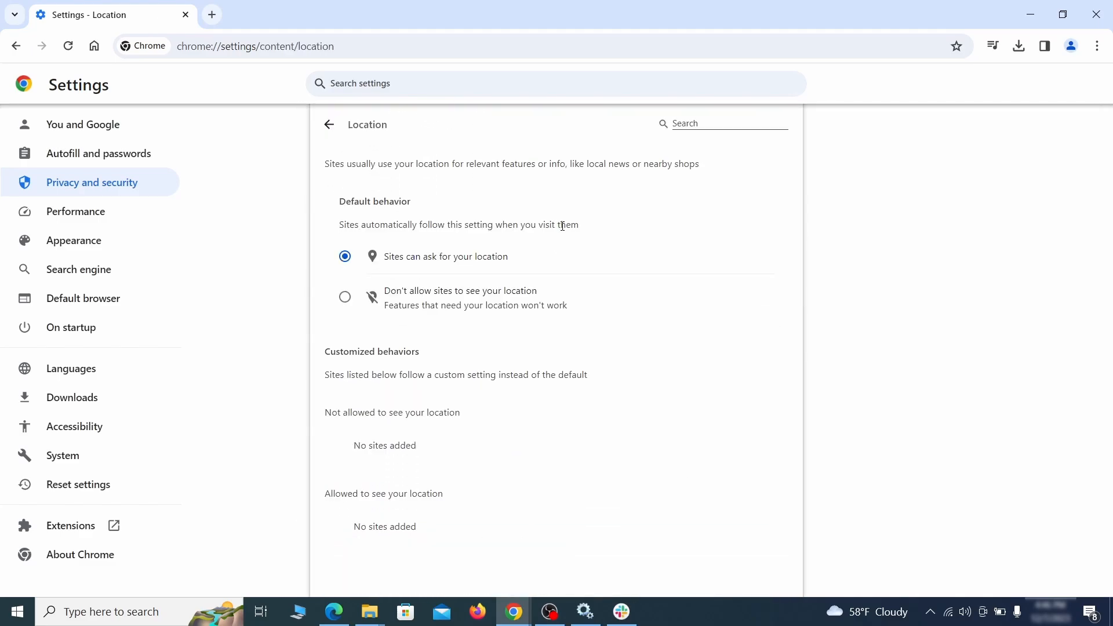
click(328, 124)
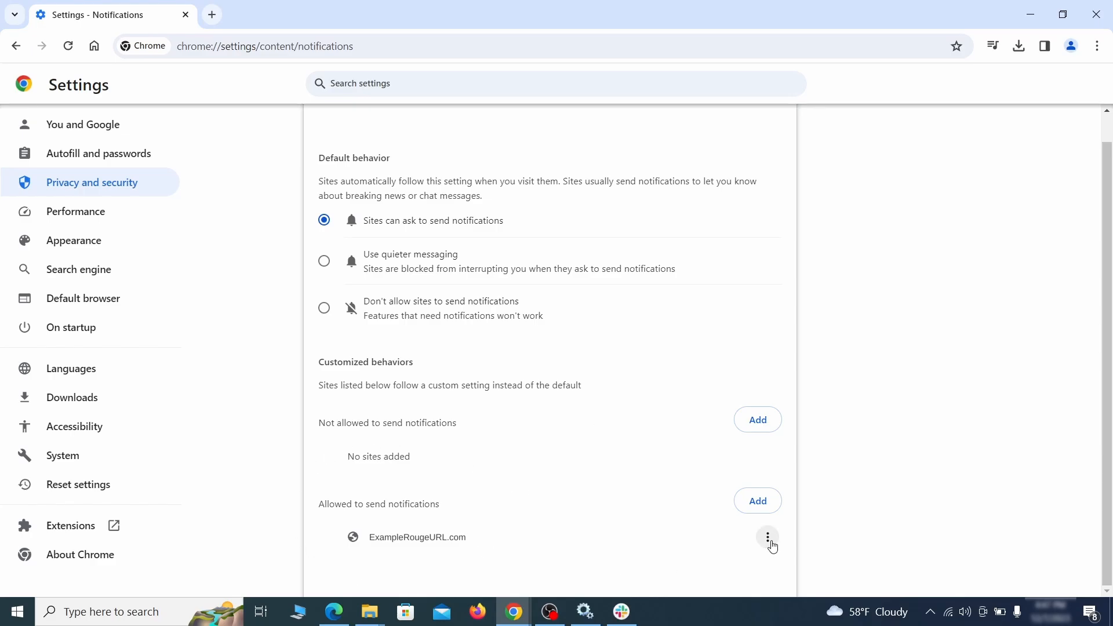
click(16, 47)
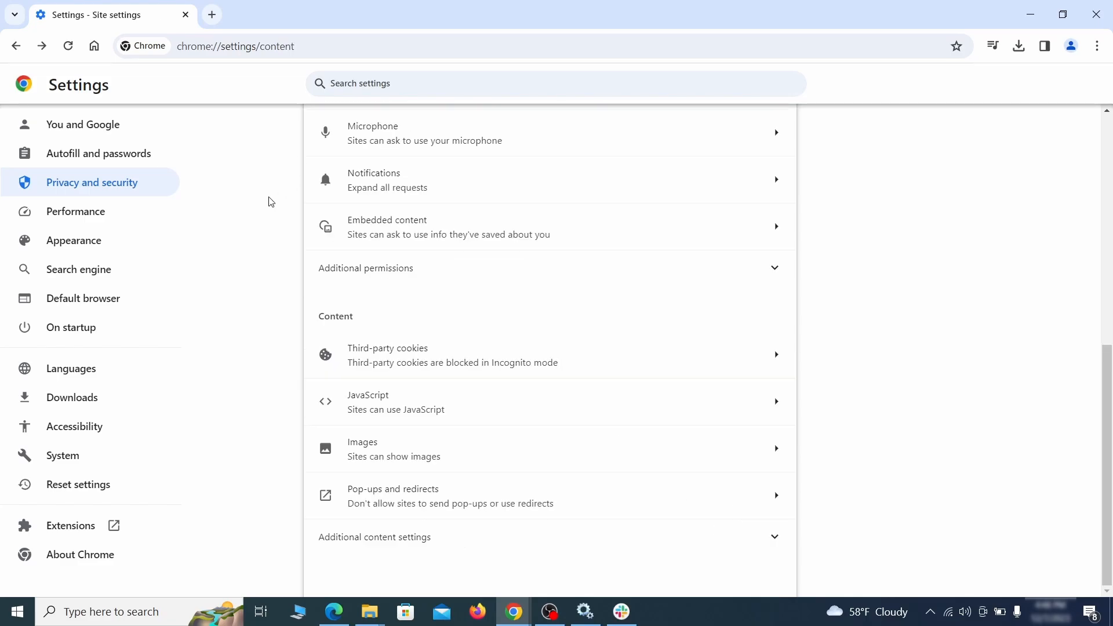
Step: In Appearance, delete the ExampleRougeURL.com home page address and switch Show home button off
click(73, 240)
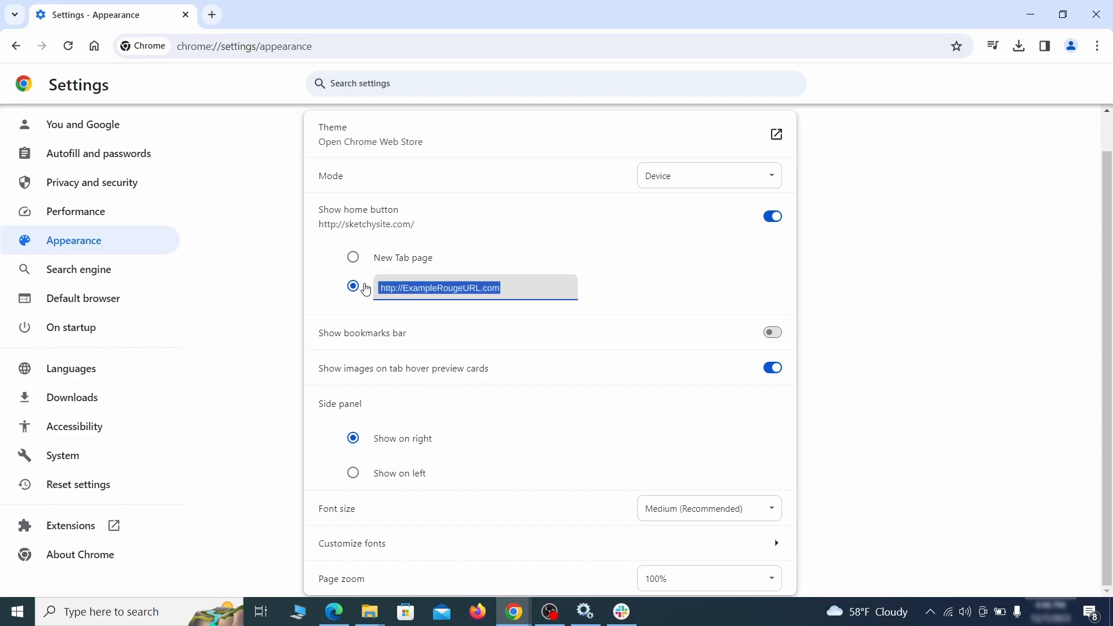
key(Delete)
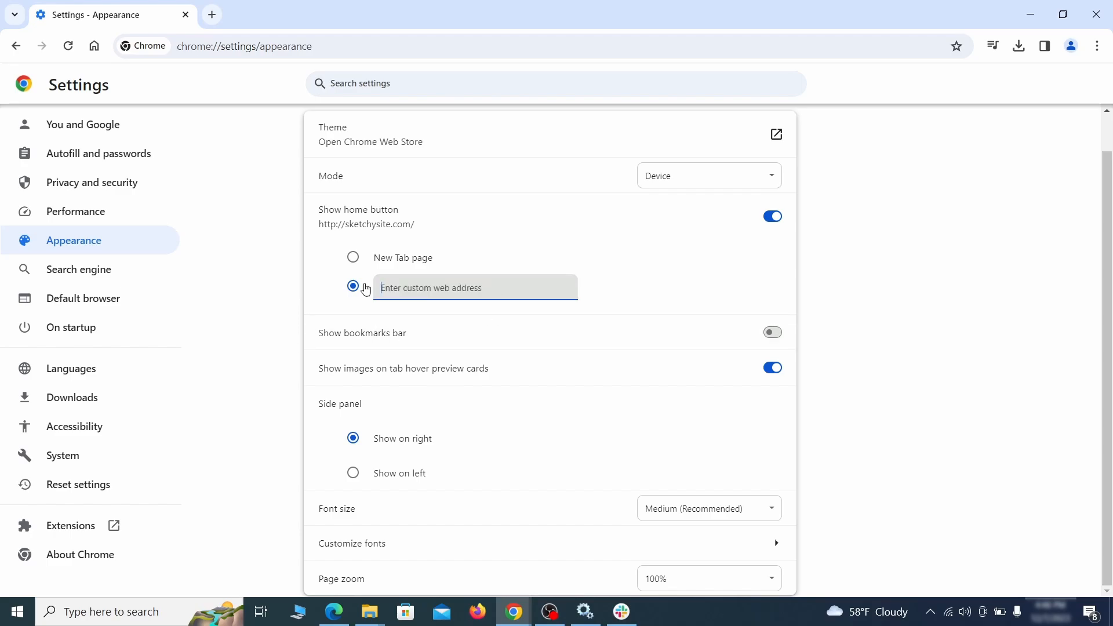
click(771, 215)
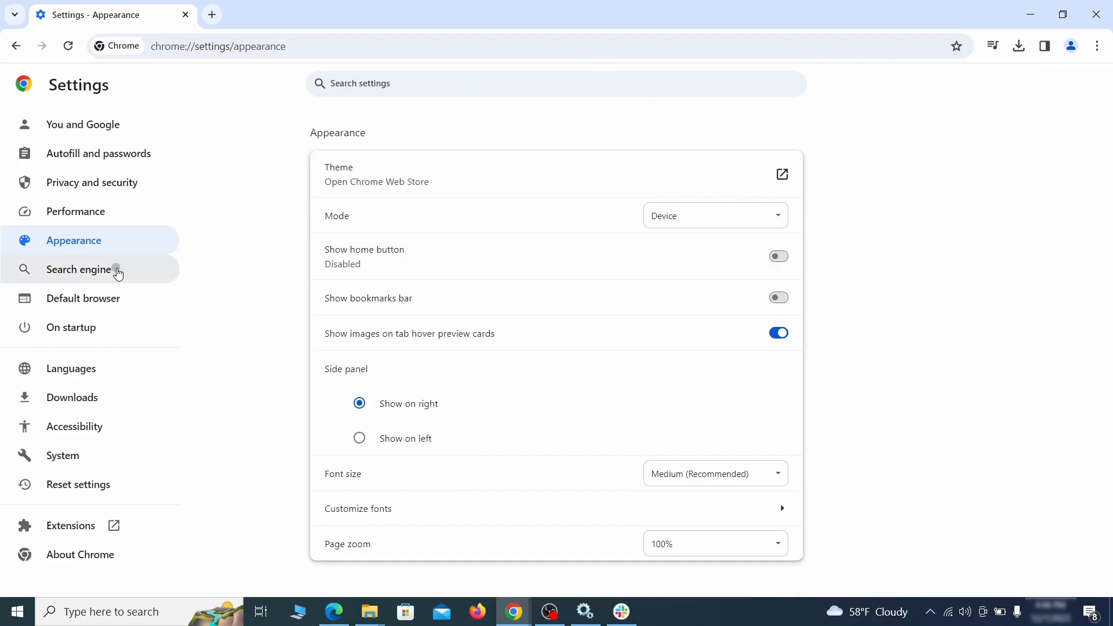
Step: Choose Google as Chrome's default search engine and delete the ExampleRougeURL.com shortcut
click(78, 269)
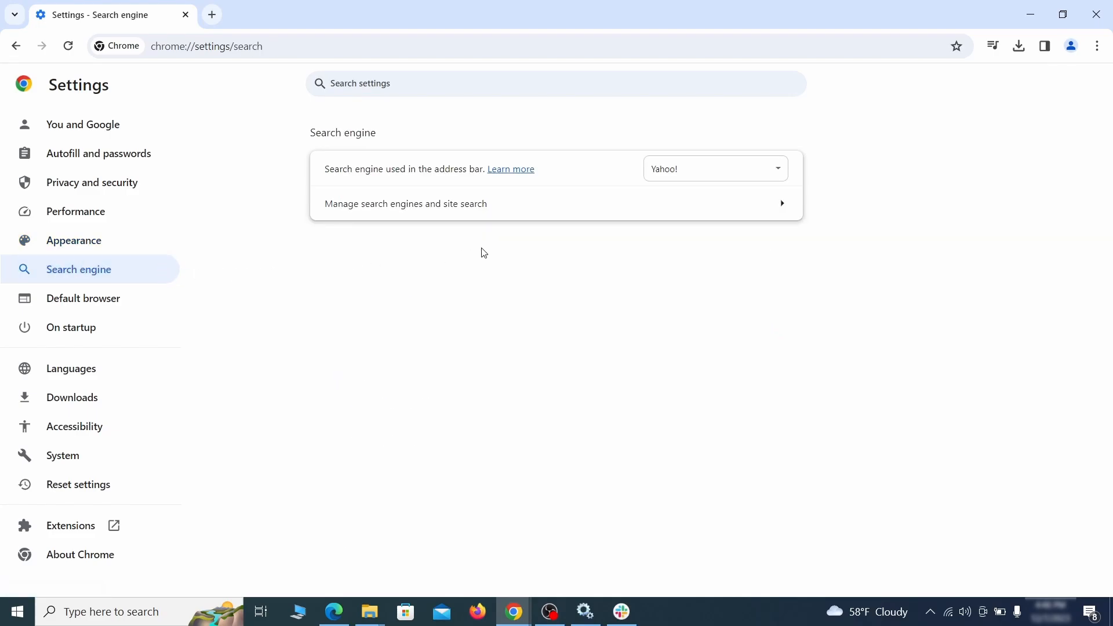
click(714, 168)
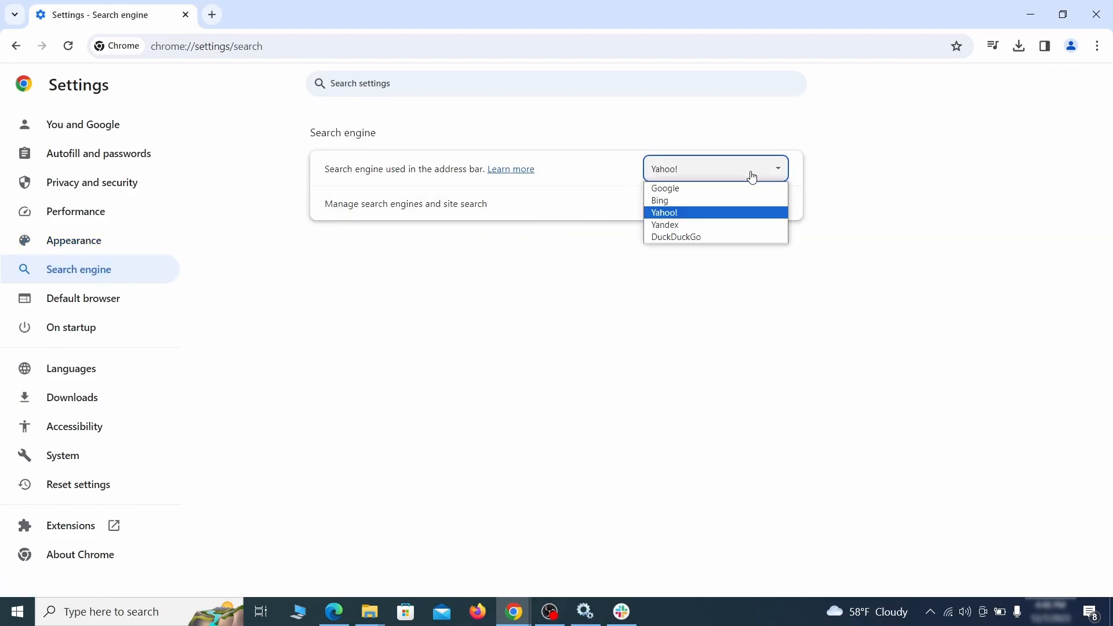
click(404, 203)
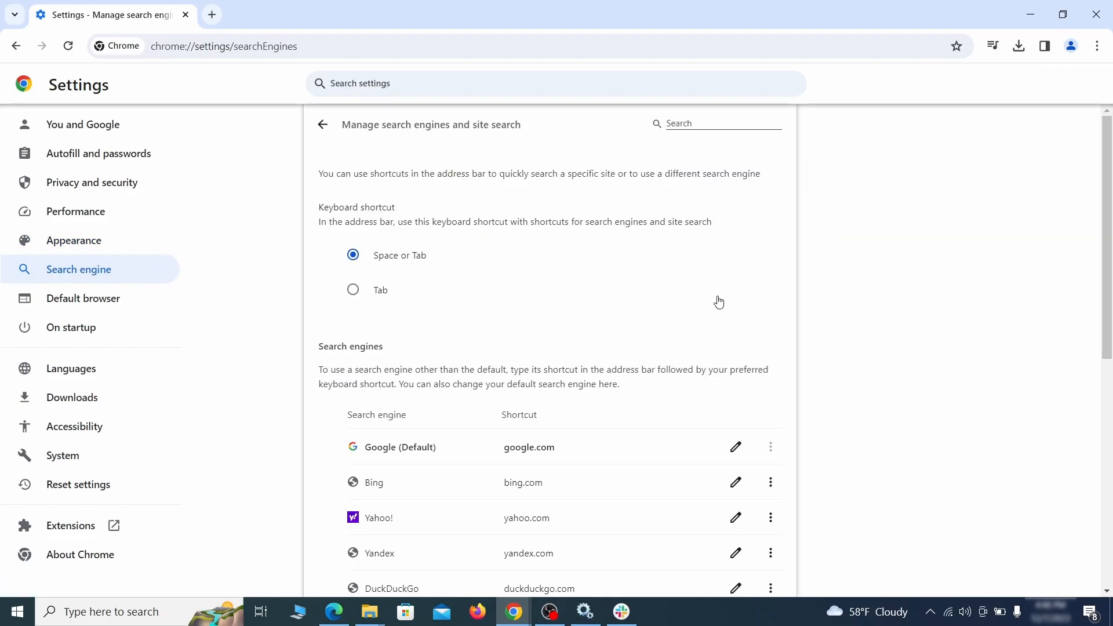
click(771, 357)
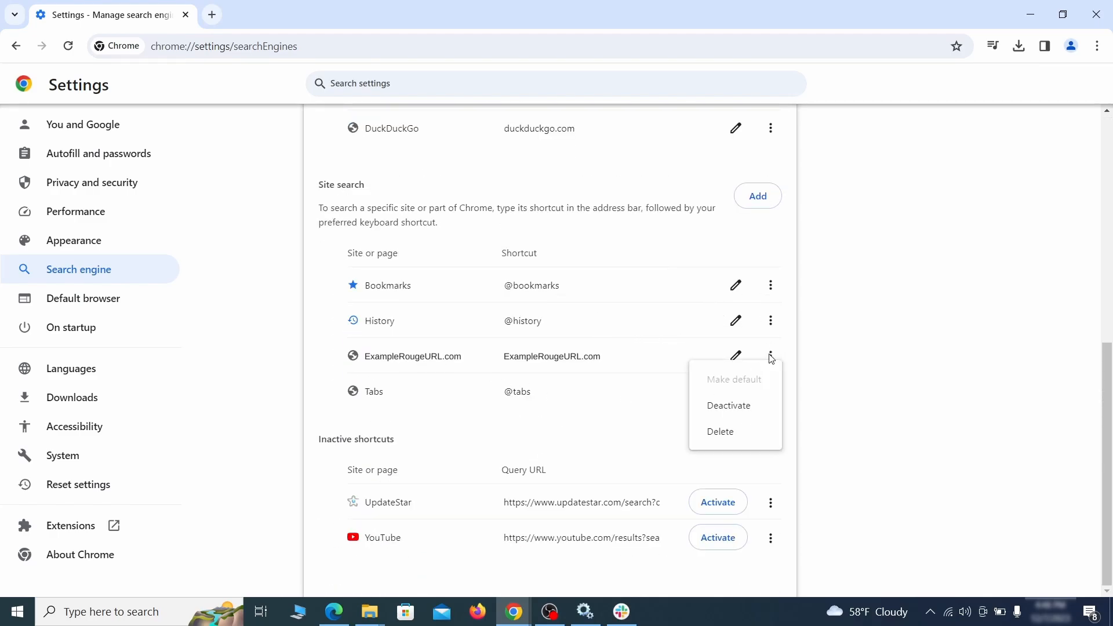
click(720, 431)
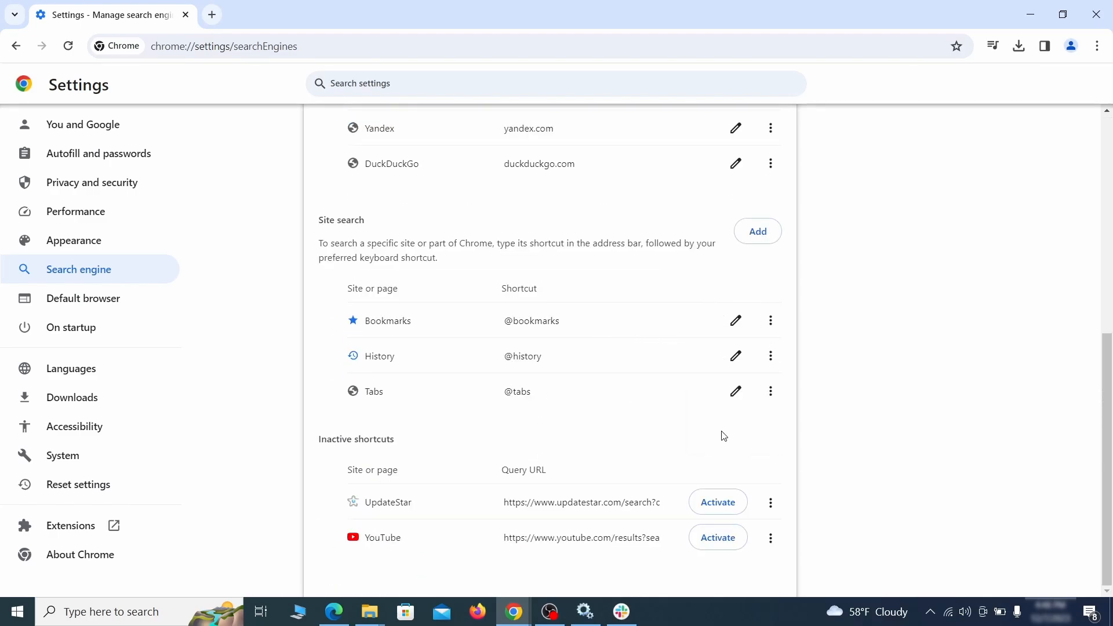
mouse_move(112, 298)
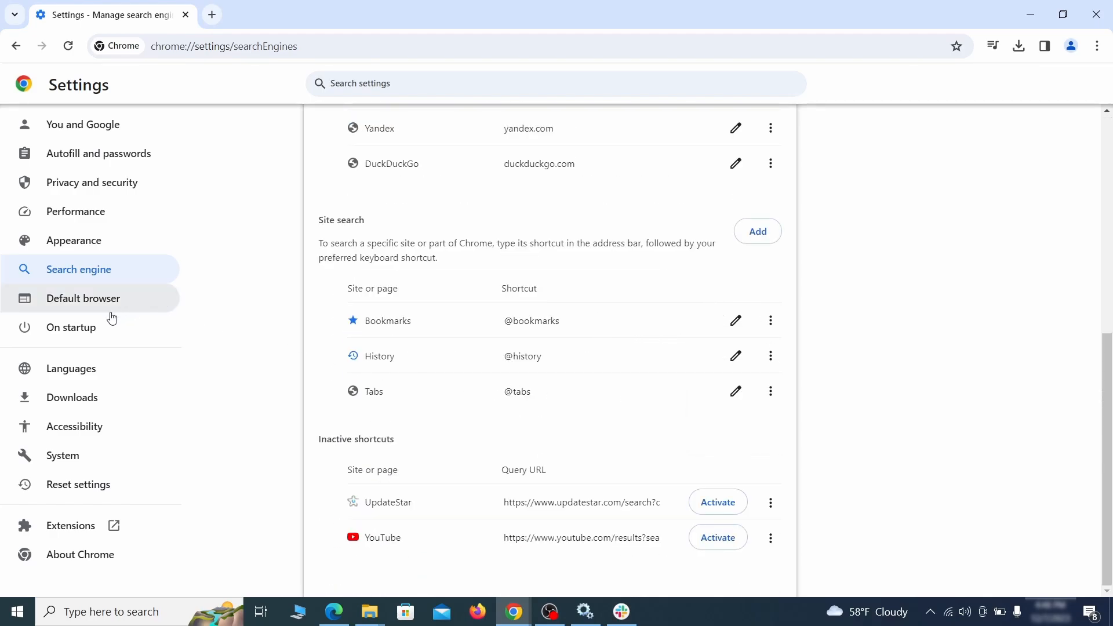
Step: Remove ExampleRougeURL.com from Chrome's On startup pages
click(70, 327)
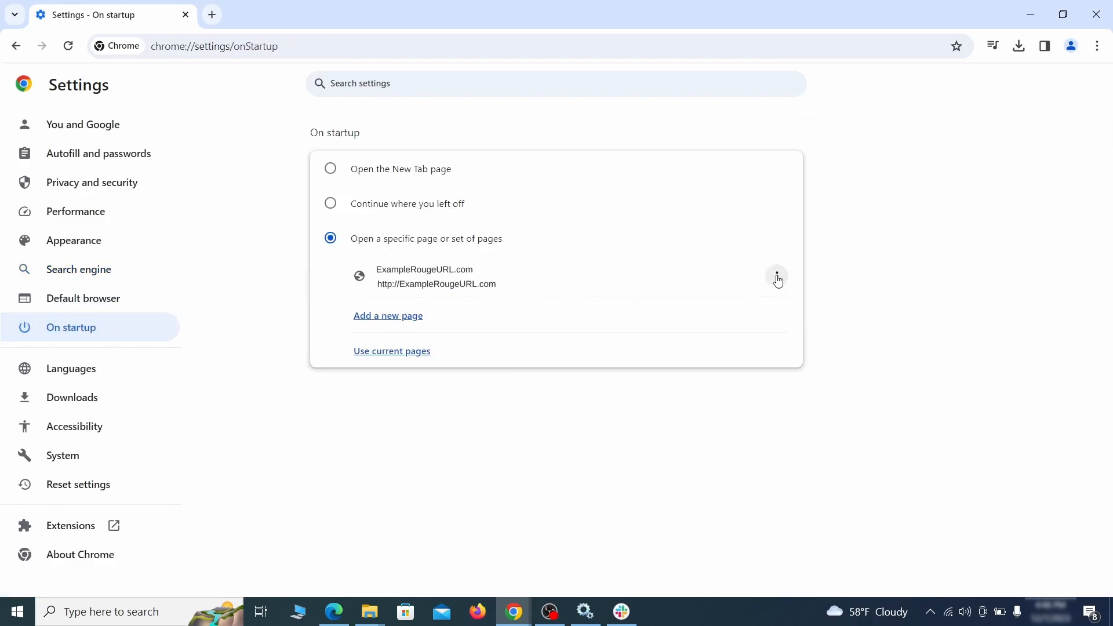
click(776, 278)
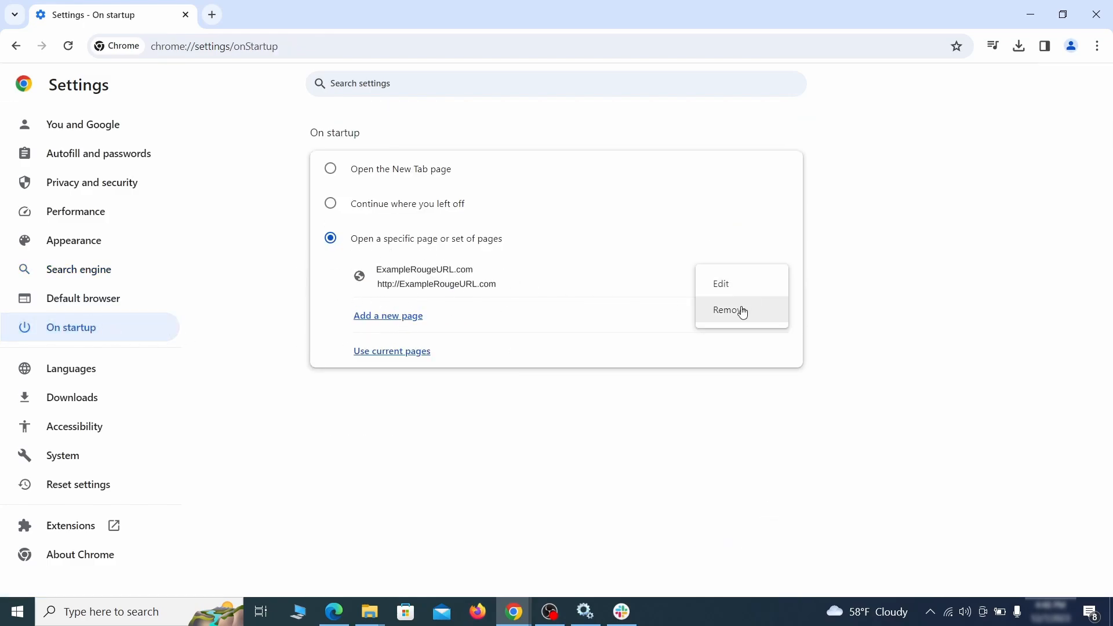
click(728, 310)
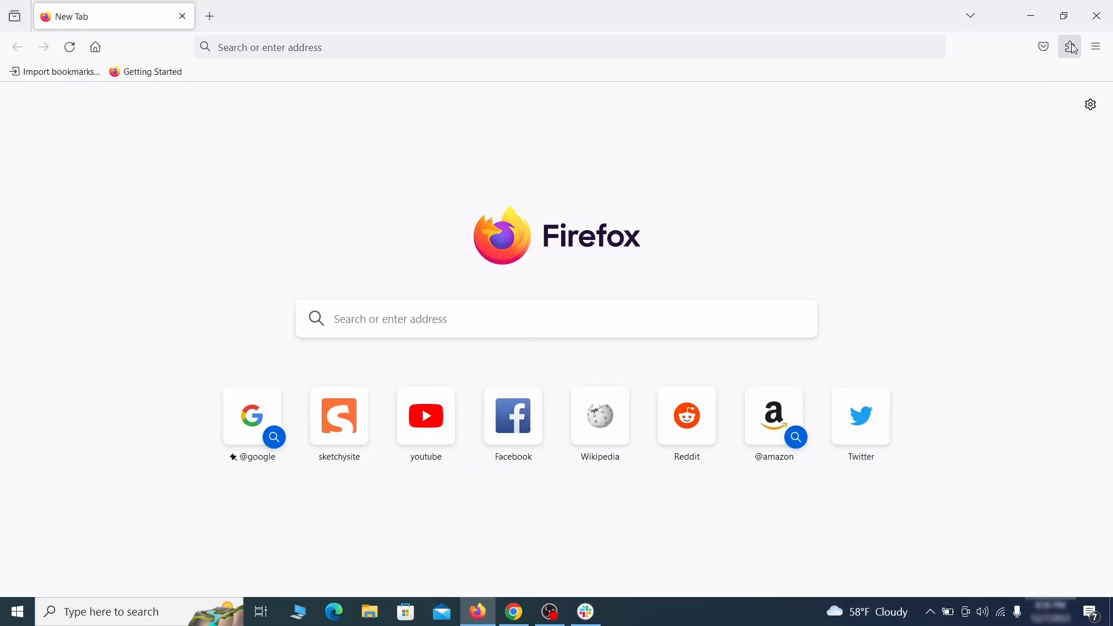
Step: Disable and remove the Contenu+ add-on in Firefox's Add-ons Manager, then bring up Settings
click(1070, 47)
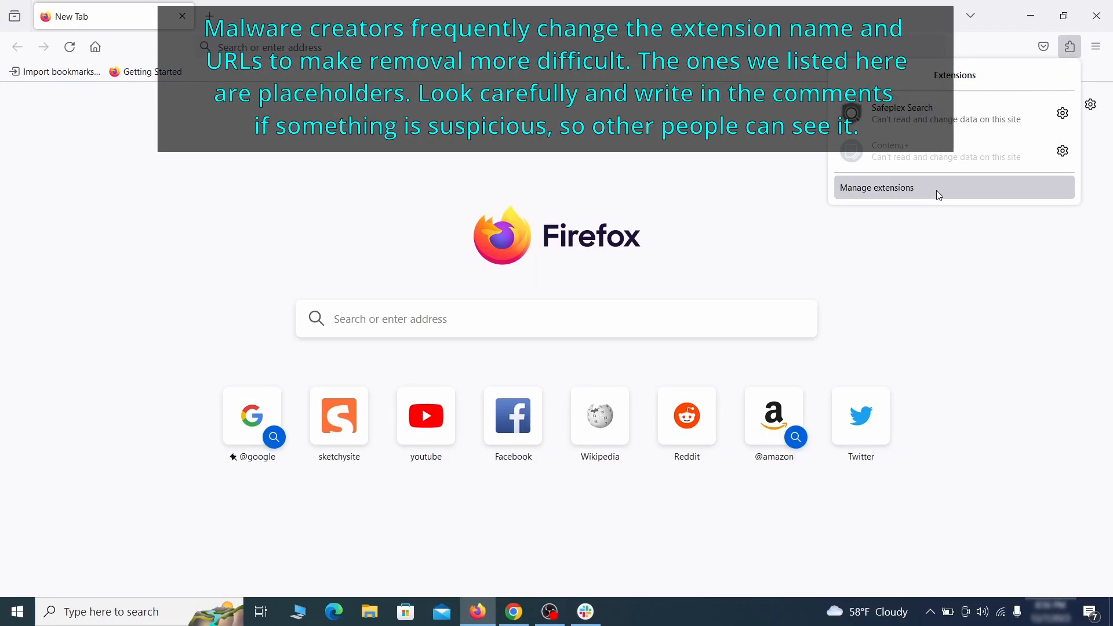
click(876, 187)
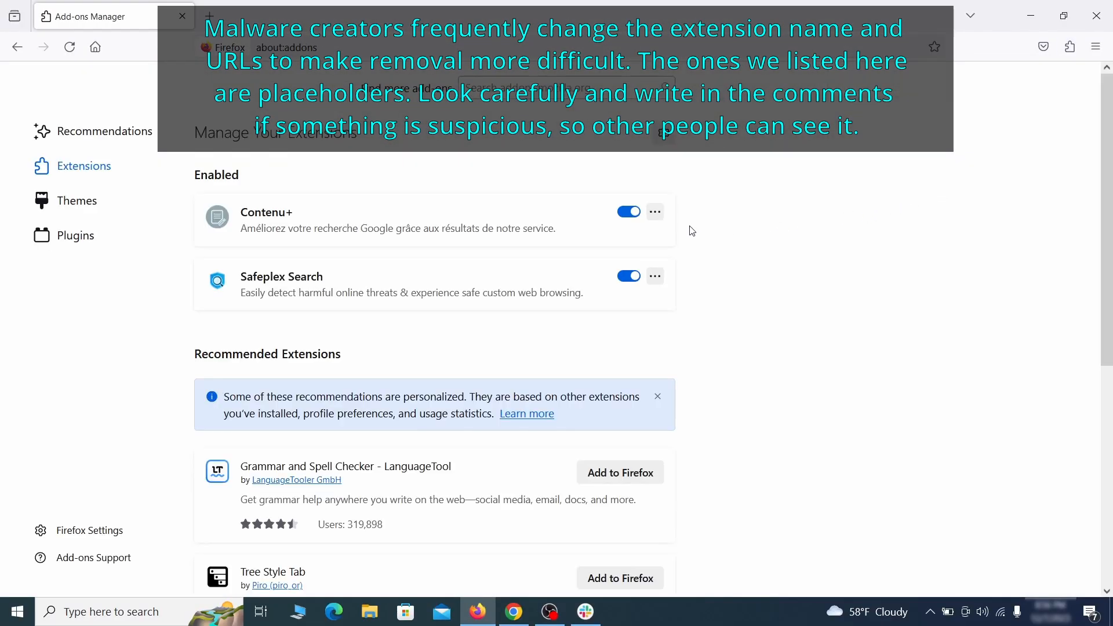
click(654, 212)
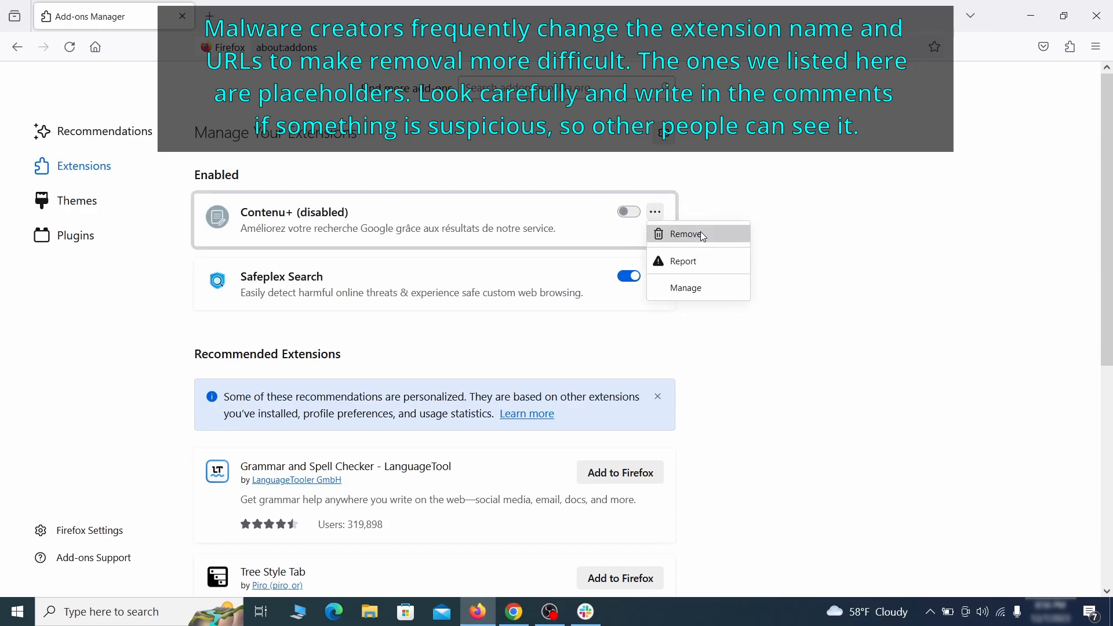
click(686, 234)
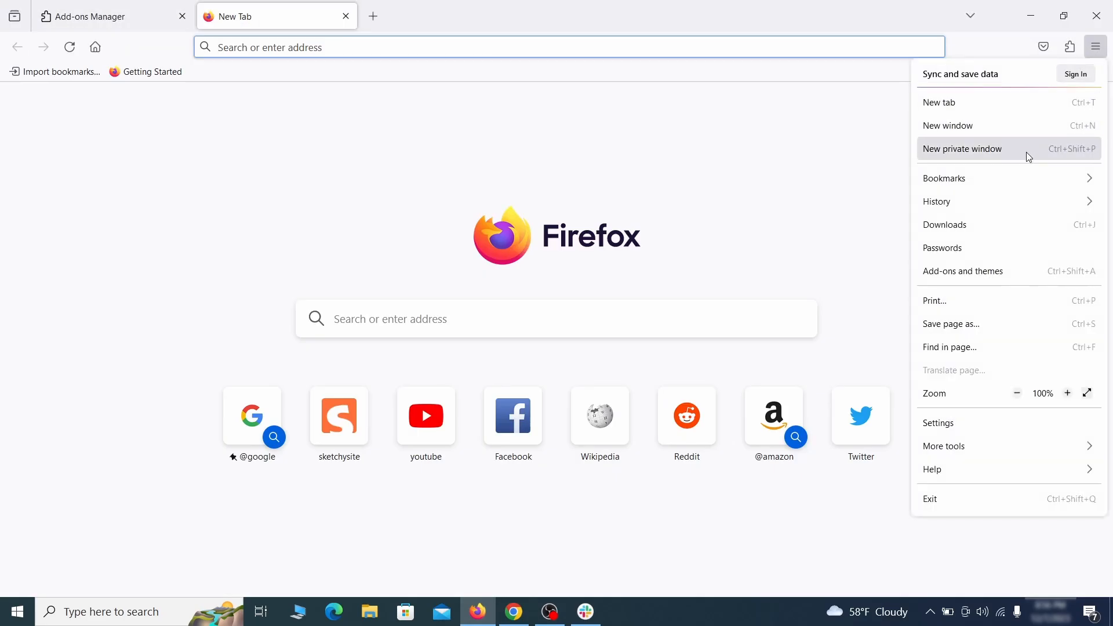
click(938, 423)
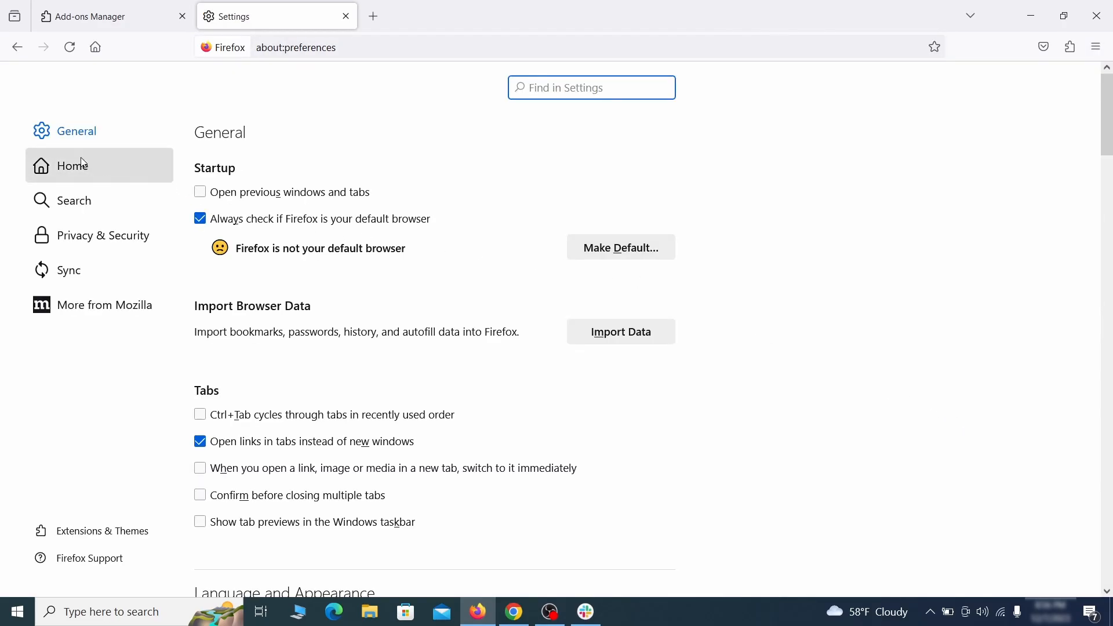
Step: Erase ExampleRougeURL.com from Firefox's Home custom URL field
click(72, 166)
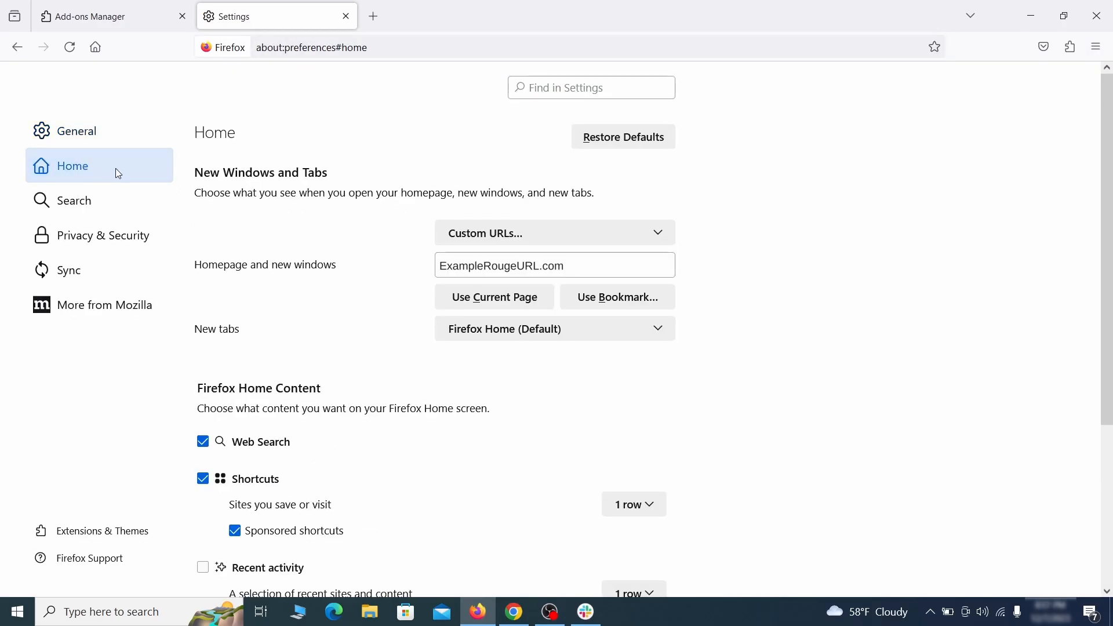
triple_click(554, 265)
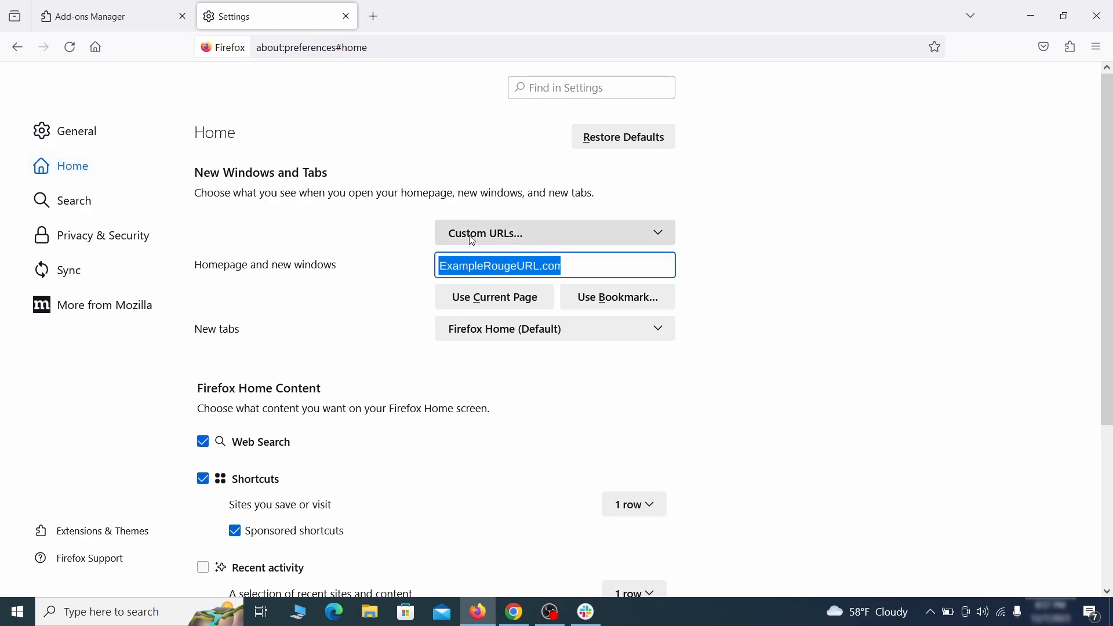
key(Delete)
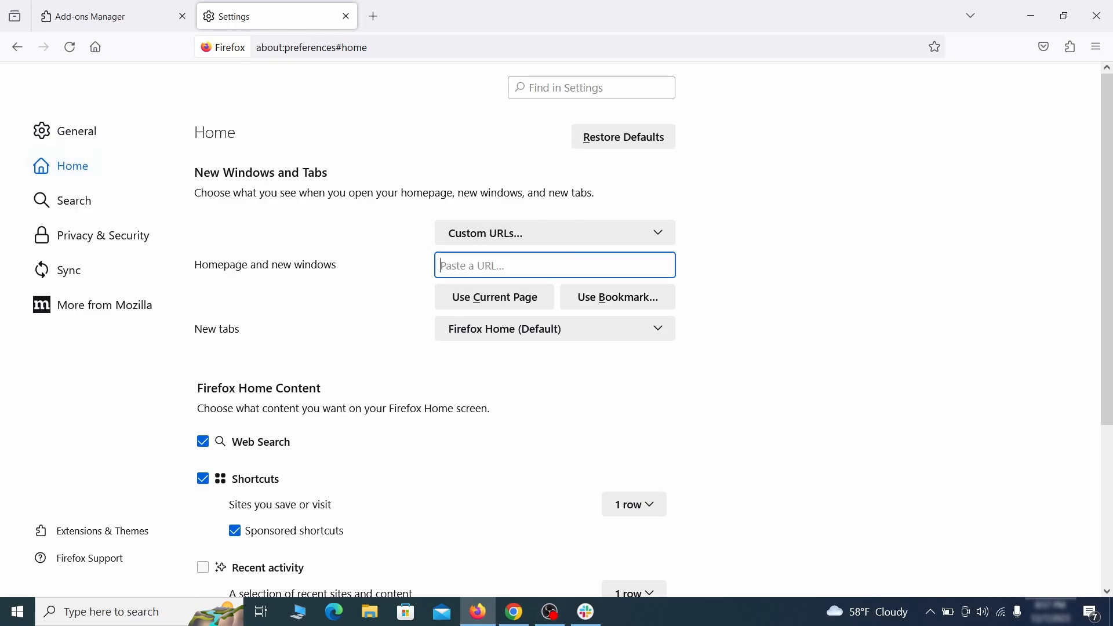
Step: Remove 'web search by Yahoo' from Firefox's Search Shortcuts list
click(73, 200)
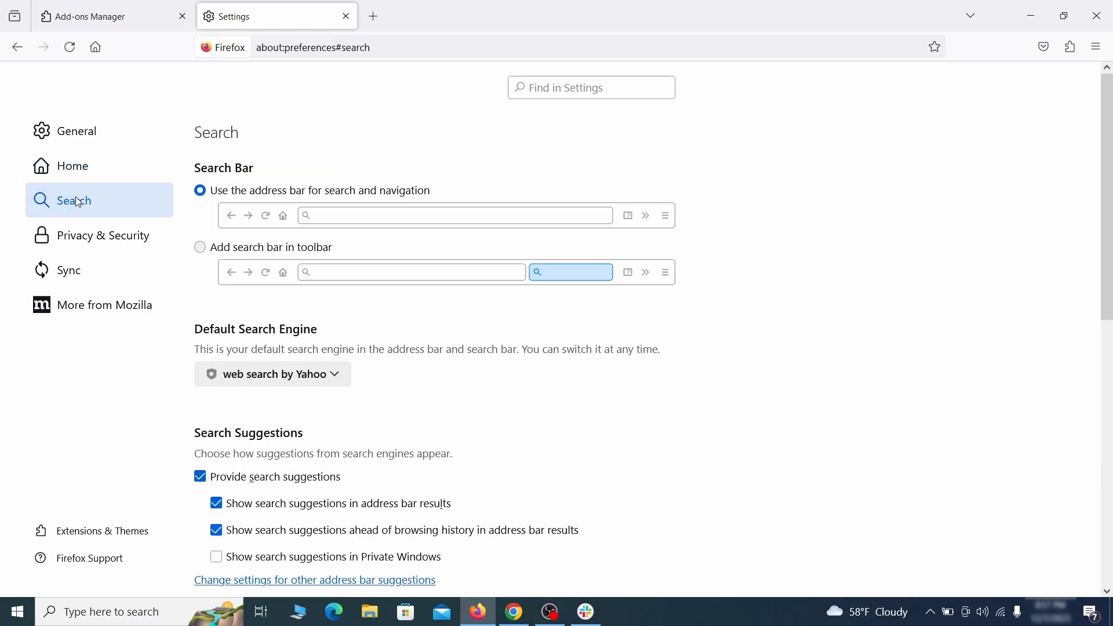
scroll(down, 3)
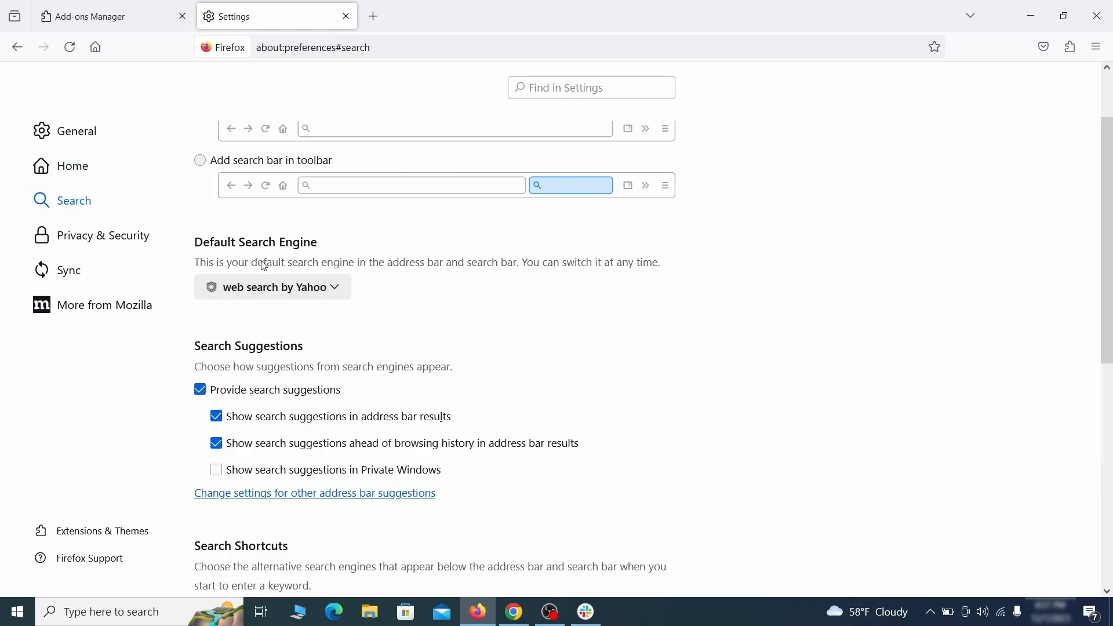
click(271, 287)
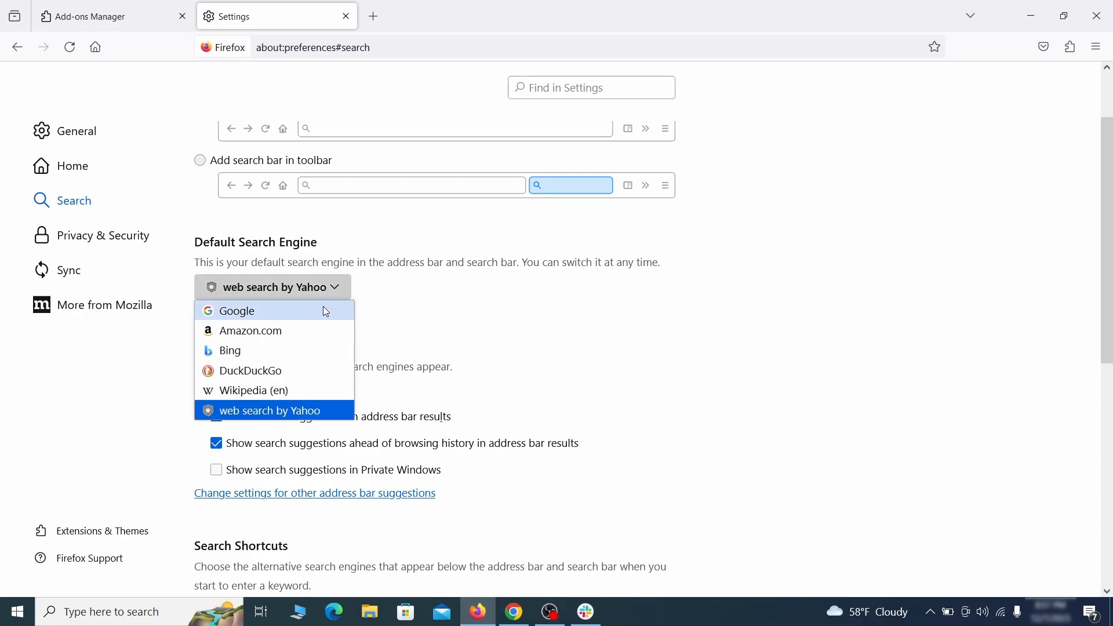
scroll(down, 3)
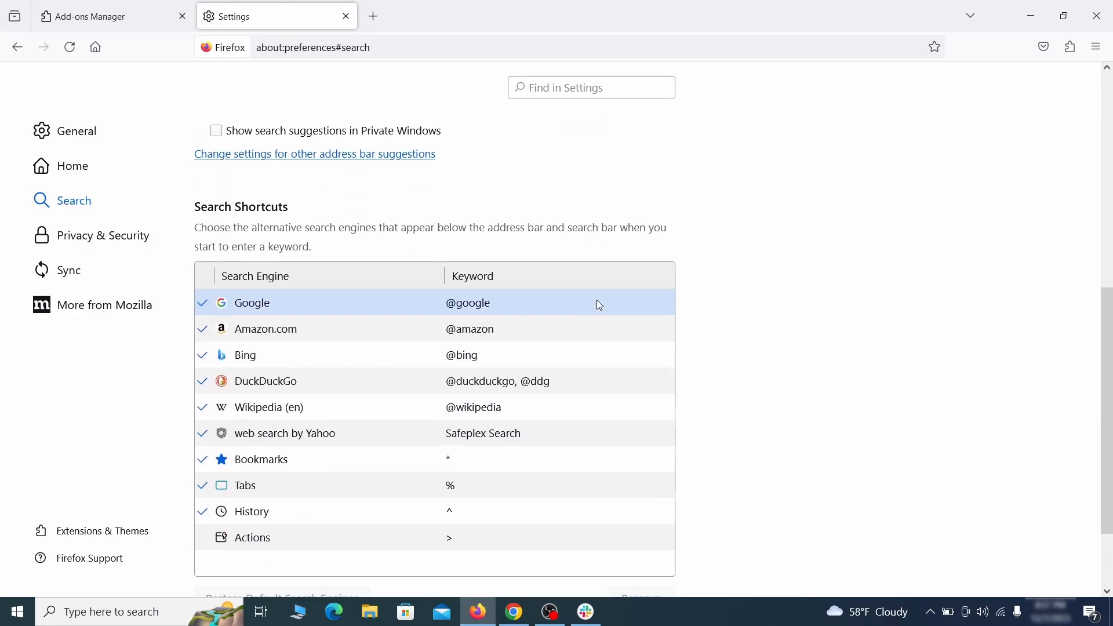
scroll(down, 3)
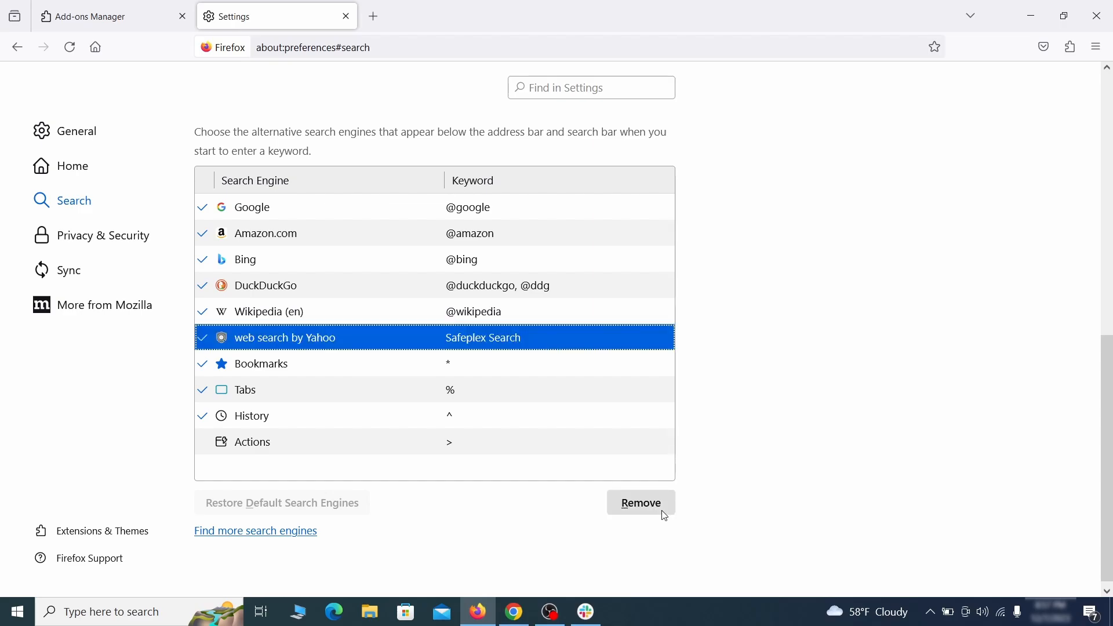
click(640, 503)
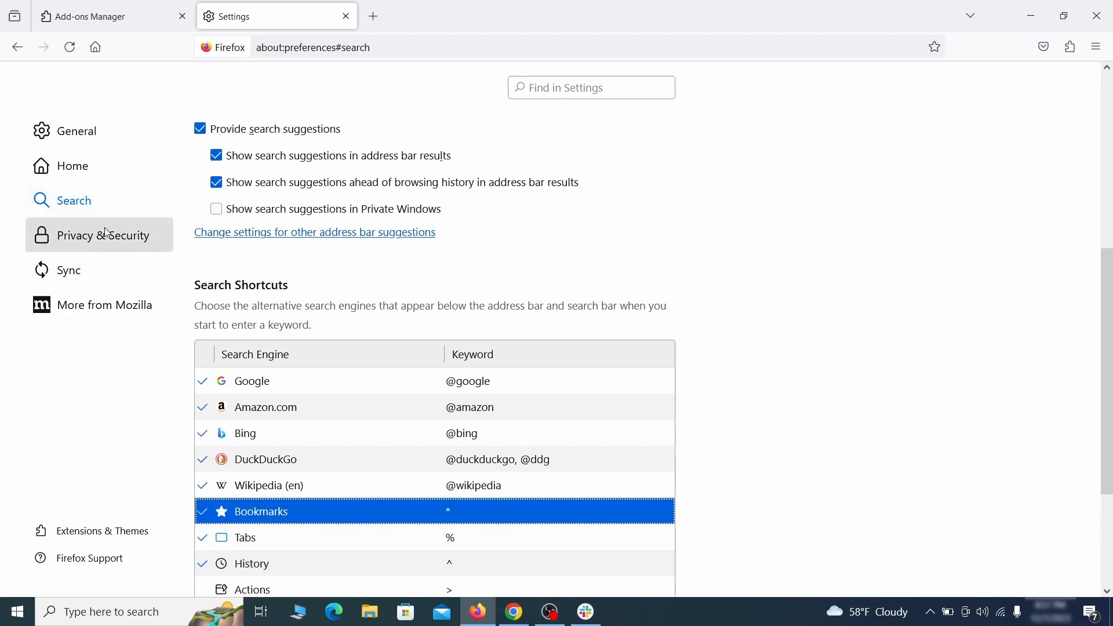
Step: Clear all Firefox cookies, site data and cached web content under Privacy & Security
click(103, 235)
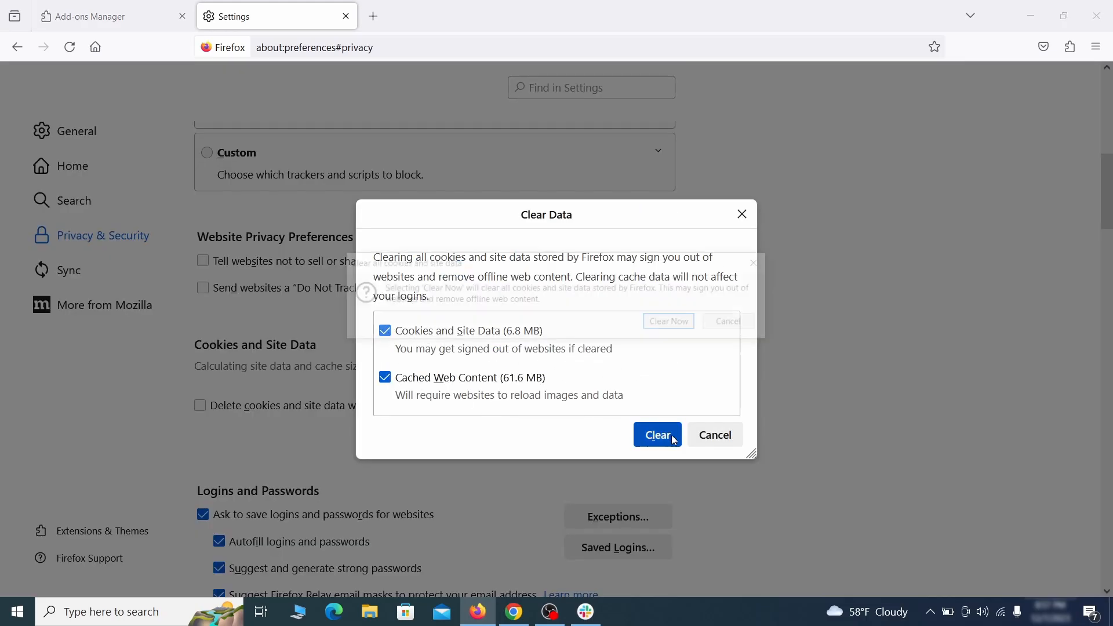
click(655, 434)
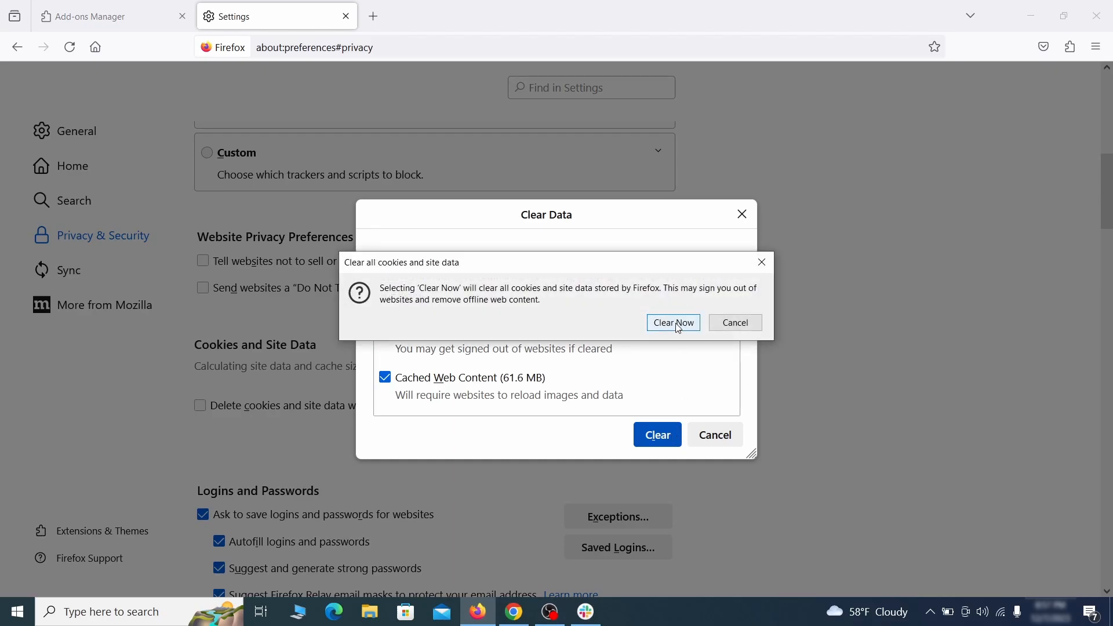
click(672, 322)
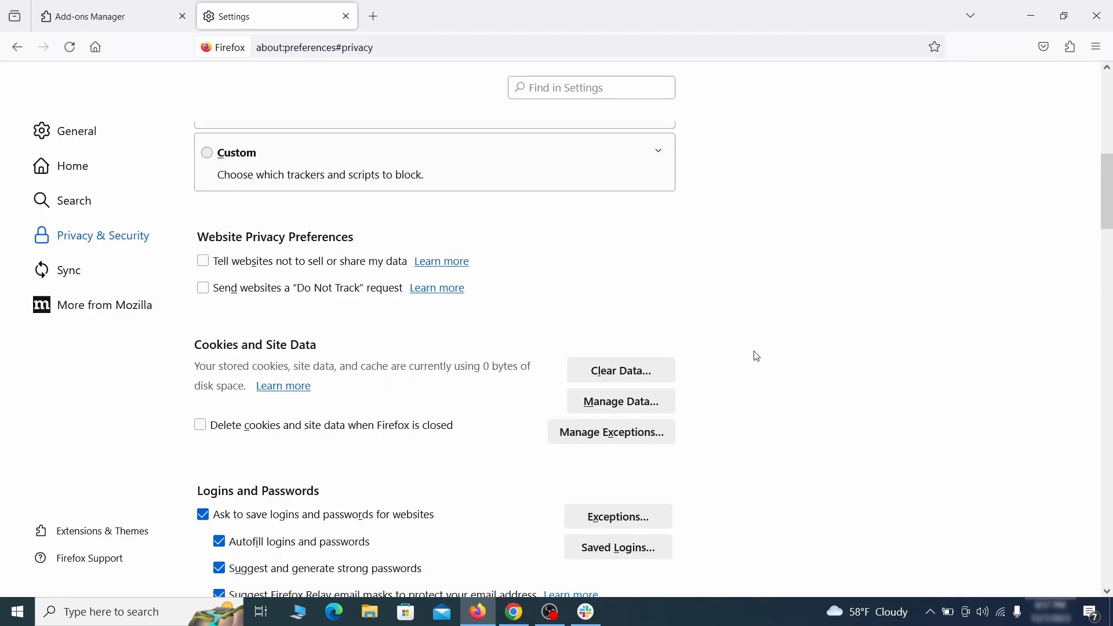
Step: Review Firefox's Notifications permission list, confirming no websites, then switch to Edge
scroll(down, 3)
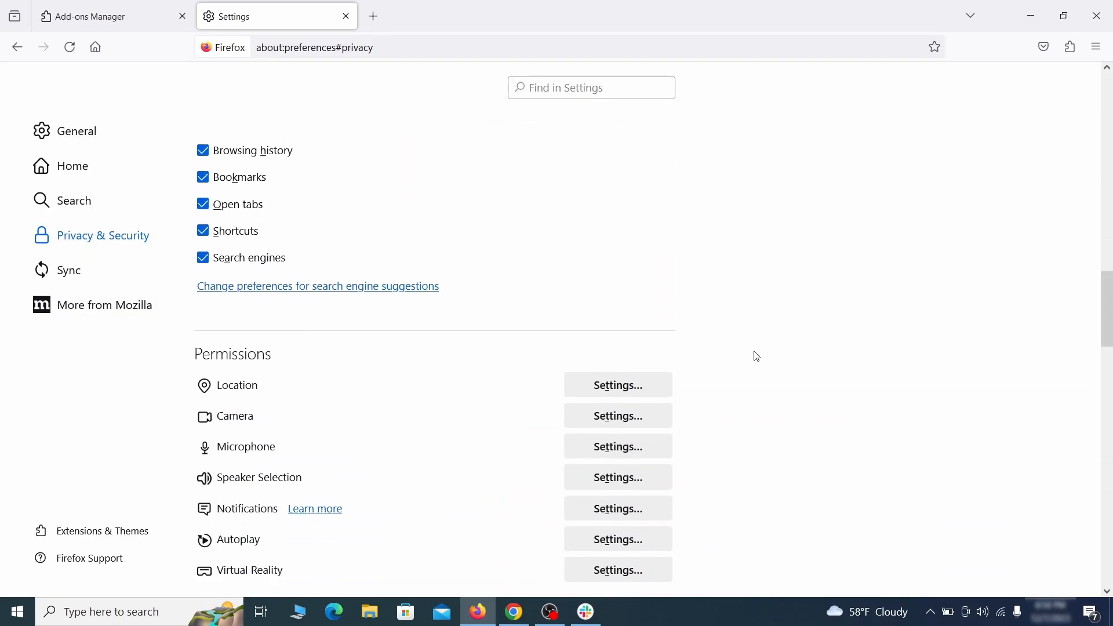
scroll(down, 3)
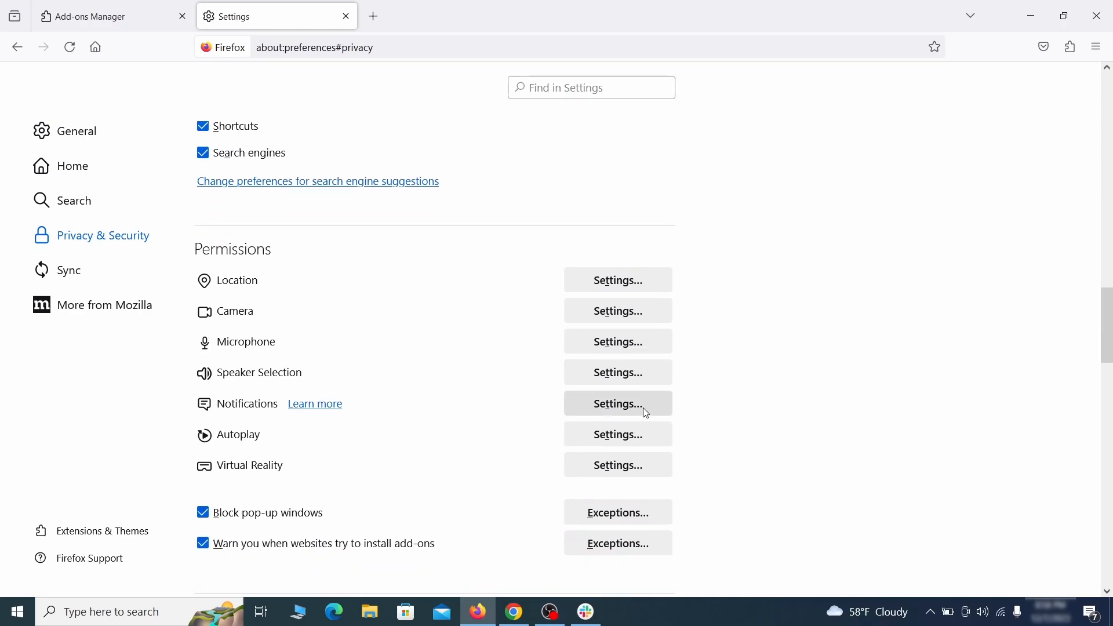
click(617, 403)
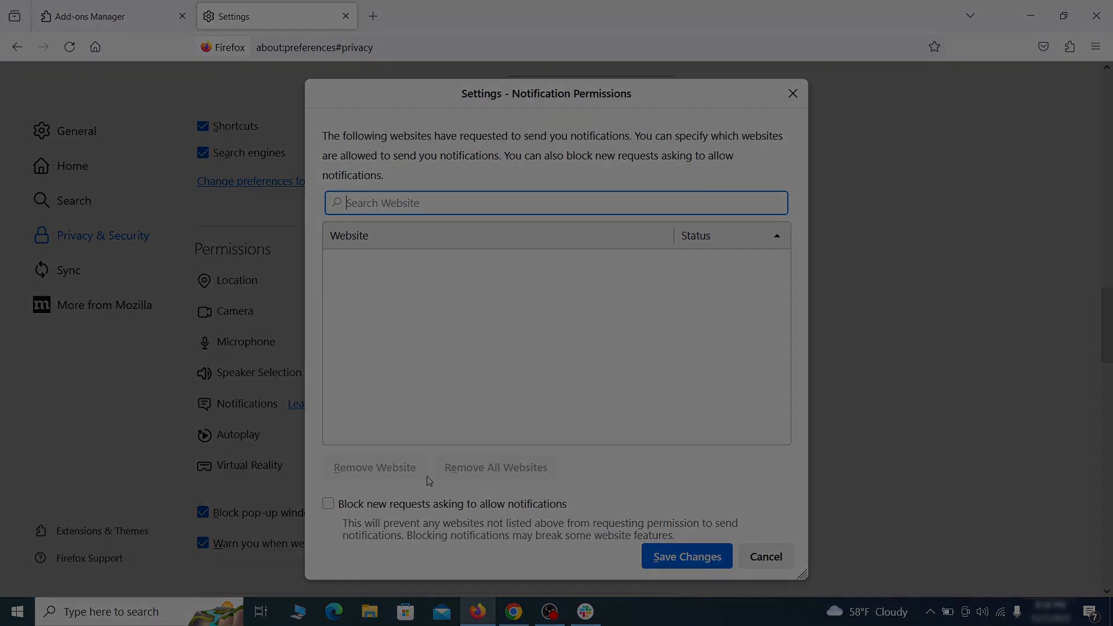
click(333, 611)
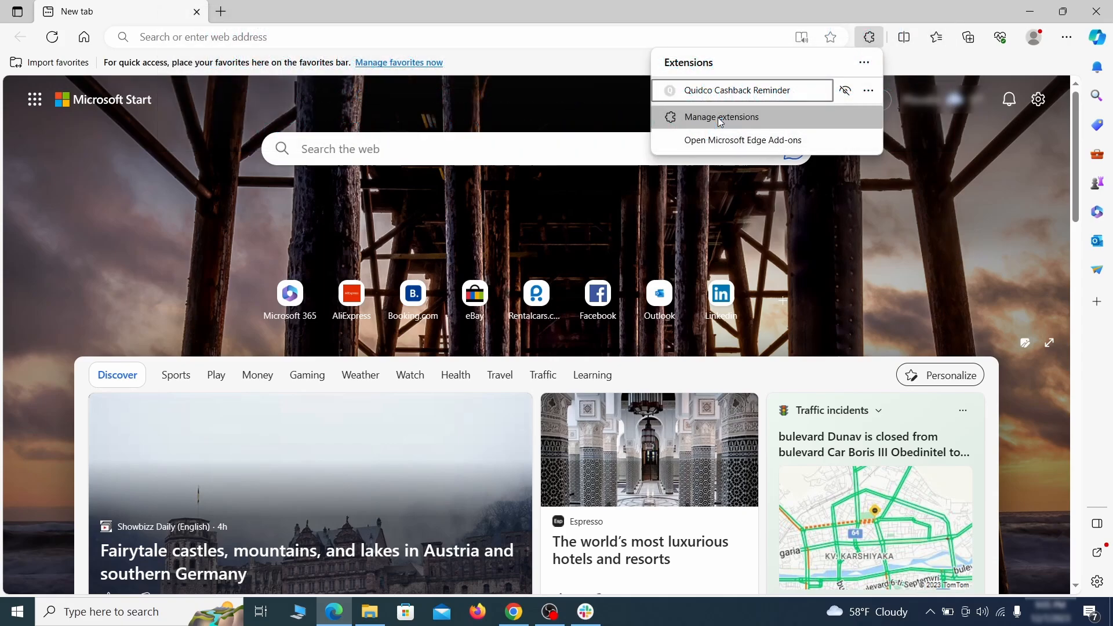
Step: Turn off and remove the Quidco Cashback Reminder extension in Edge
click(720, 117)
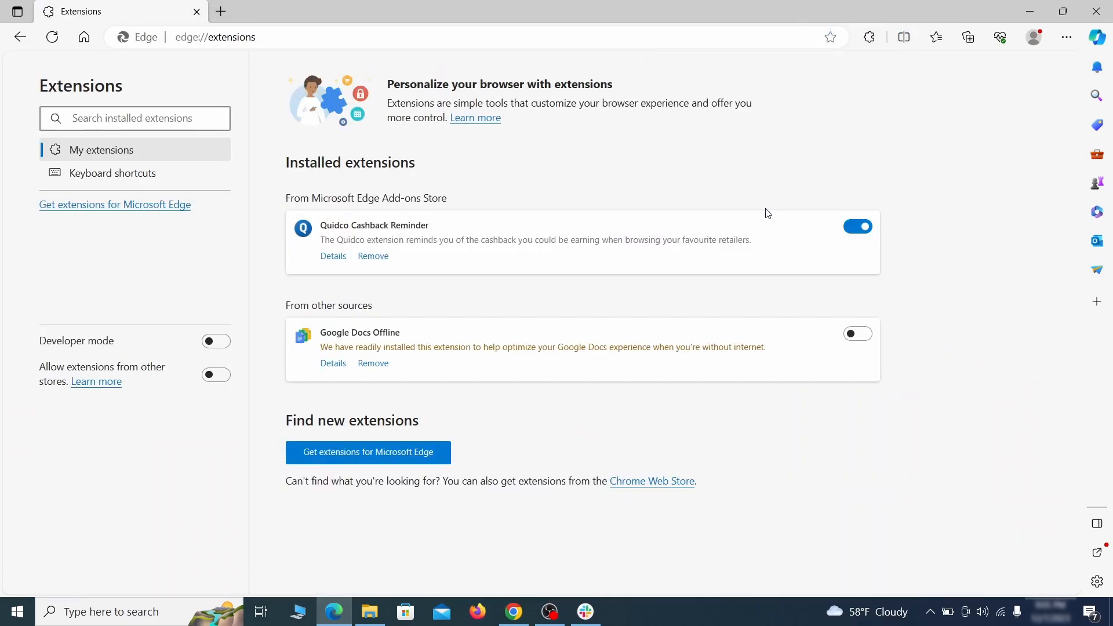
click(856, 225)
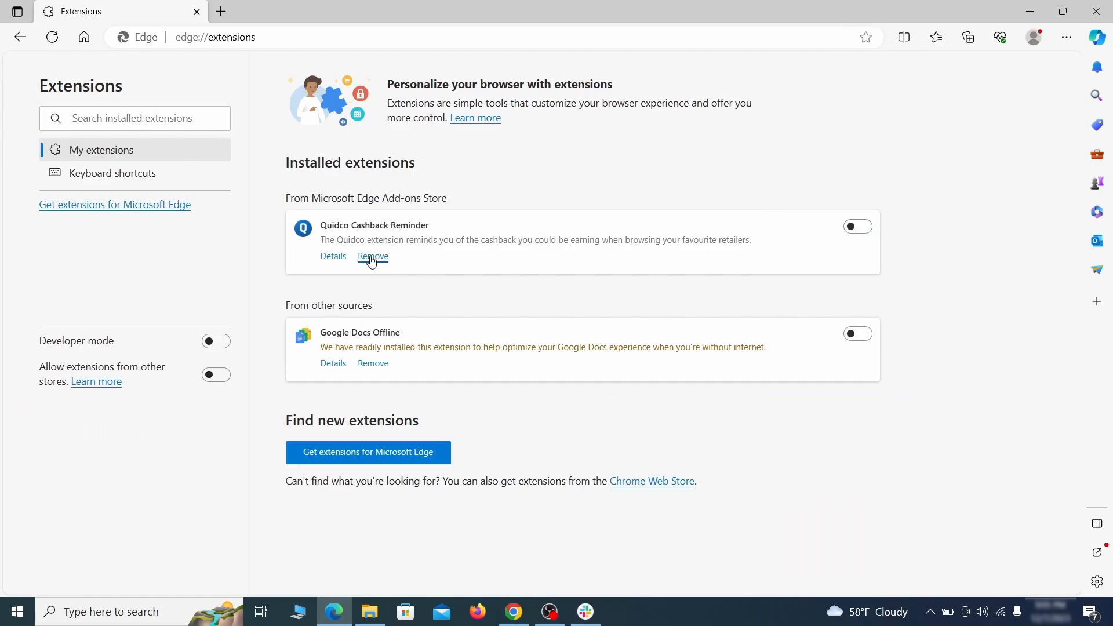
click(373, 256)
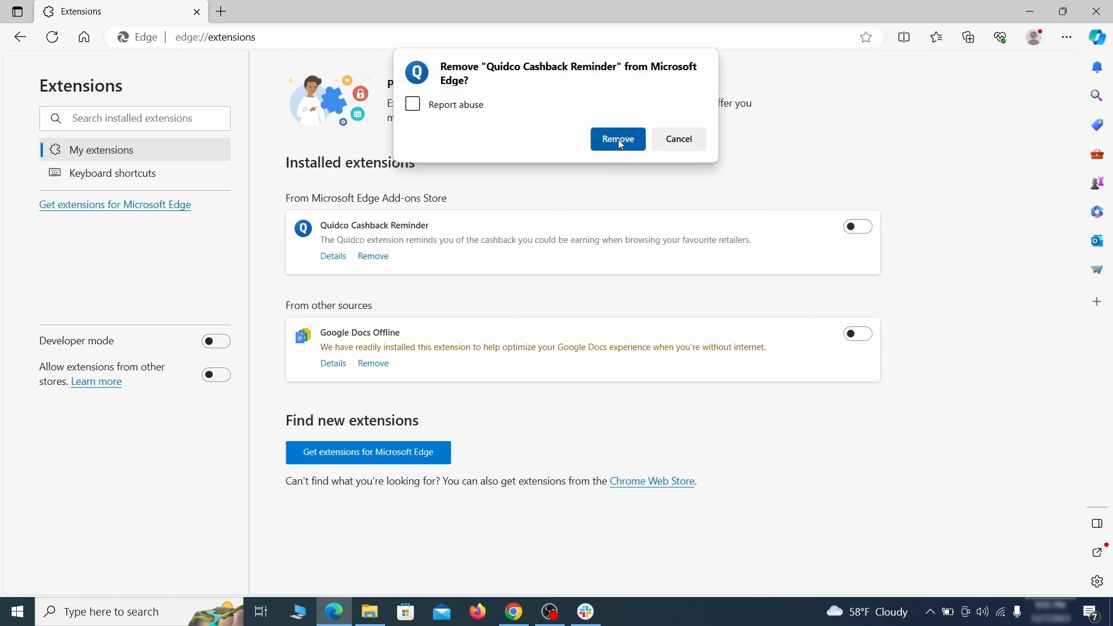
click(1065, 37)
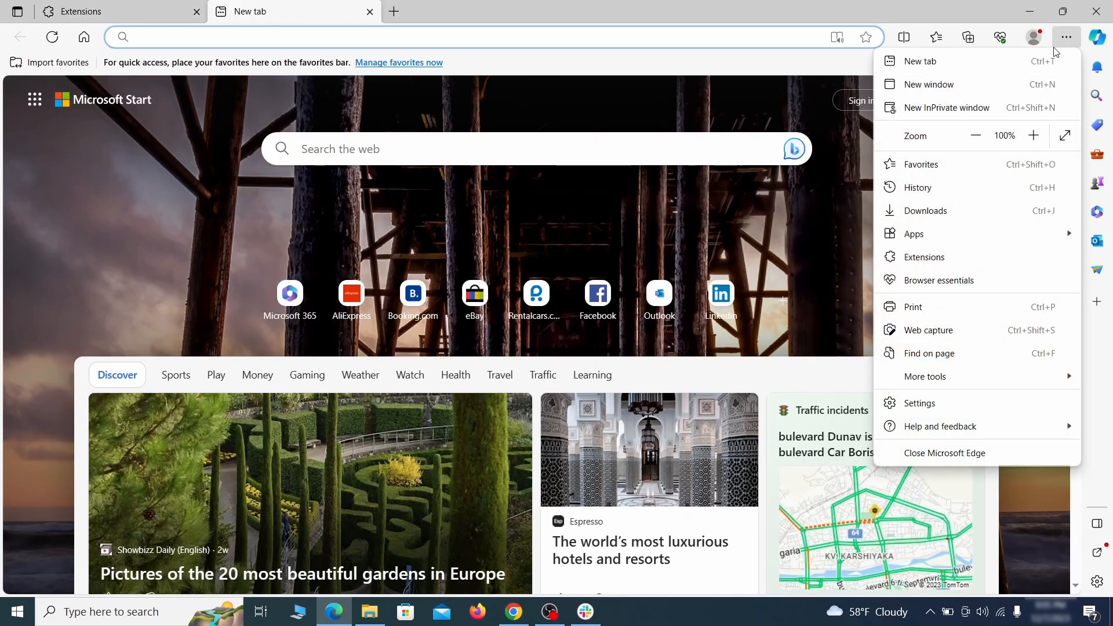
Step: In Edge's Privacy, search, and services settings, clear cookies and cached images and files
click(920, 402)
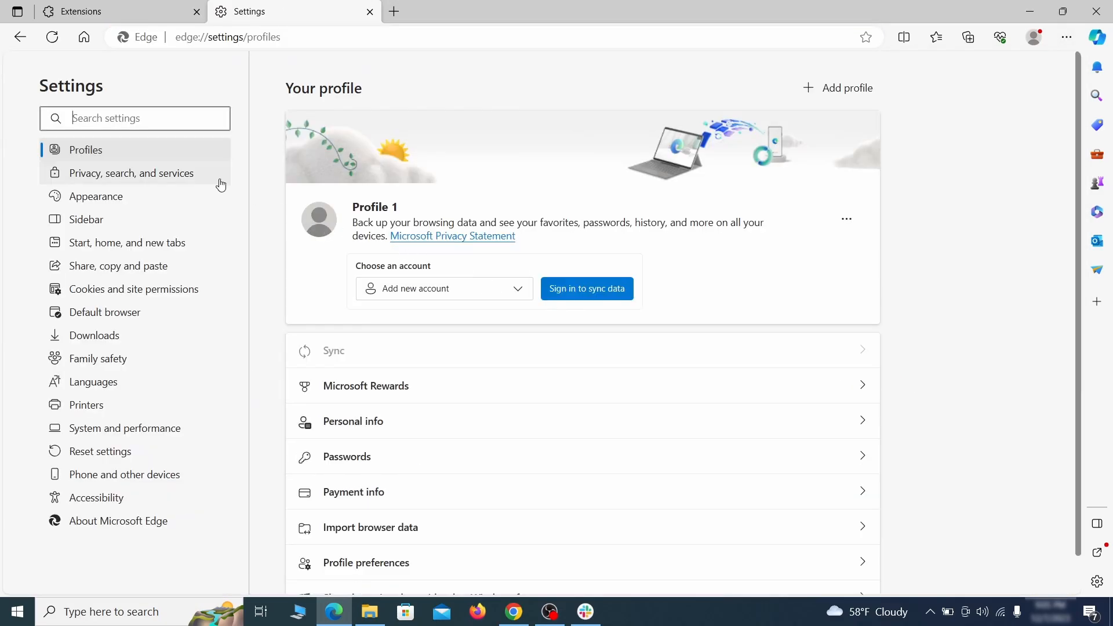
click(129, 173)
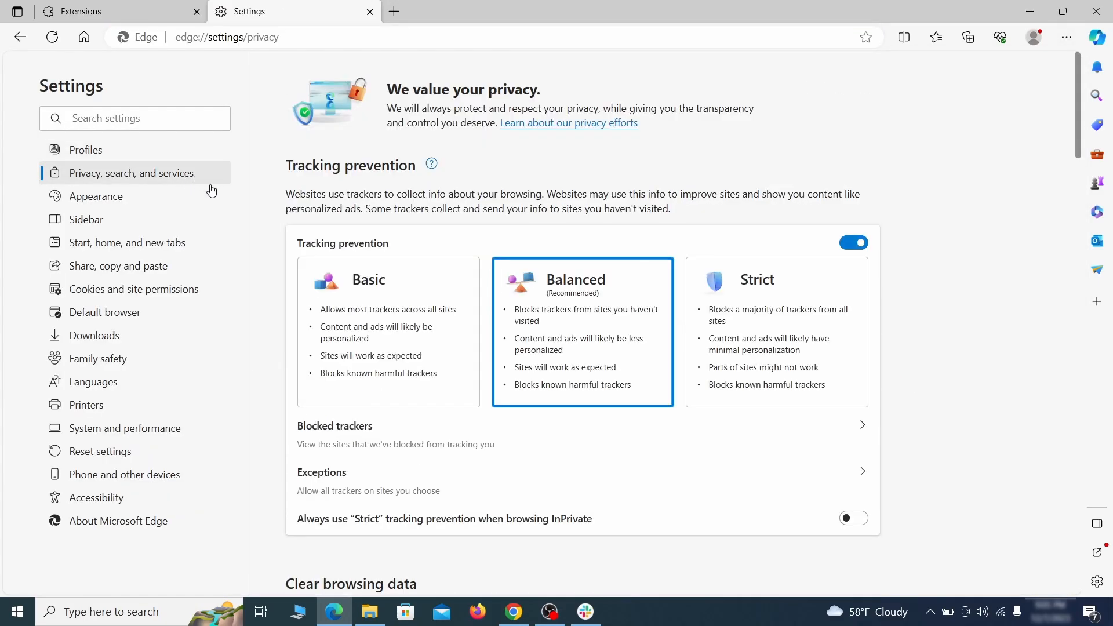
scroll(down, 3)
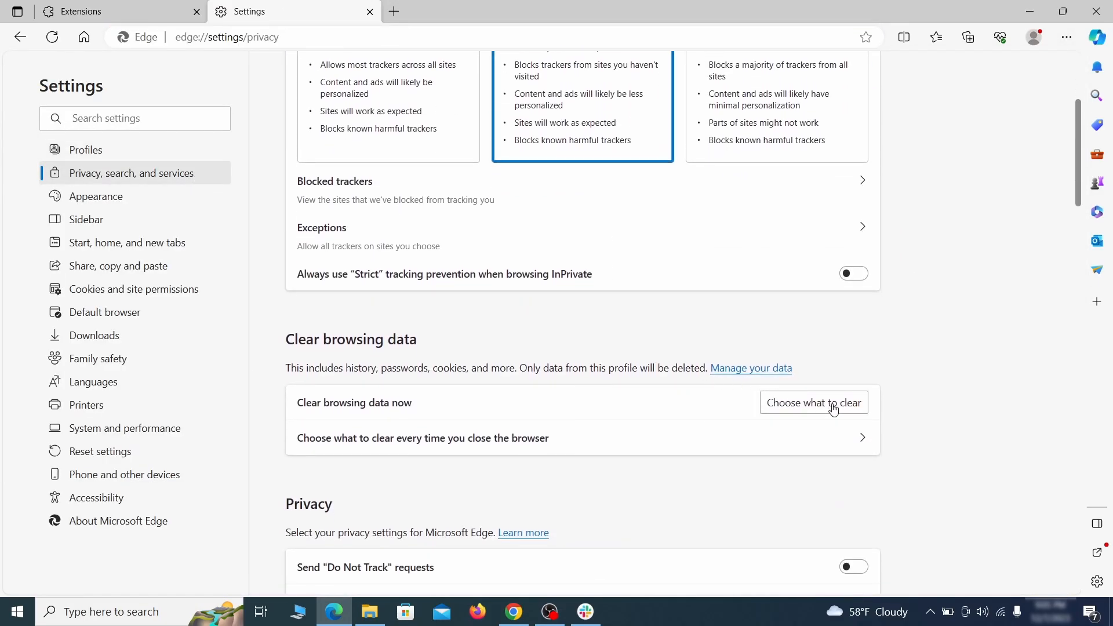
click(813, 402)
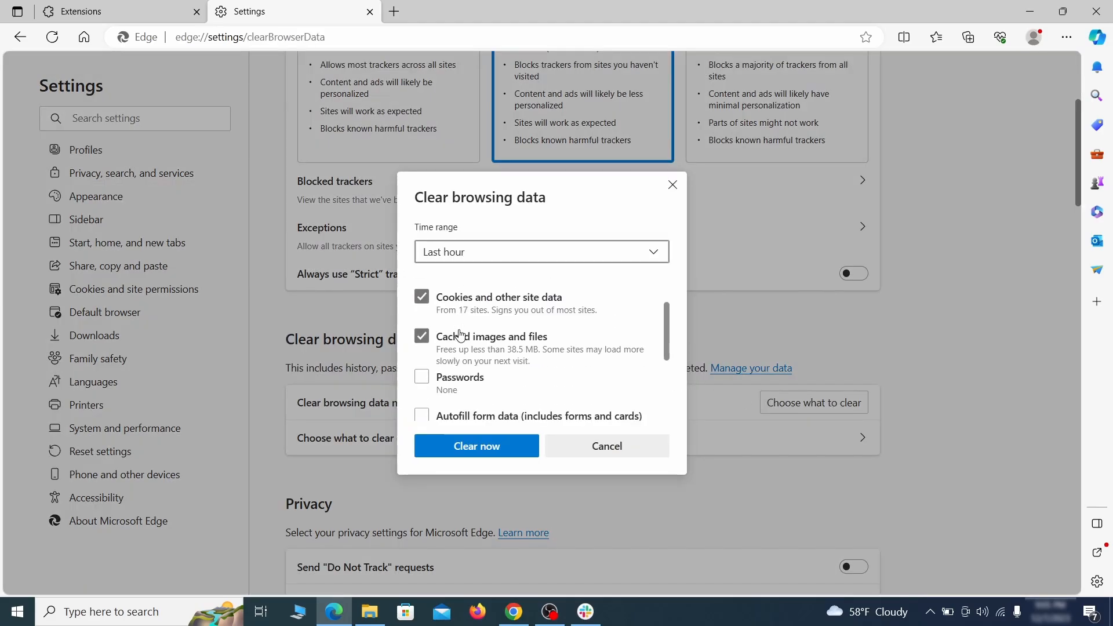
scroll(down, 3)
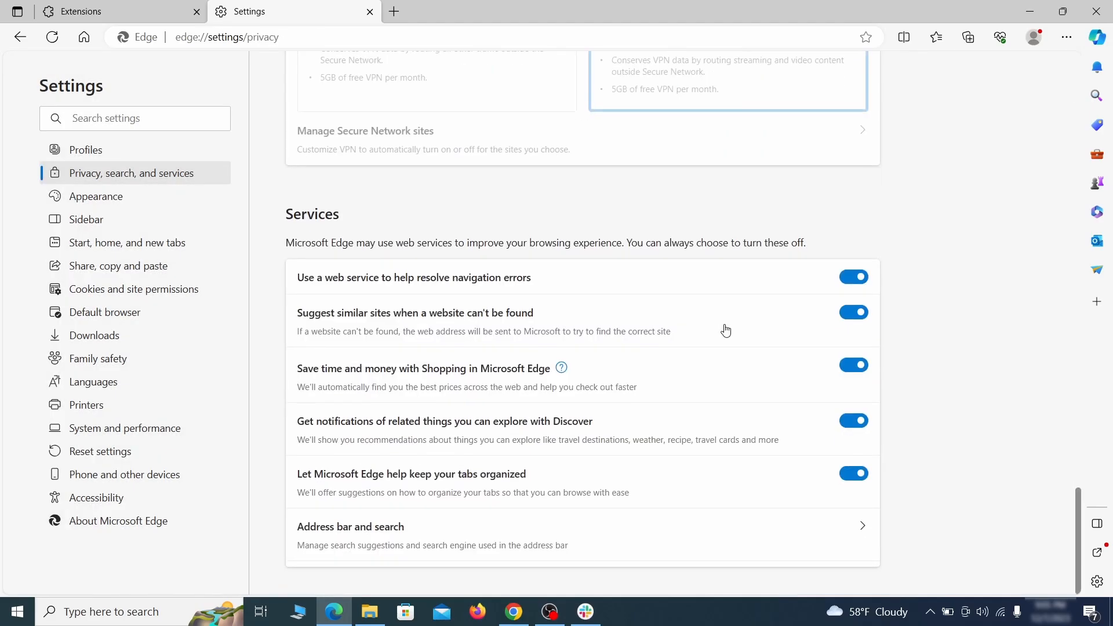
Step: Set Google as Edge's address bar search engine instead of Yahoo
click(351, 526)
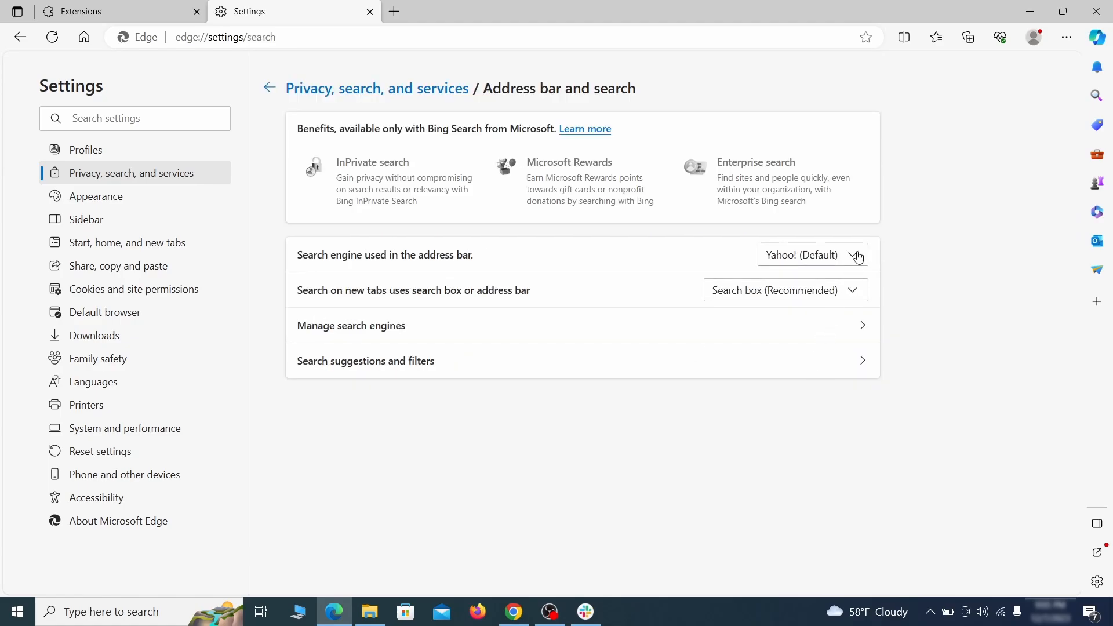
click(812, 255)
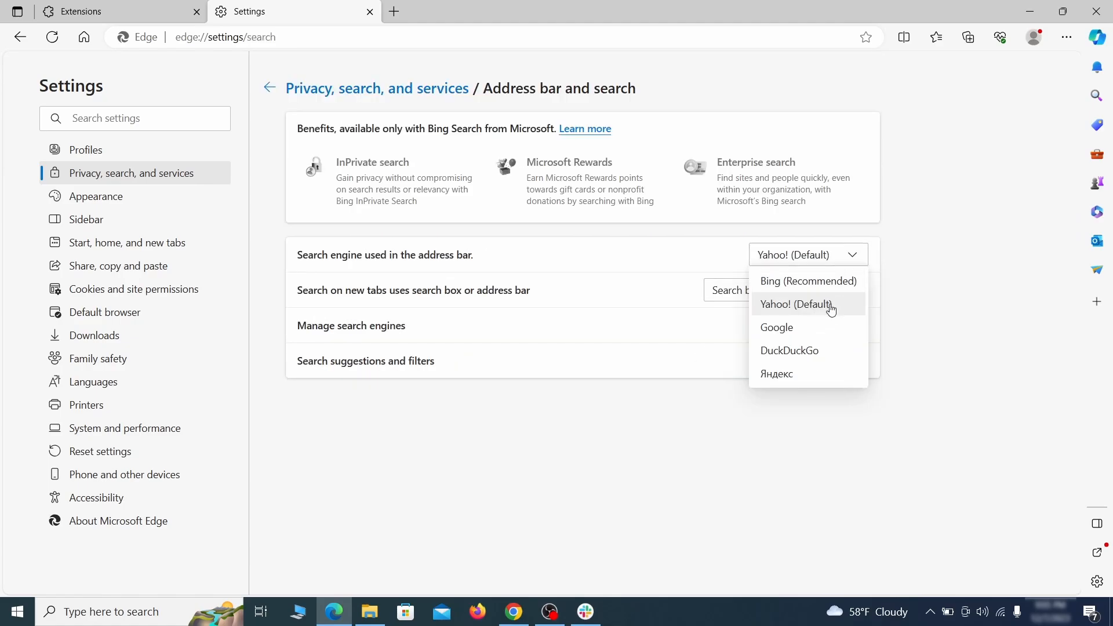
click(775, 327)
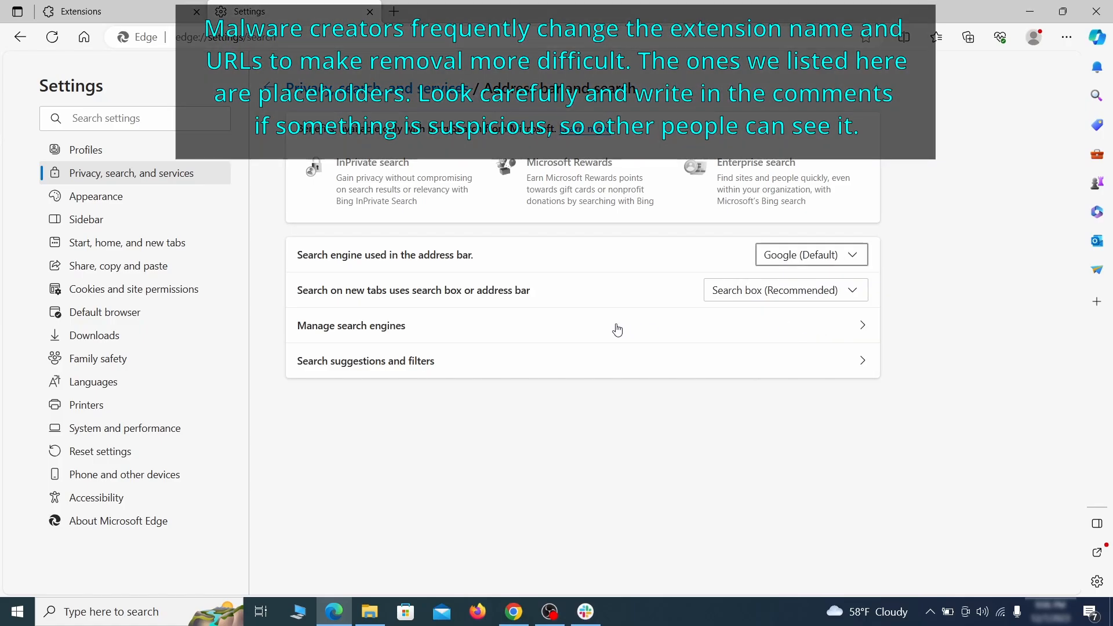
Step: Delete ExampleRougeURL.com from Edge's managed search engines
click(350, 326)
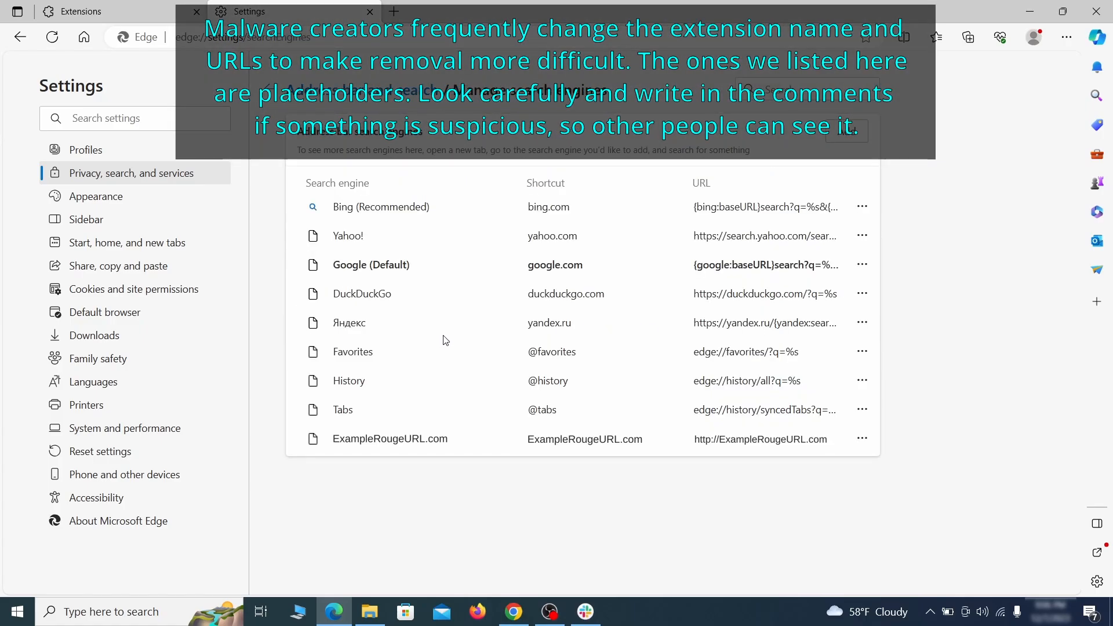
mouse_move(383, 425)
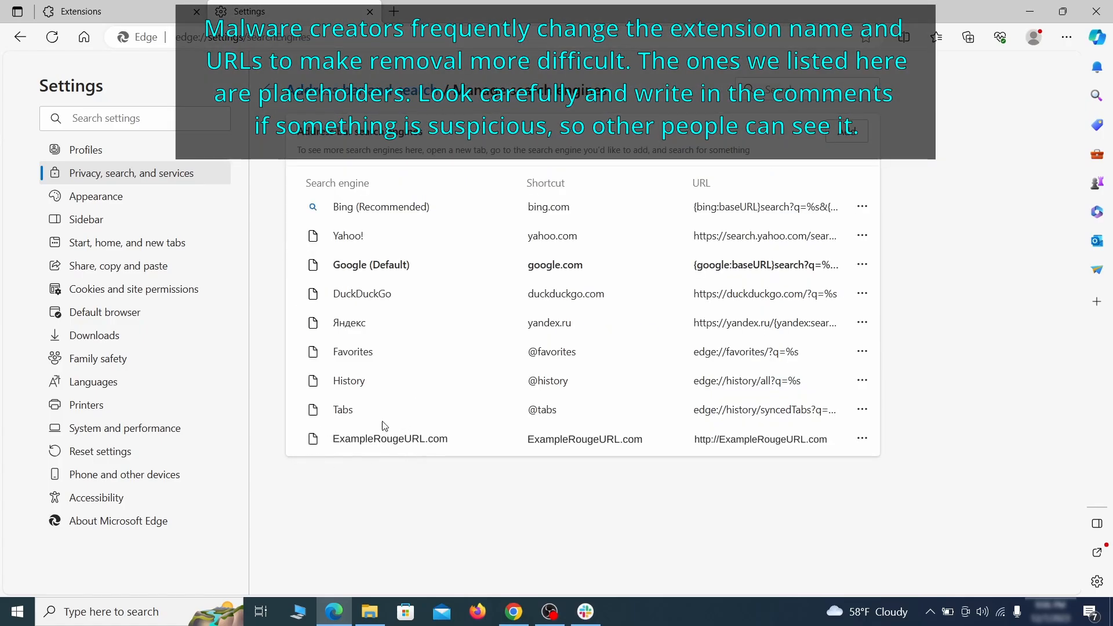
click(862, 439)
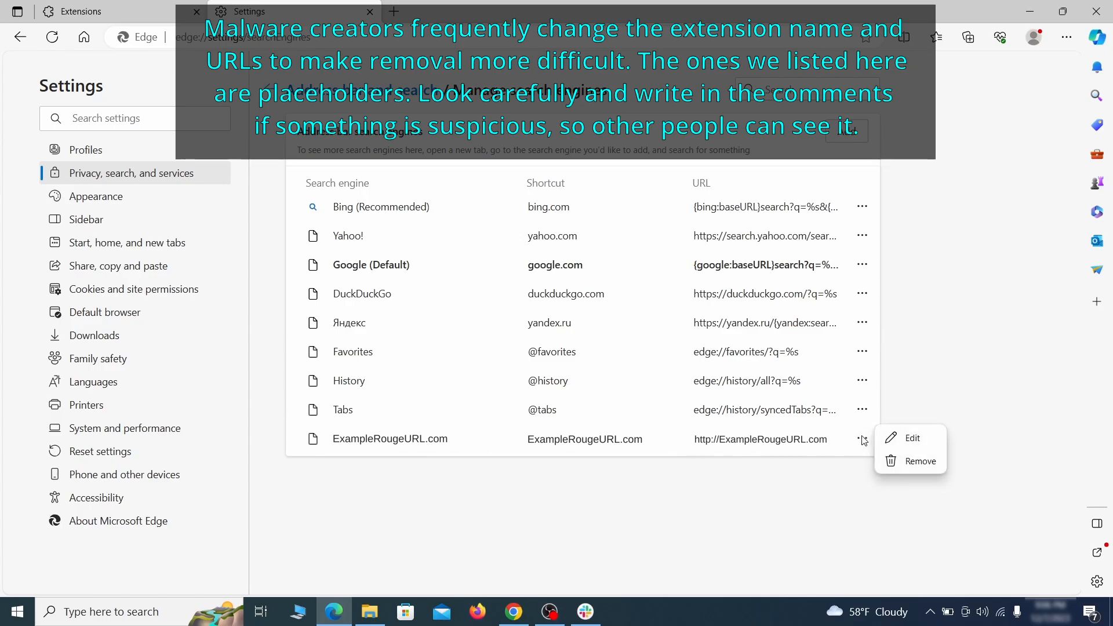
click(920, 461)
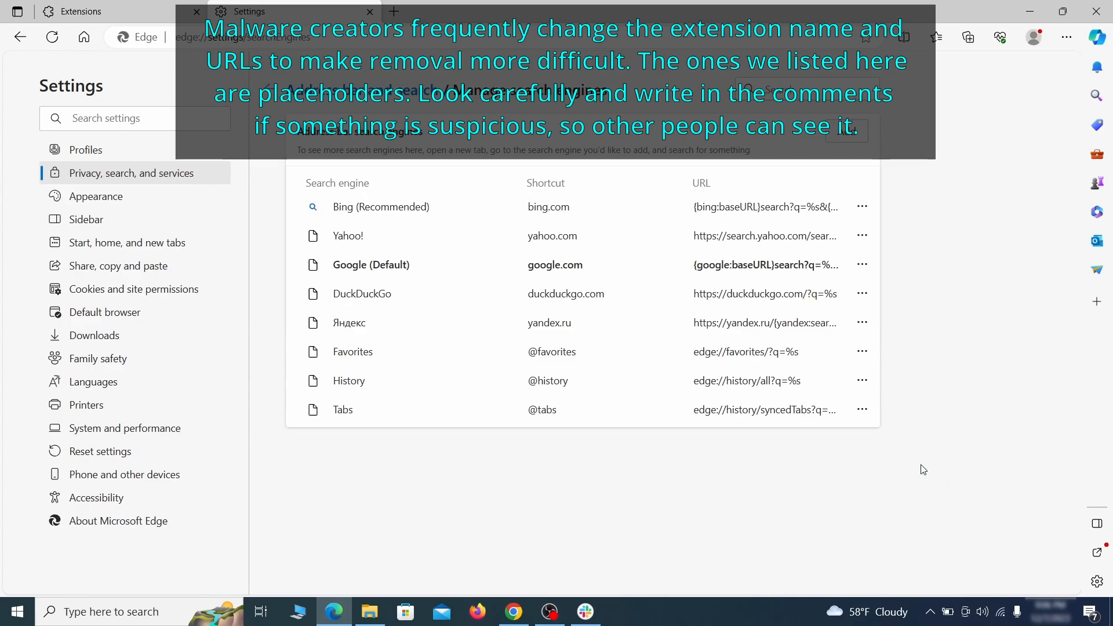
mouse_move(139, 243)
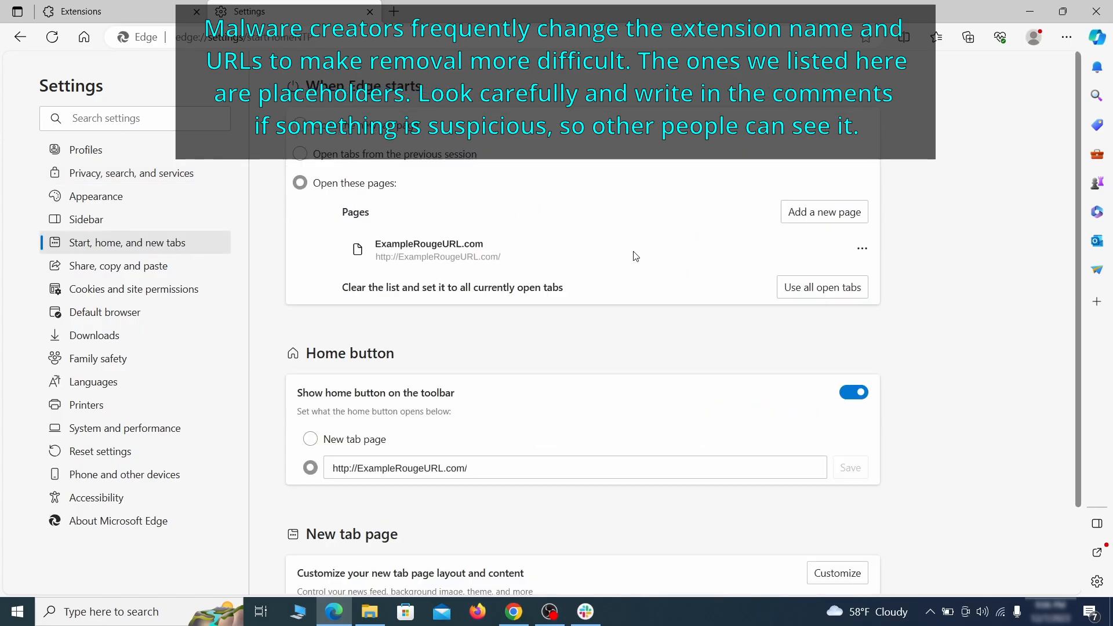
Step: Remove ExampleRougeURL.com from Edge startup pages and set the Home button to New tab page
click(862, 248)
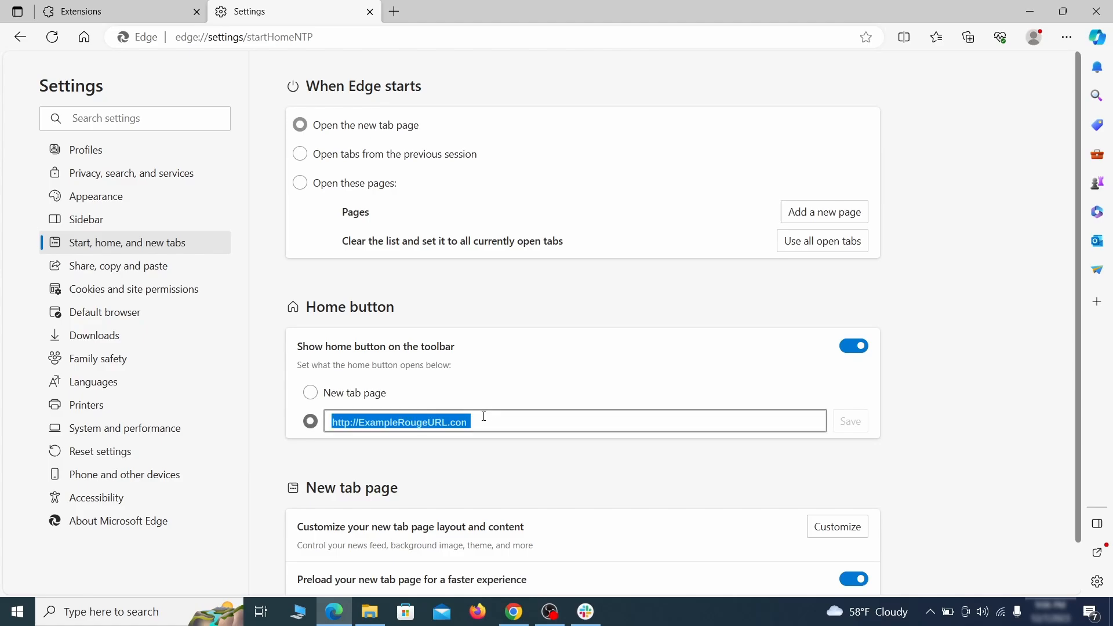
click(310, 392)
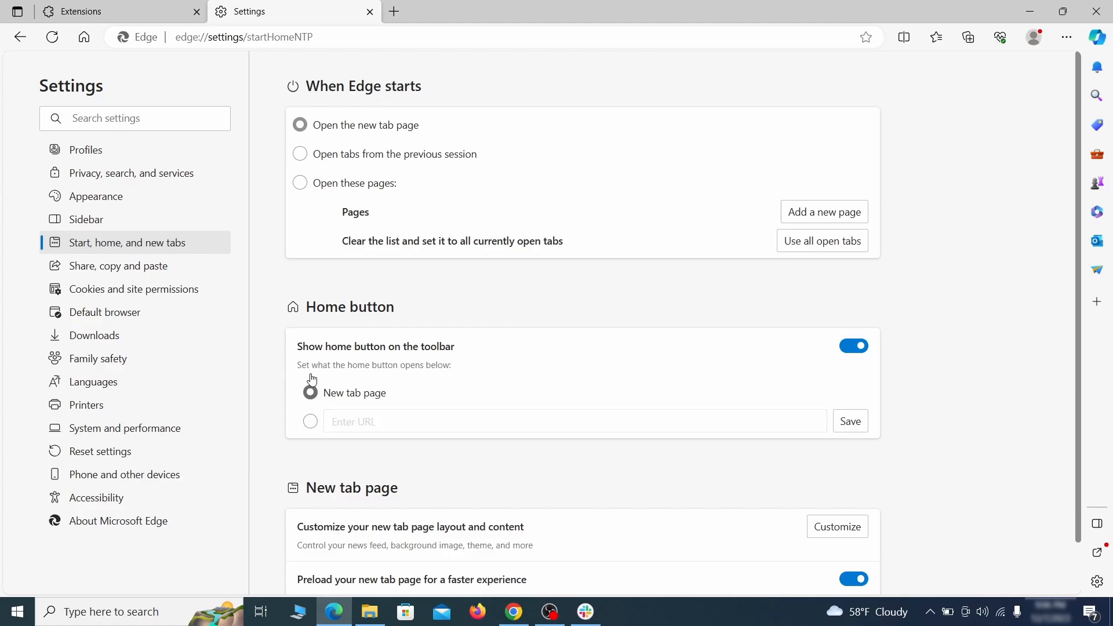
Step: Remove ExampleRougeURL.com from the allowed sites under Edge's Notifications permissions
click(133, 289)
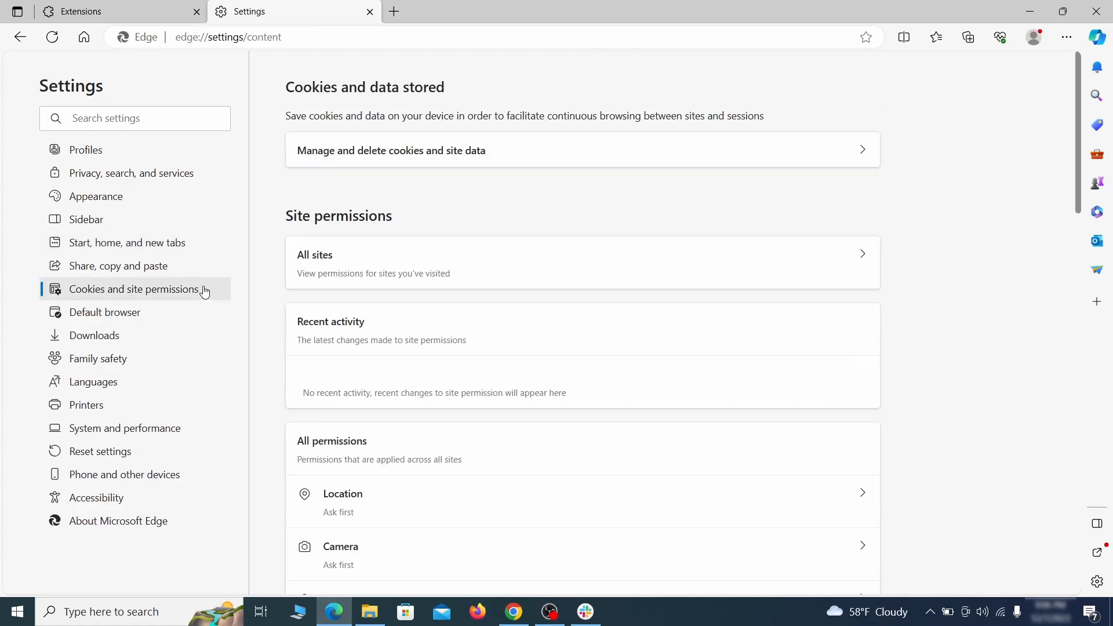
scroll(down, 3)
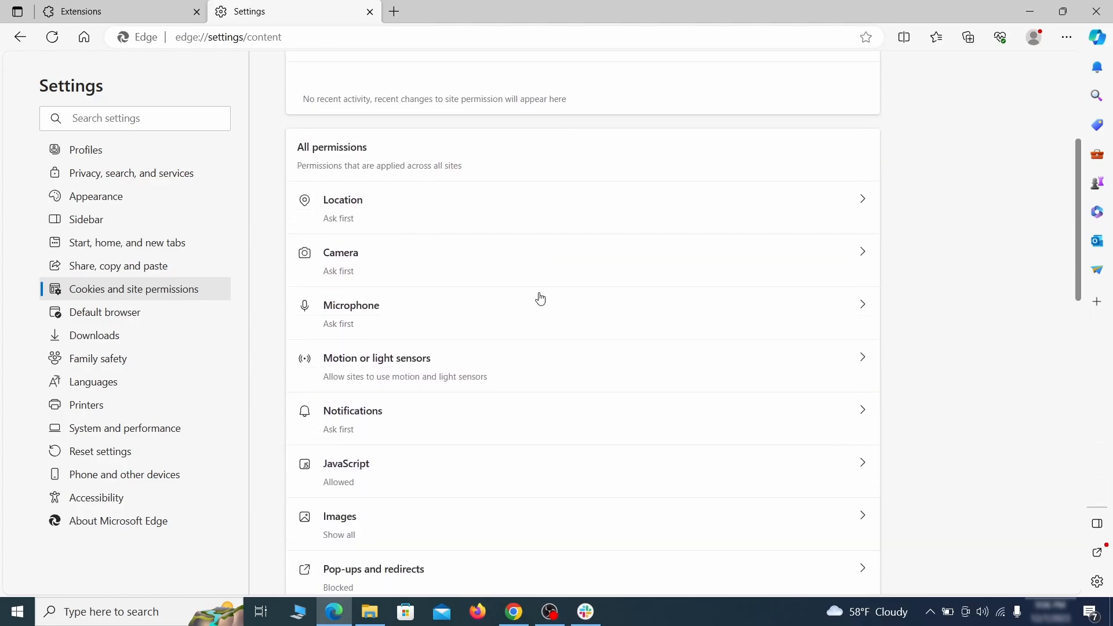
scroll(down, 3)
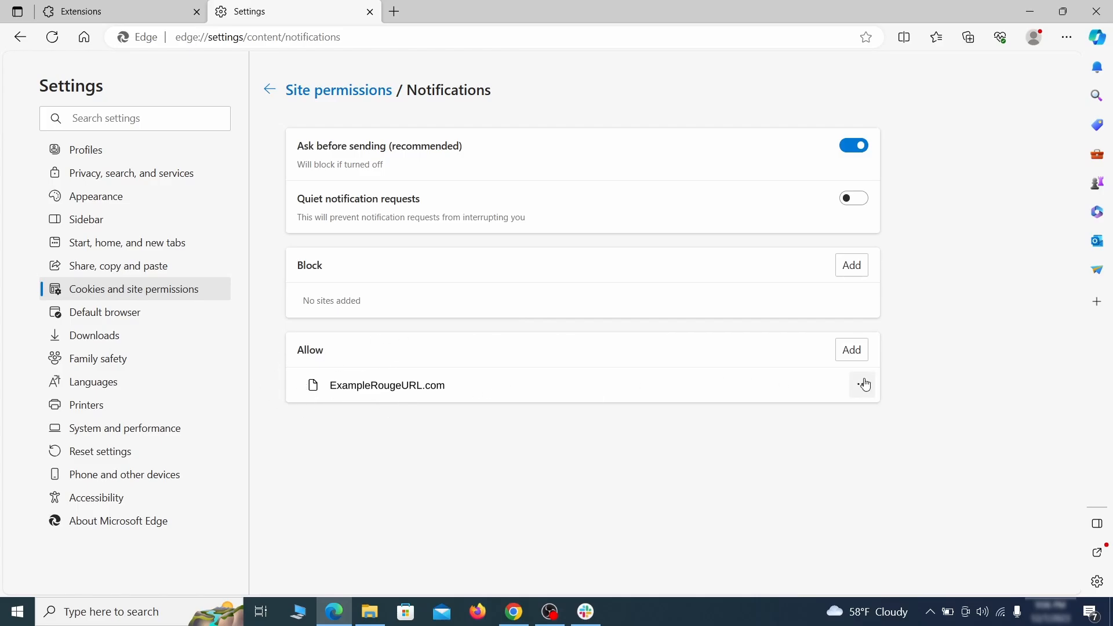
click(863, 385)
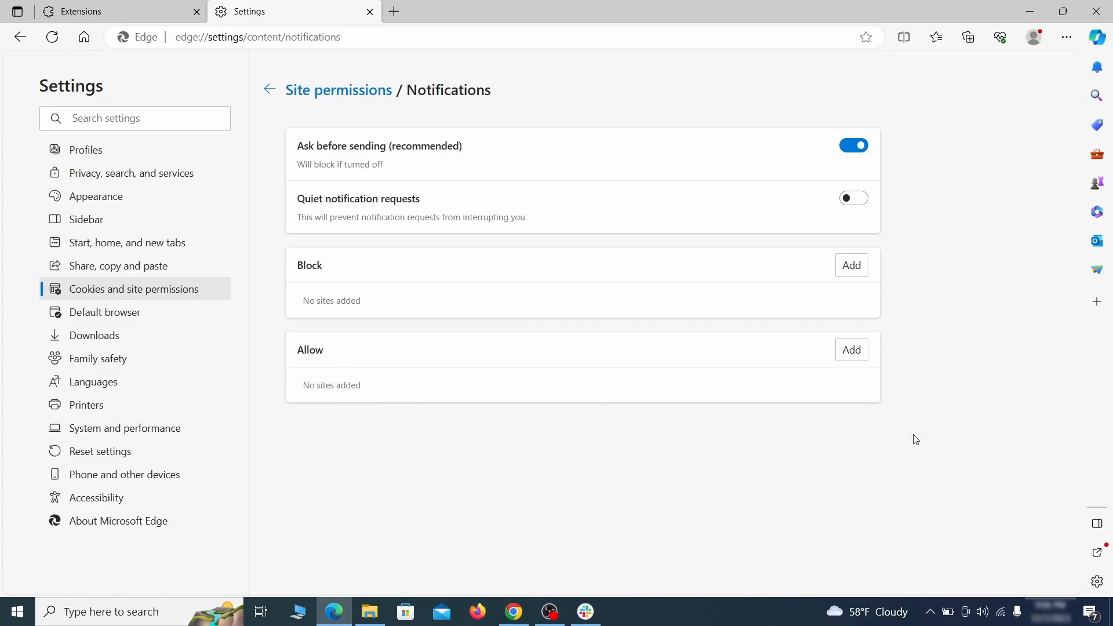